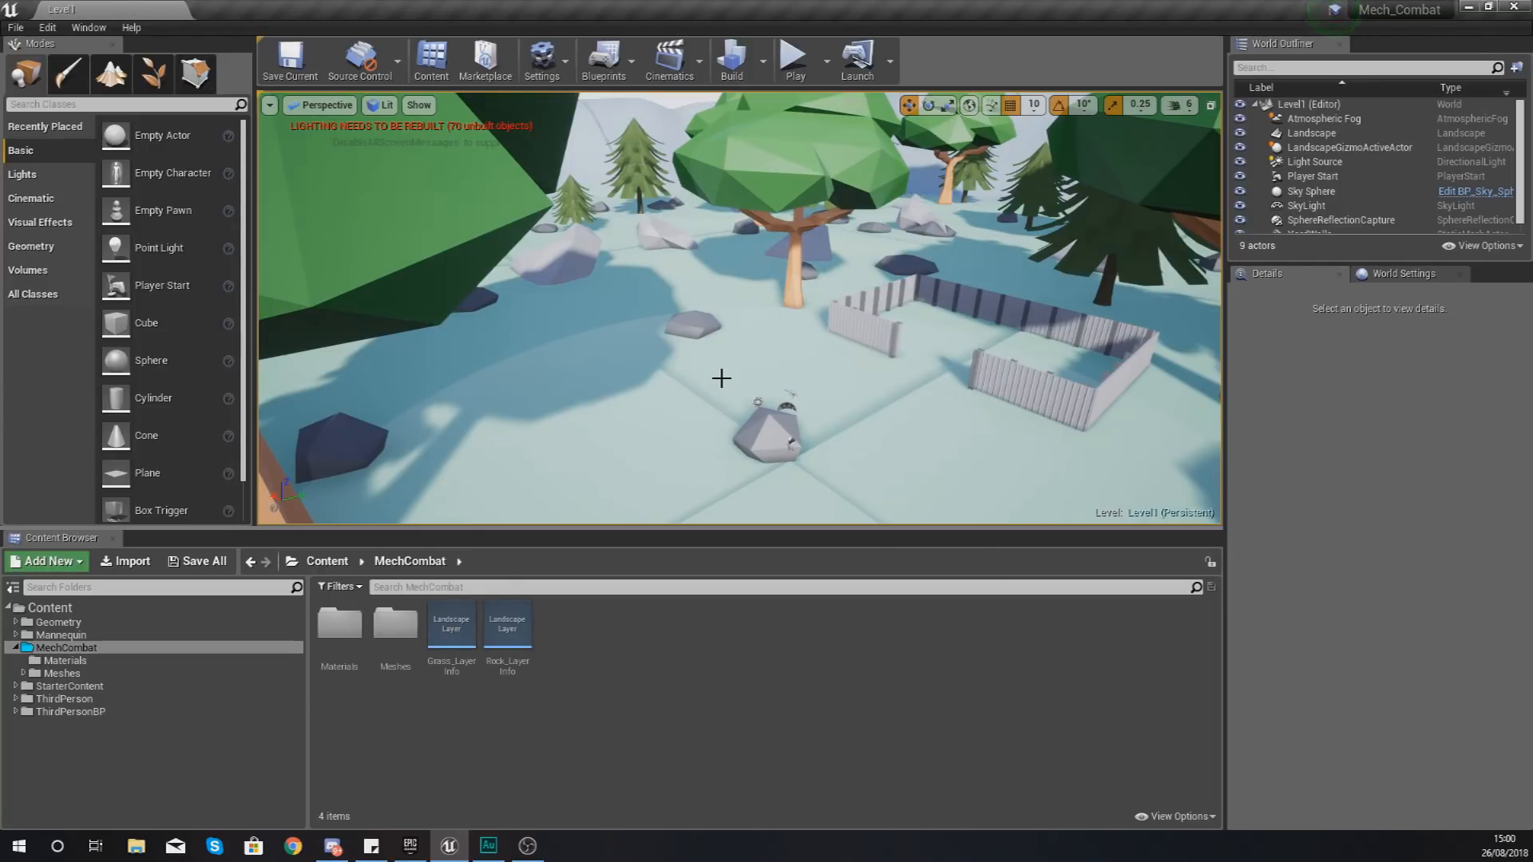
mouse_move(811, 556)
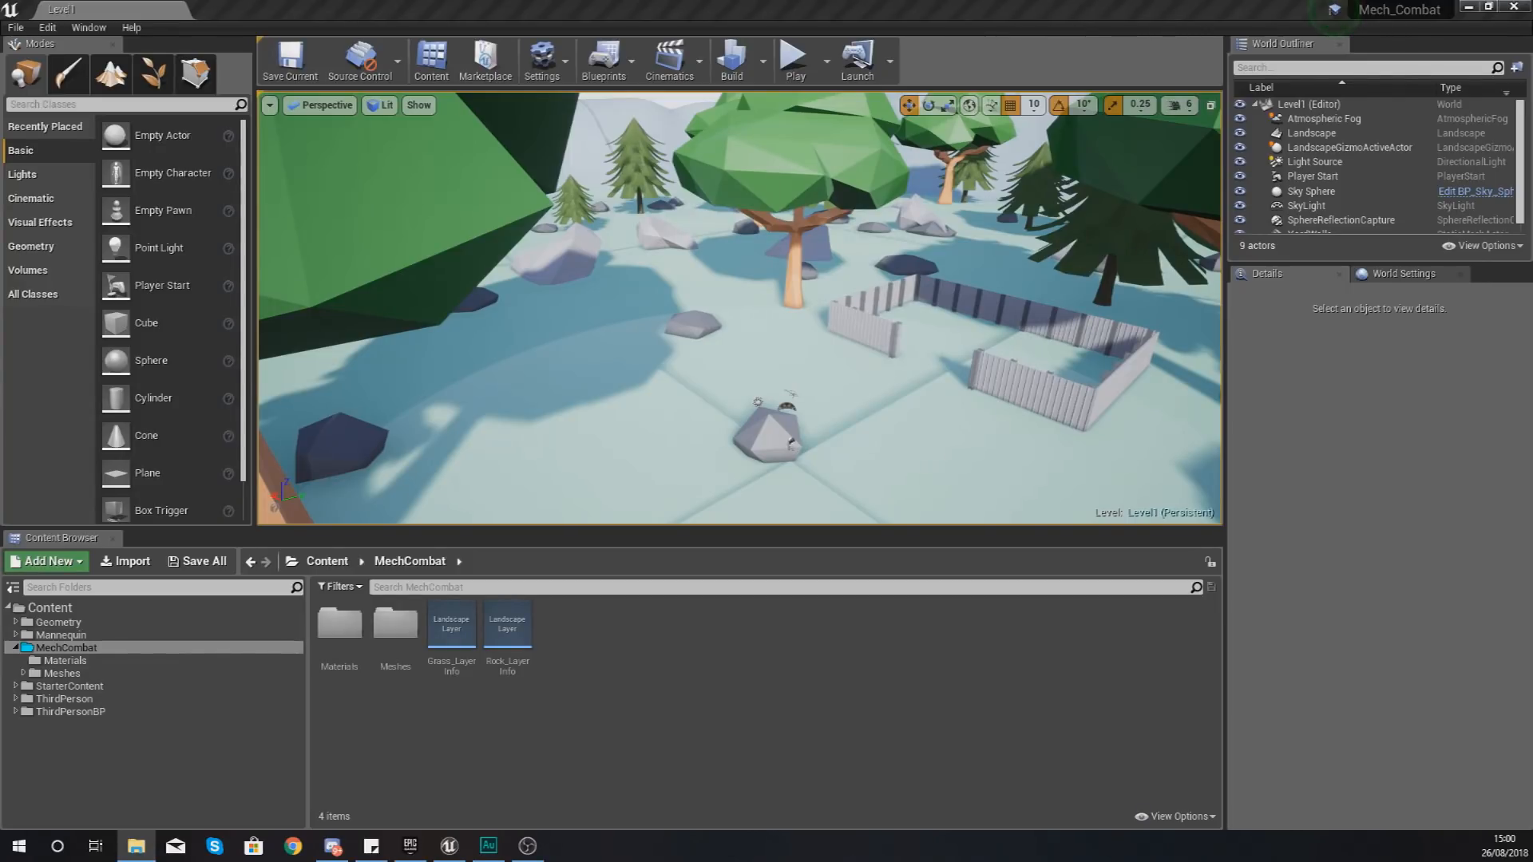
- Browse File Explorer to MechCombat > Meshes > Decorations, showing the 44 decoration files
left_click(136, 846)
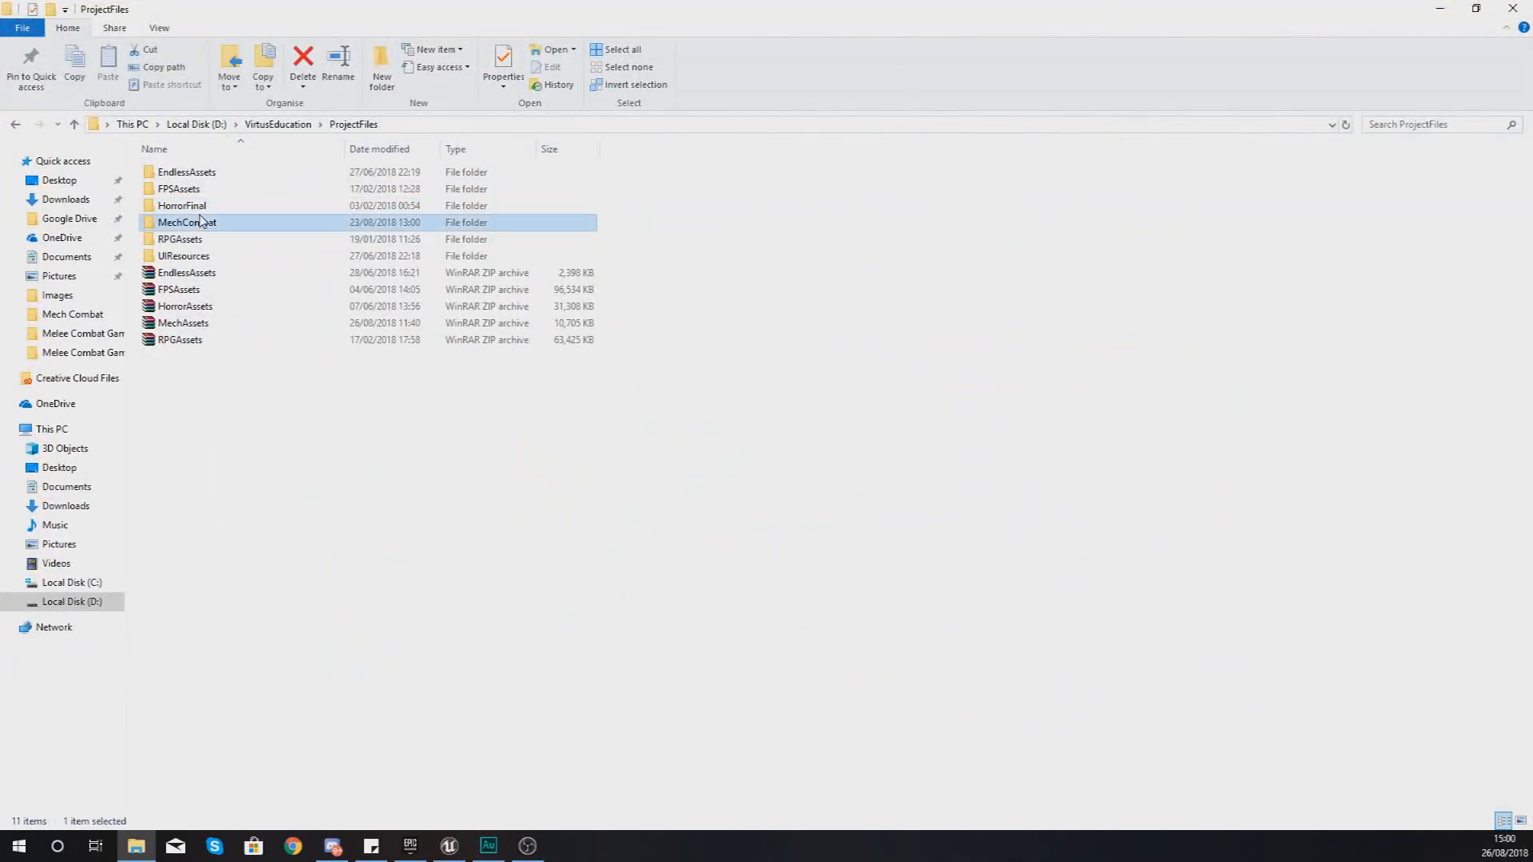
double_click(186, 222)
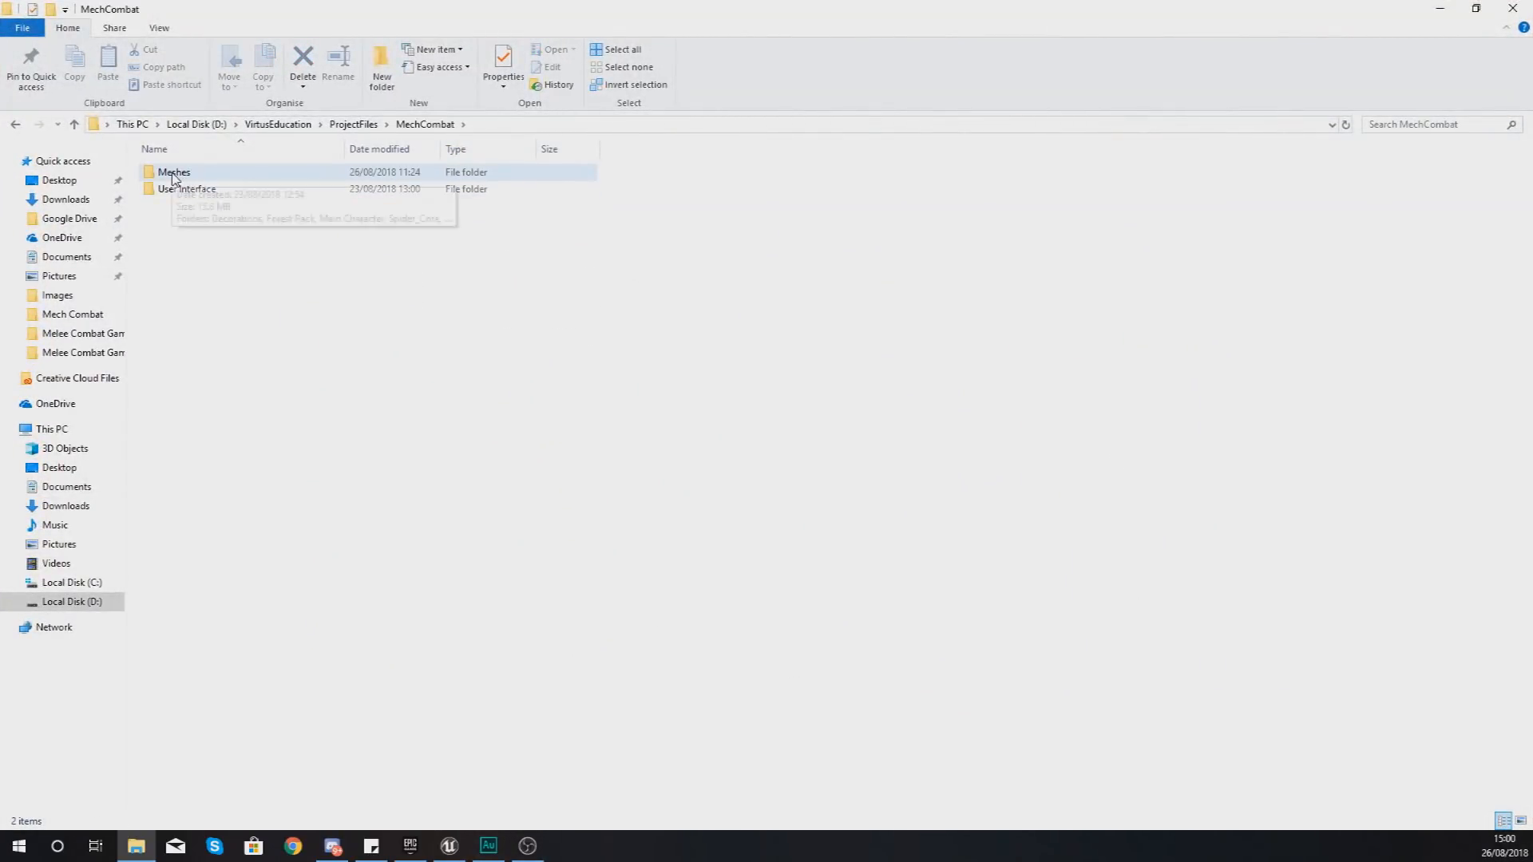
double_click(174, 173)
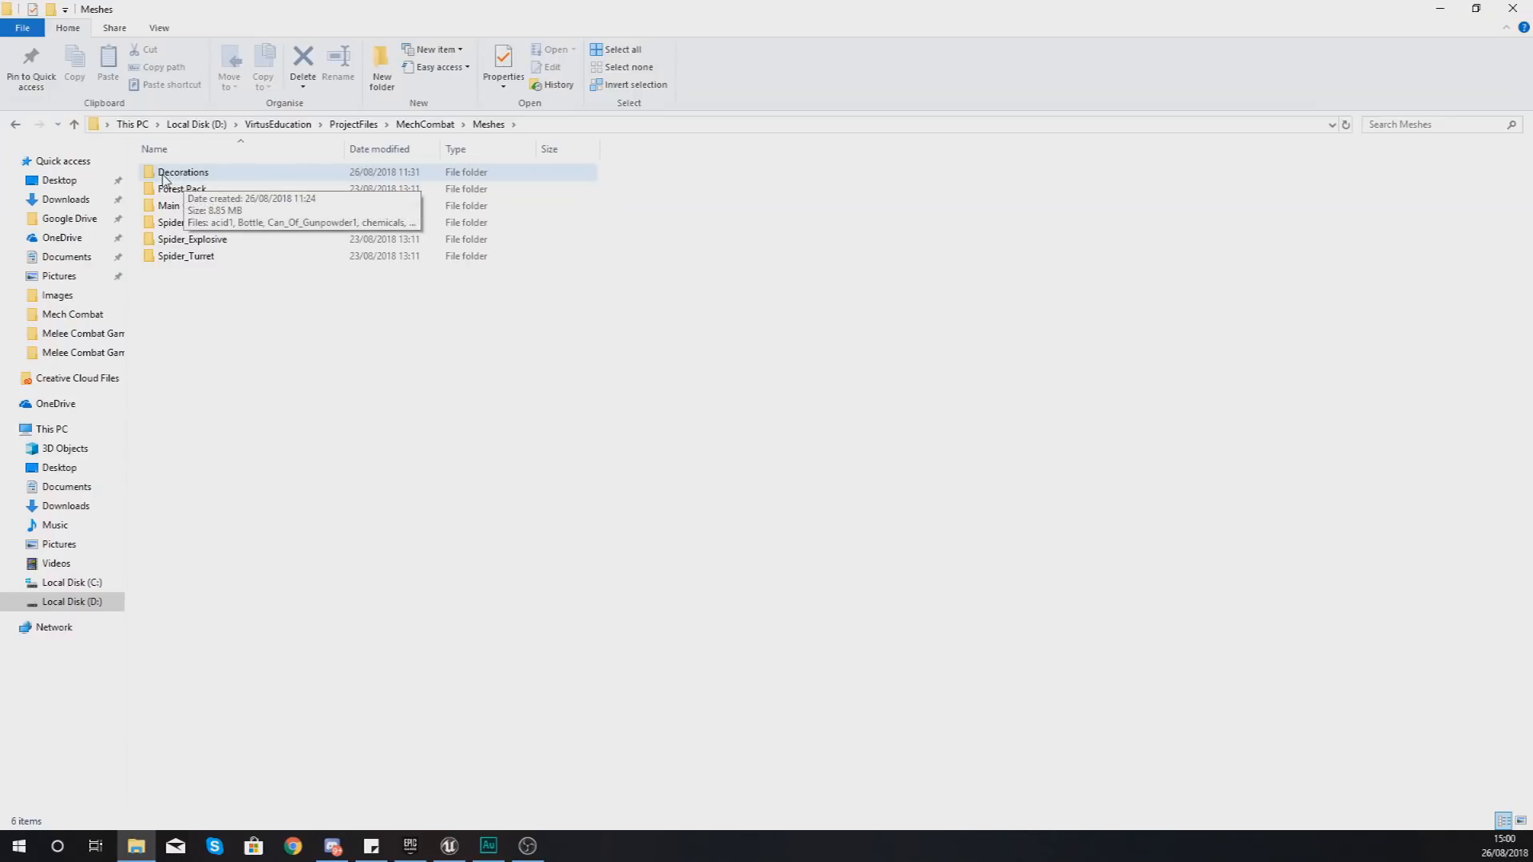
double_click(182, 172)
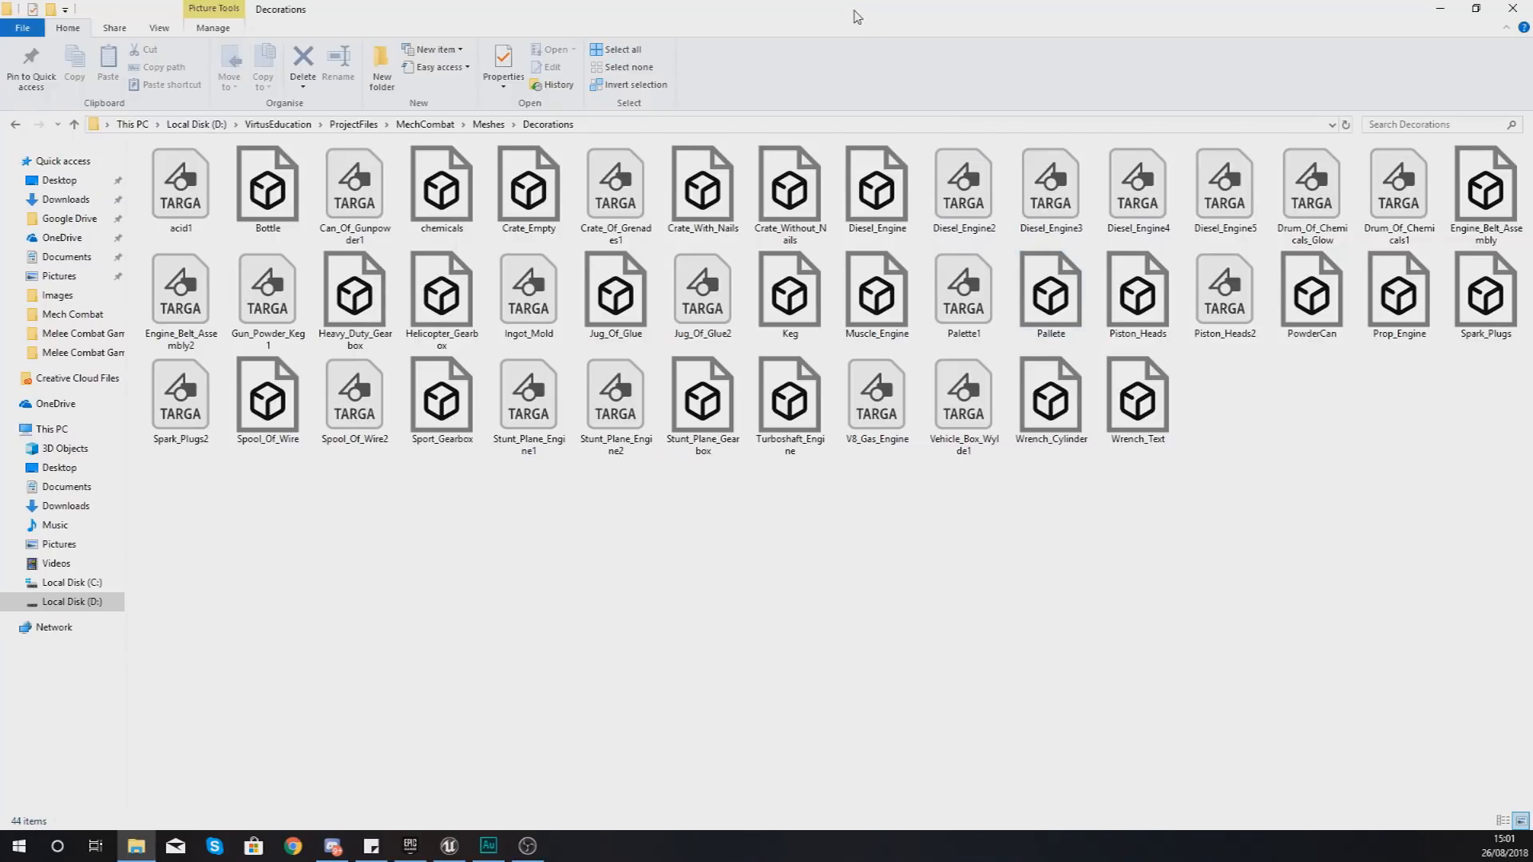
- Back in the editor, add an empty 'Decorations' folder under Meshes and open it
left_click(447, 846)
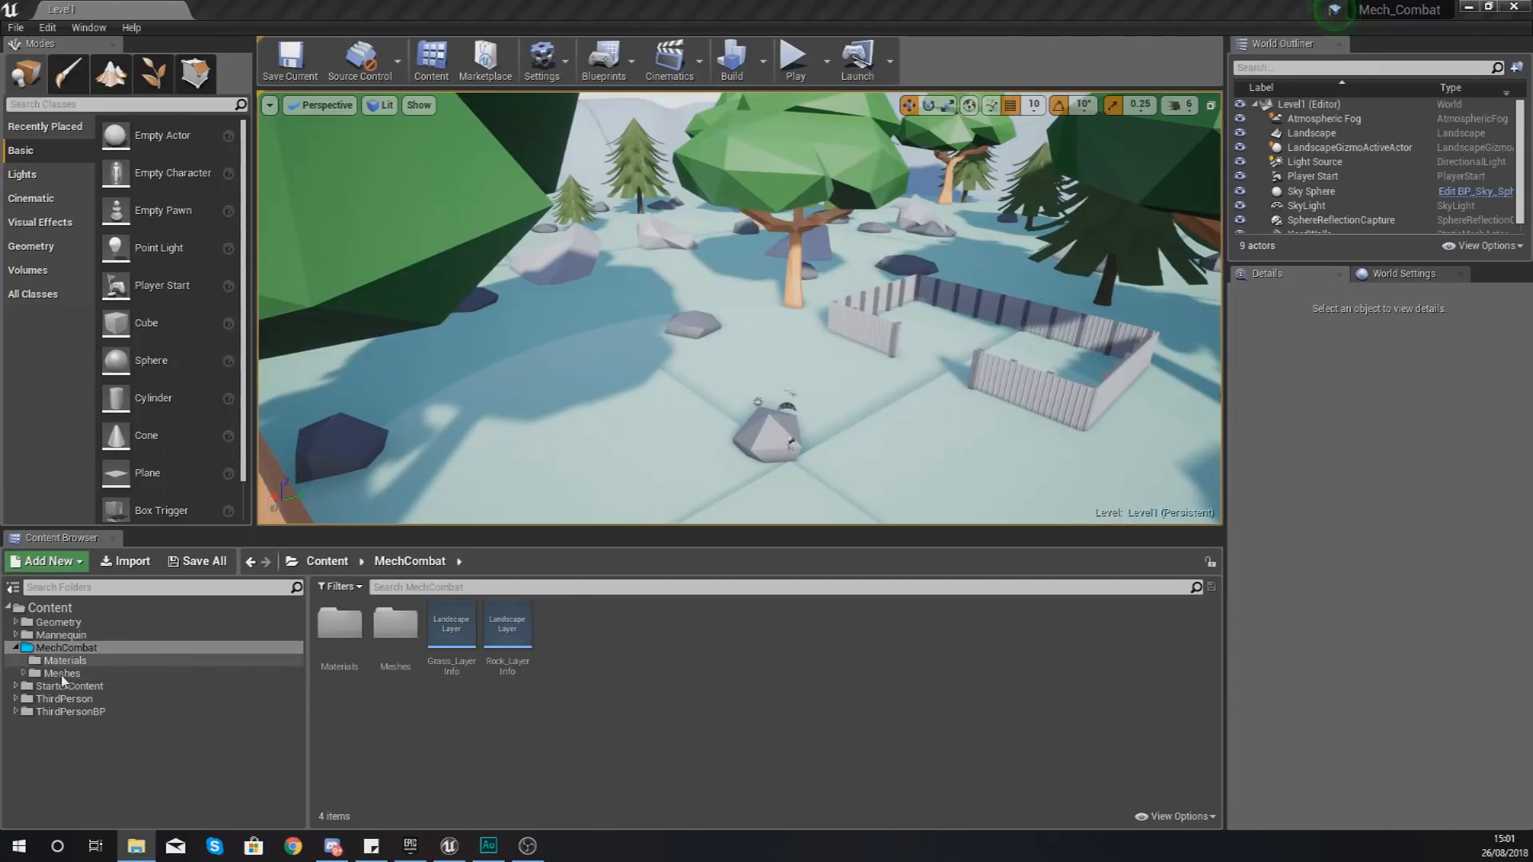
mouse_move(65, 648)
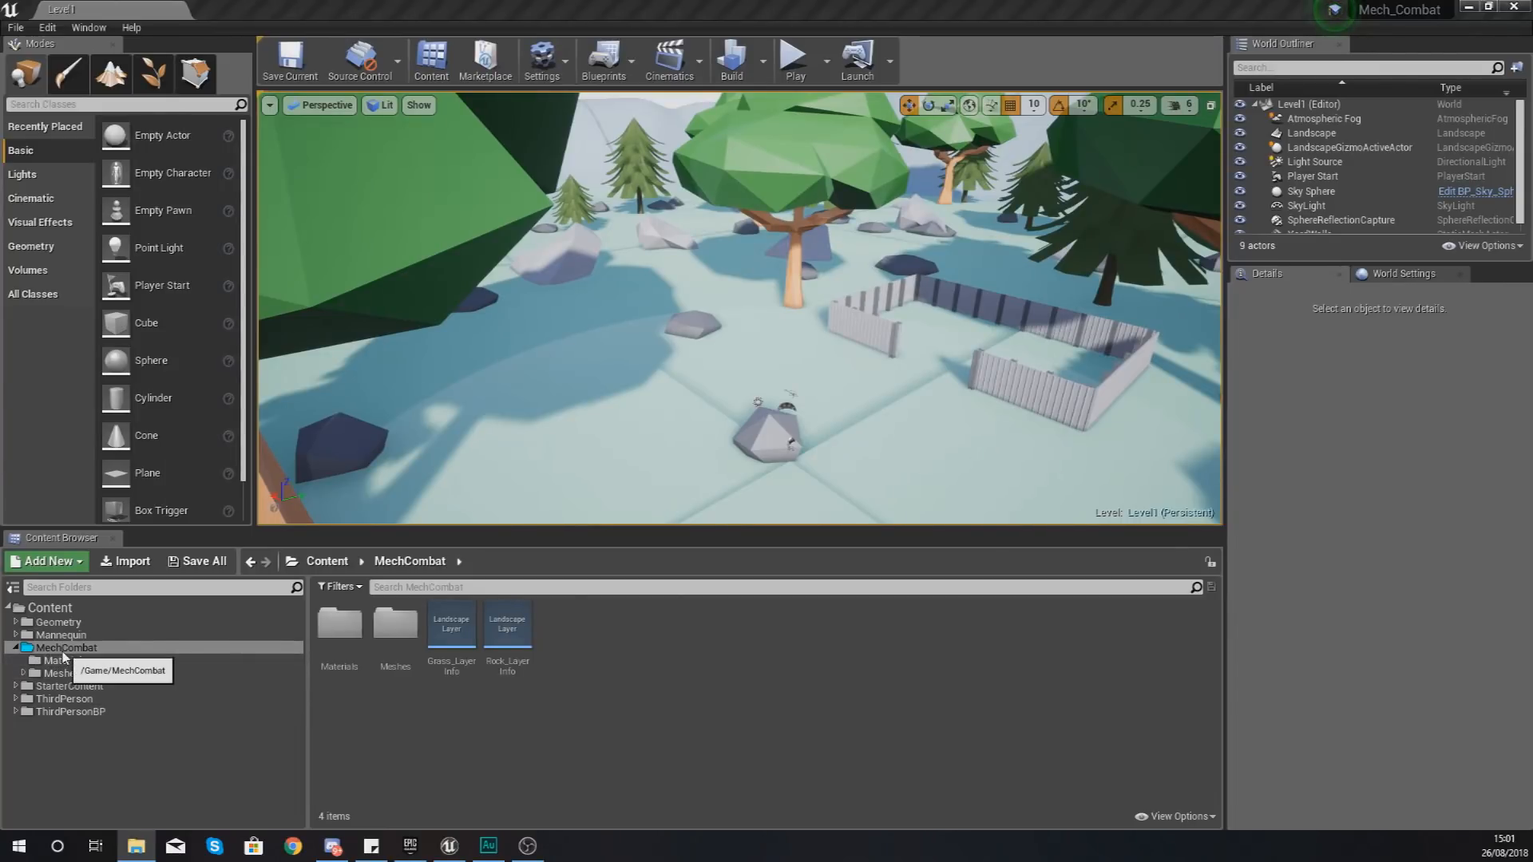
left_click(61, 672)
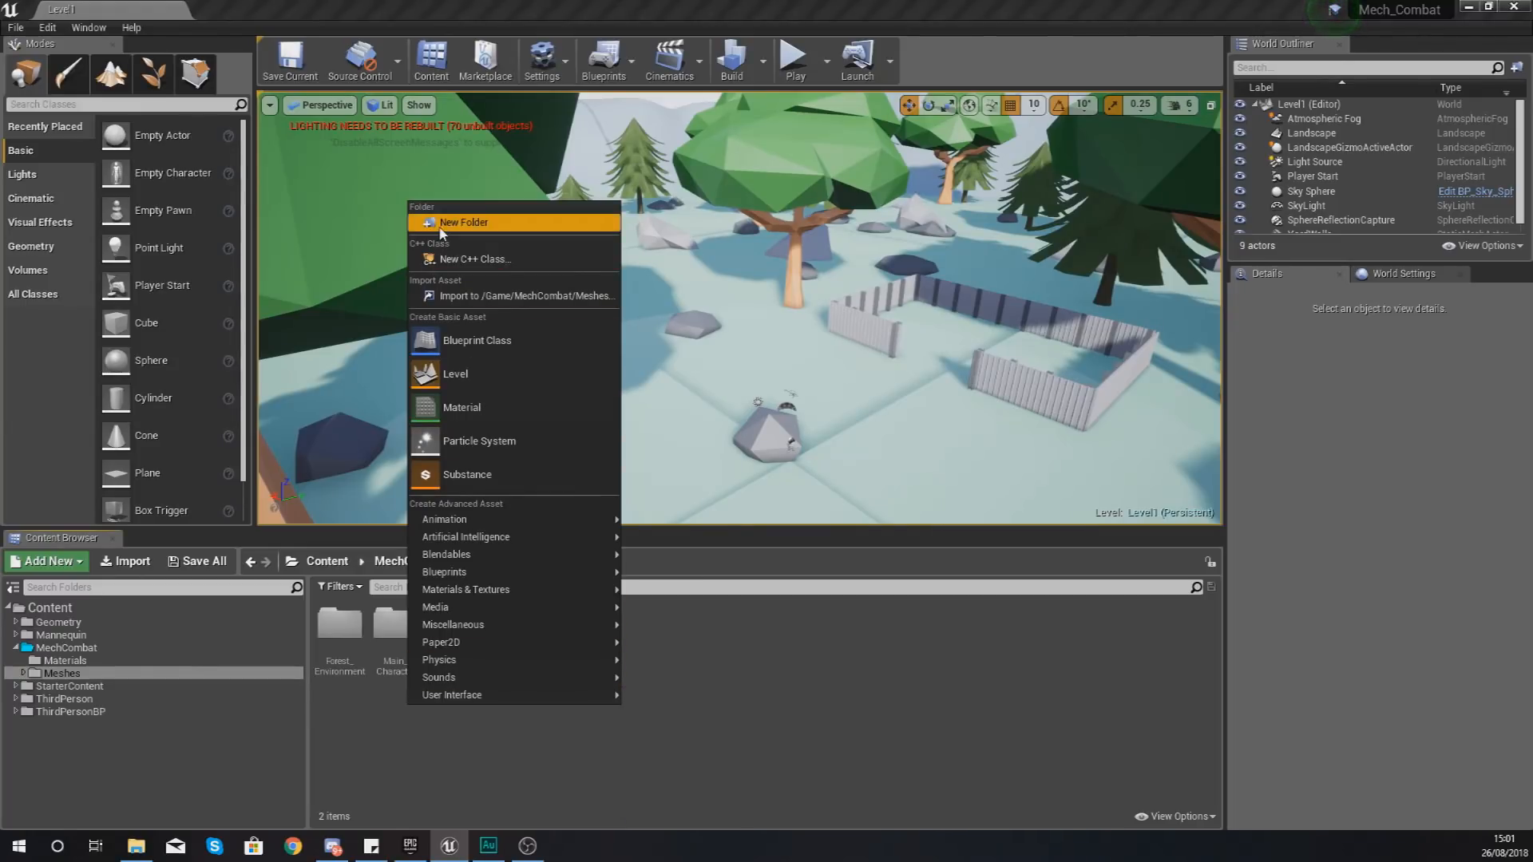
left_click(465, 222)
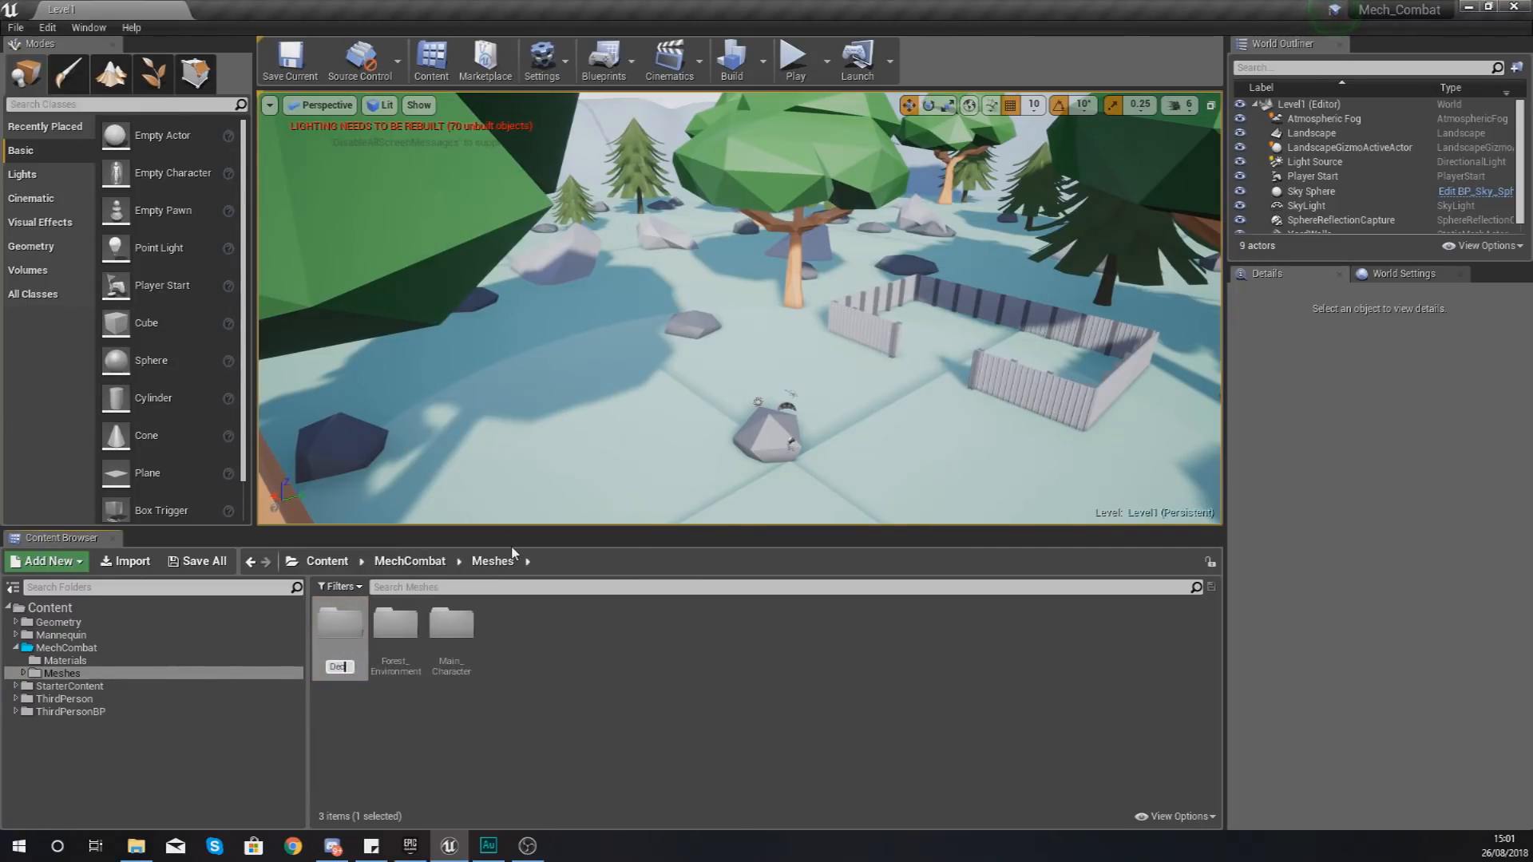
left_click(340, 626)
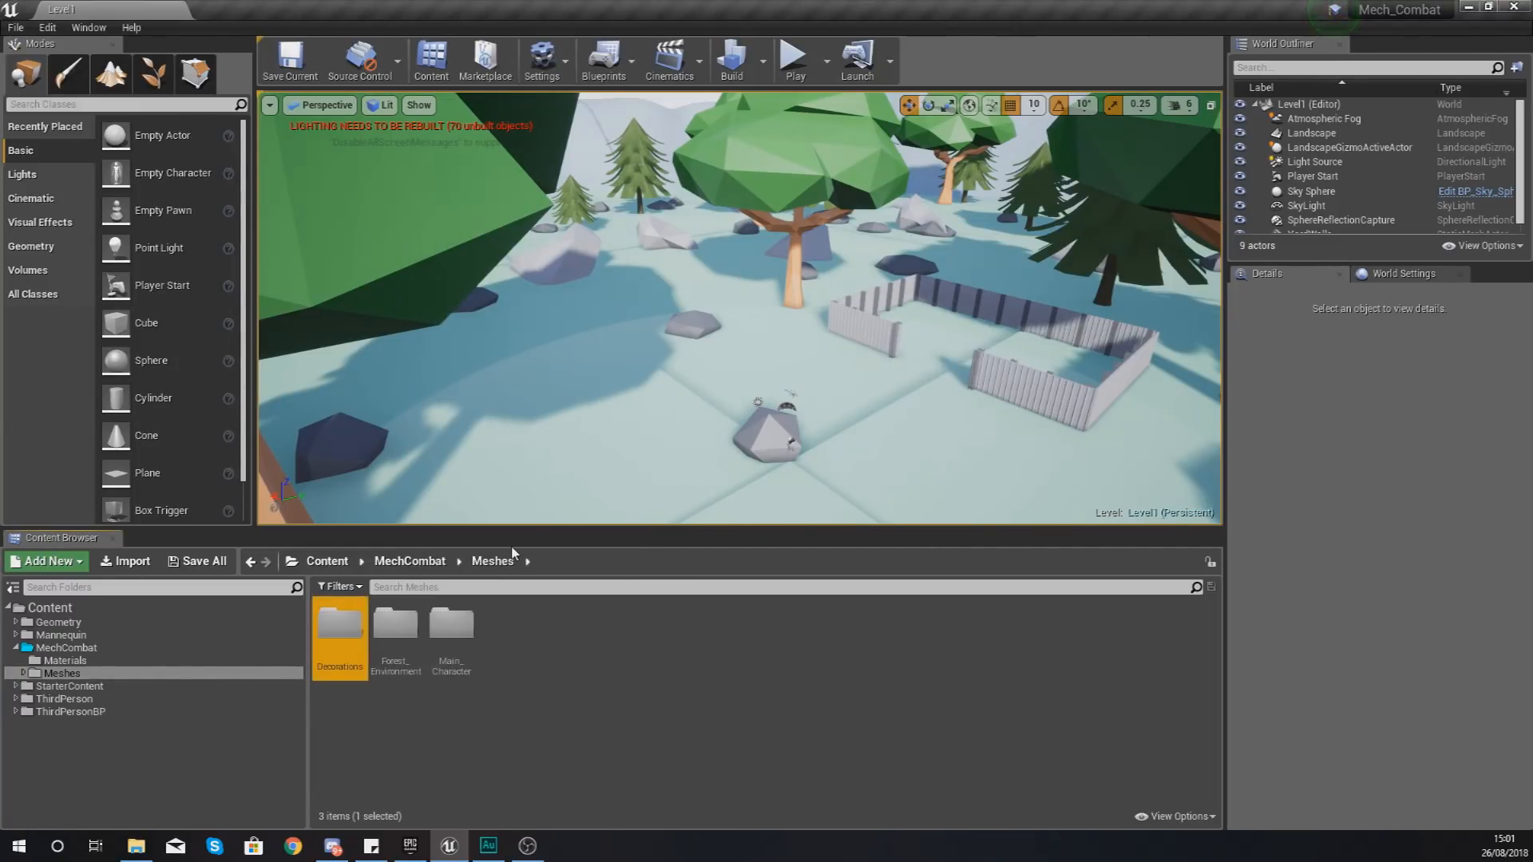
double_click(339, 625)
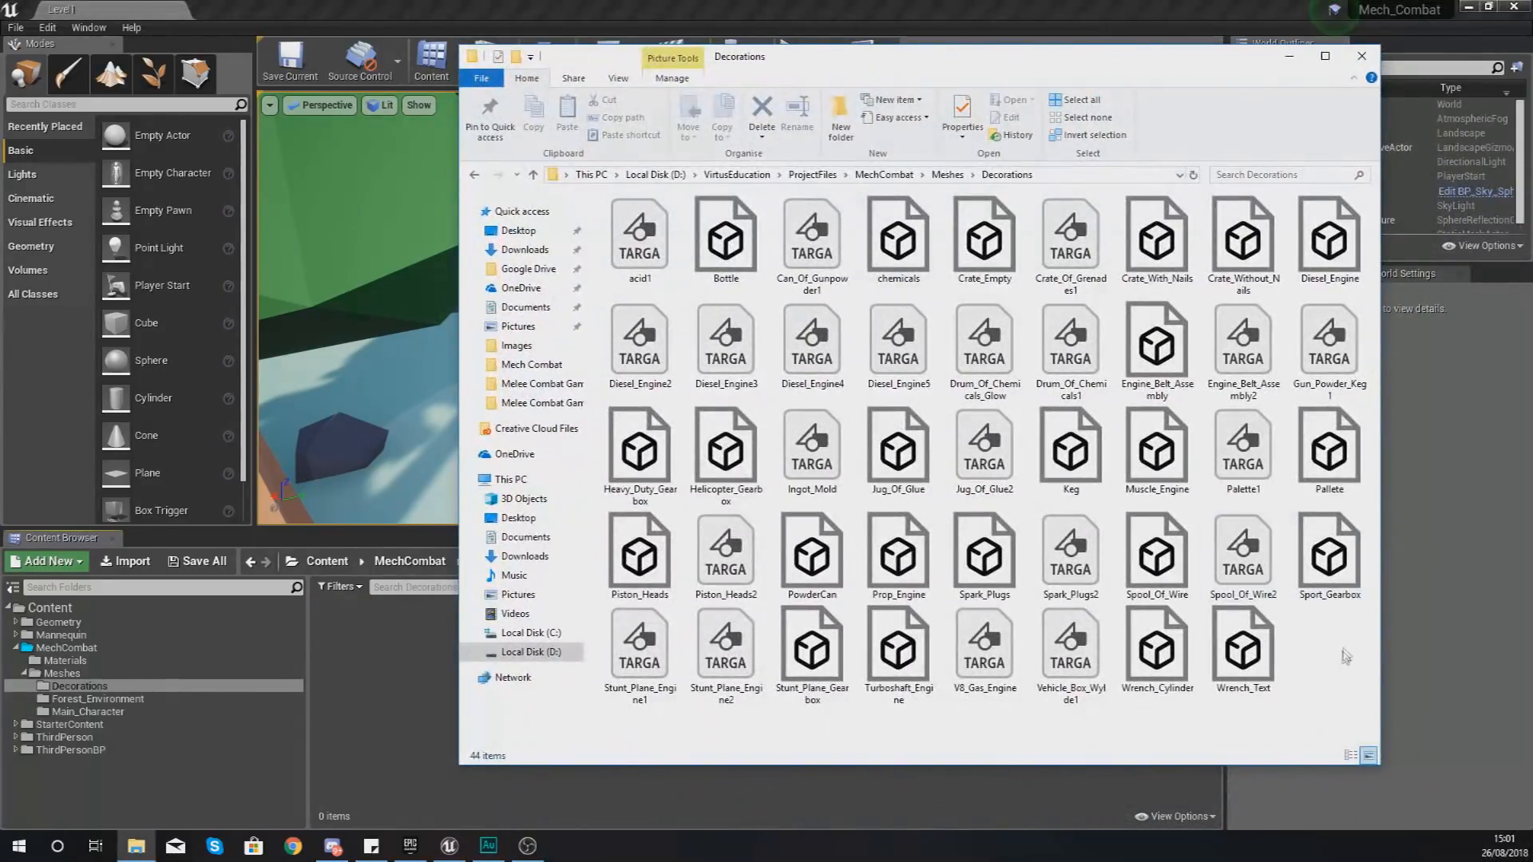
- Select all 44 decoration files and drop them into the Decorations folder
key("ctrl+a")
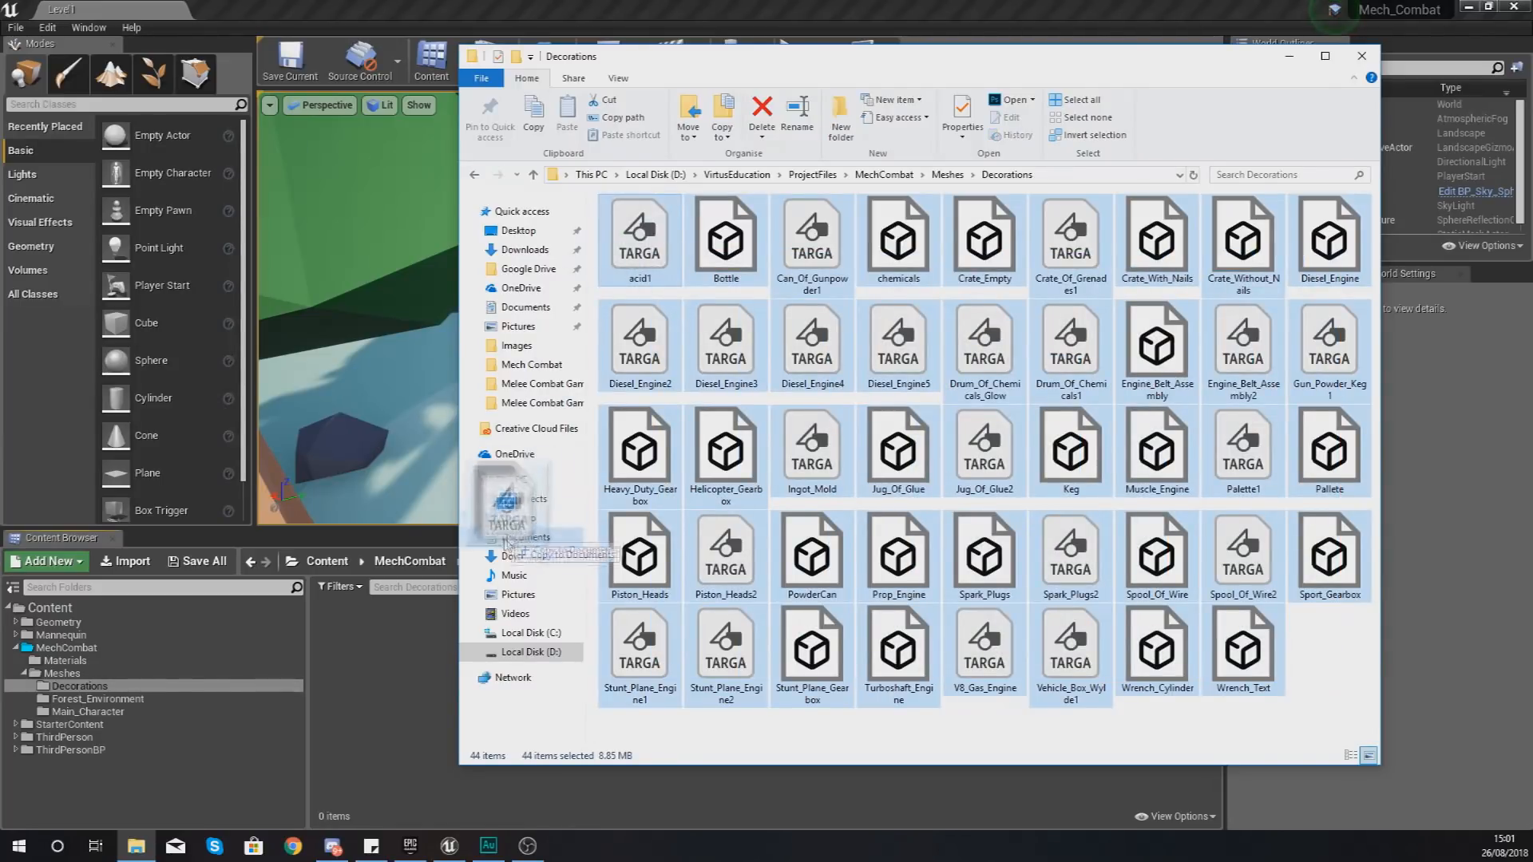
left_click(512, 478)
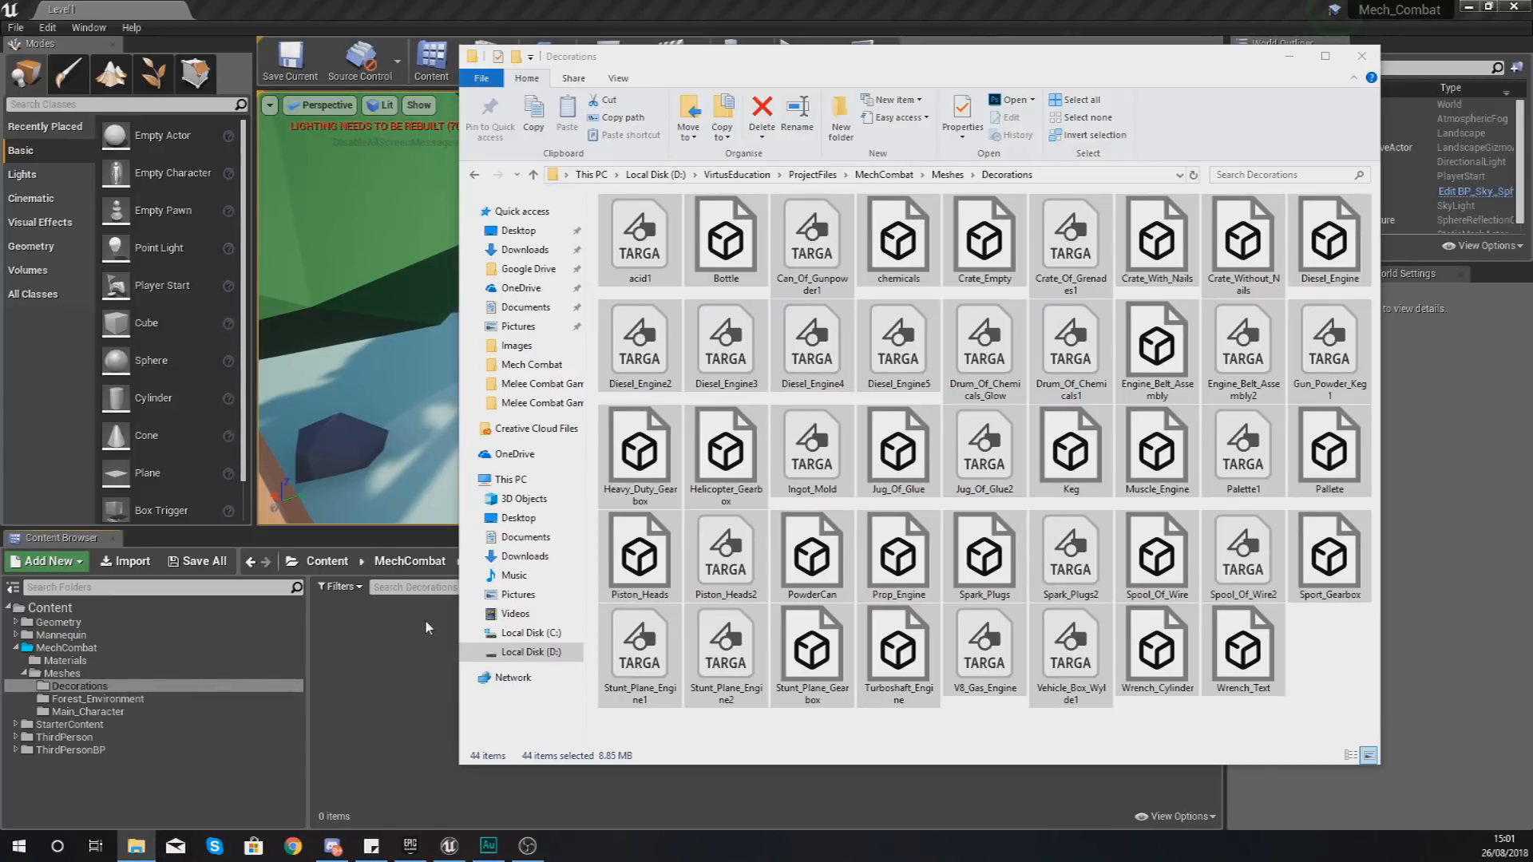
mouse_move(370, 665)
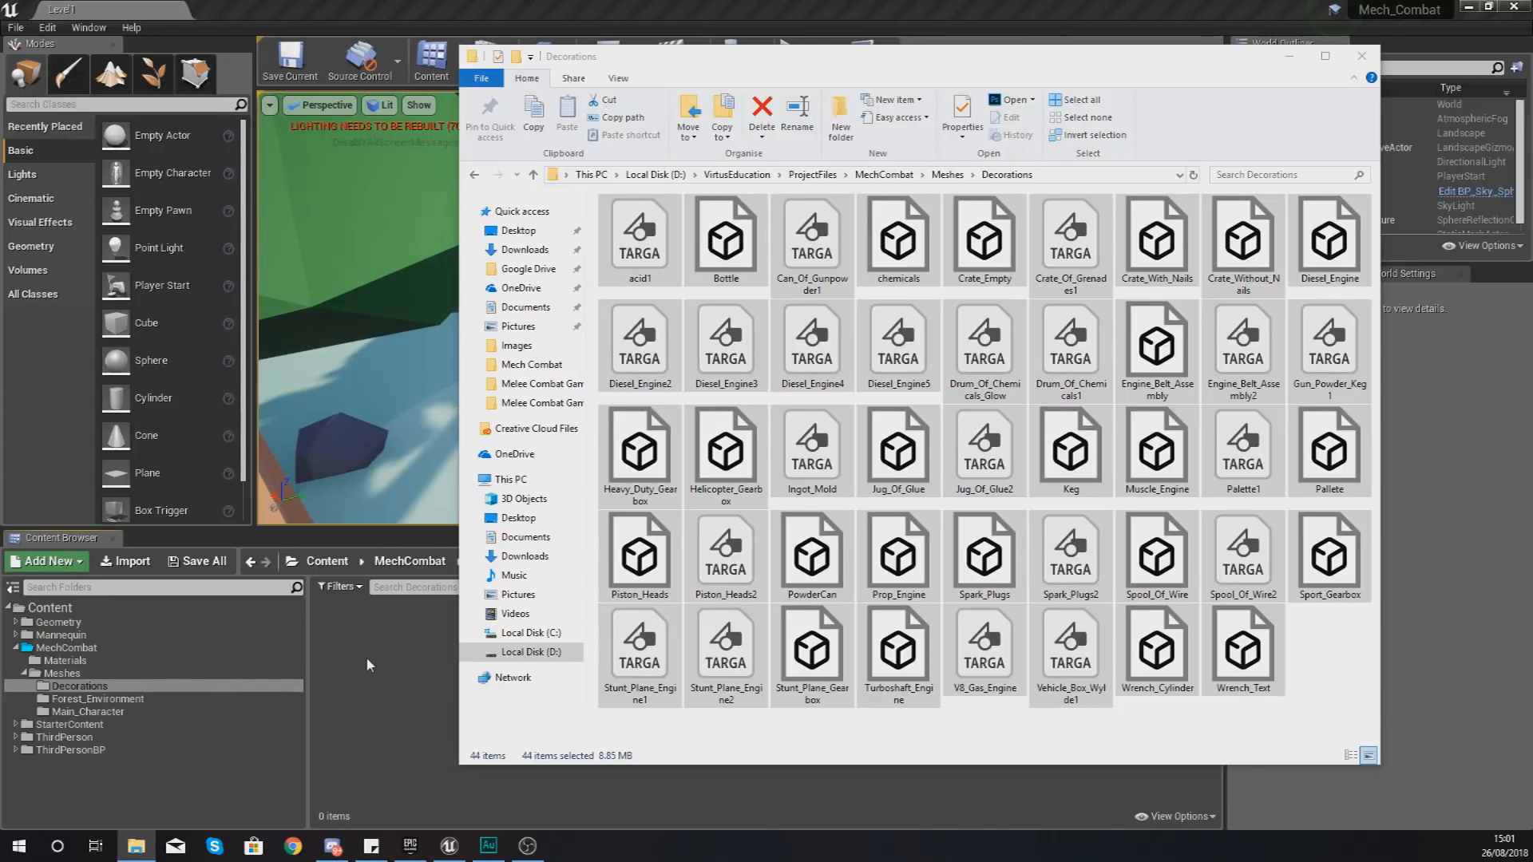
mouse_move(417, 658)
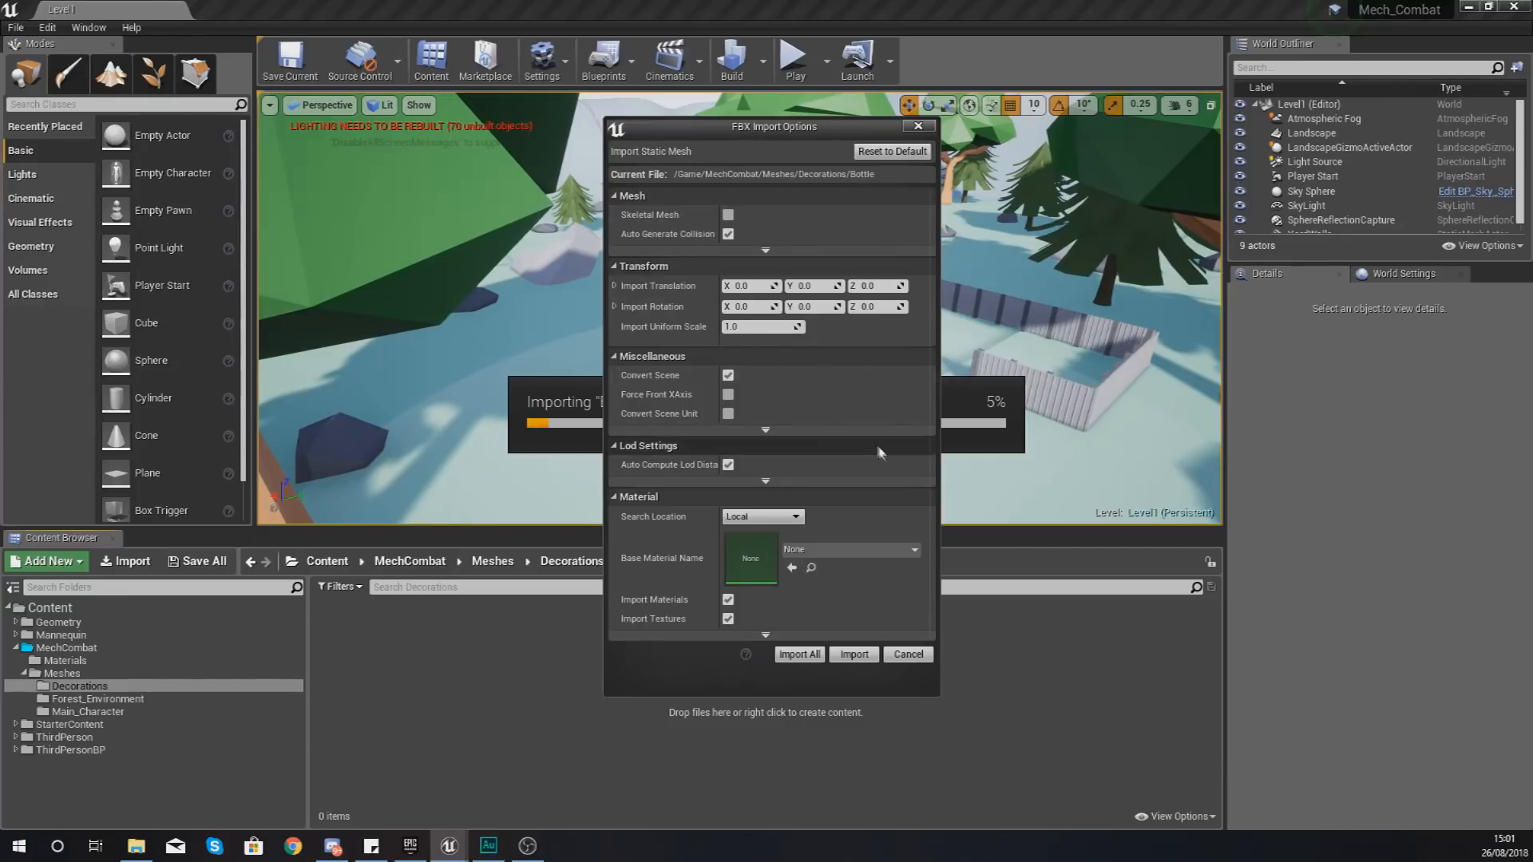
mouse_move(743, 498)
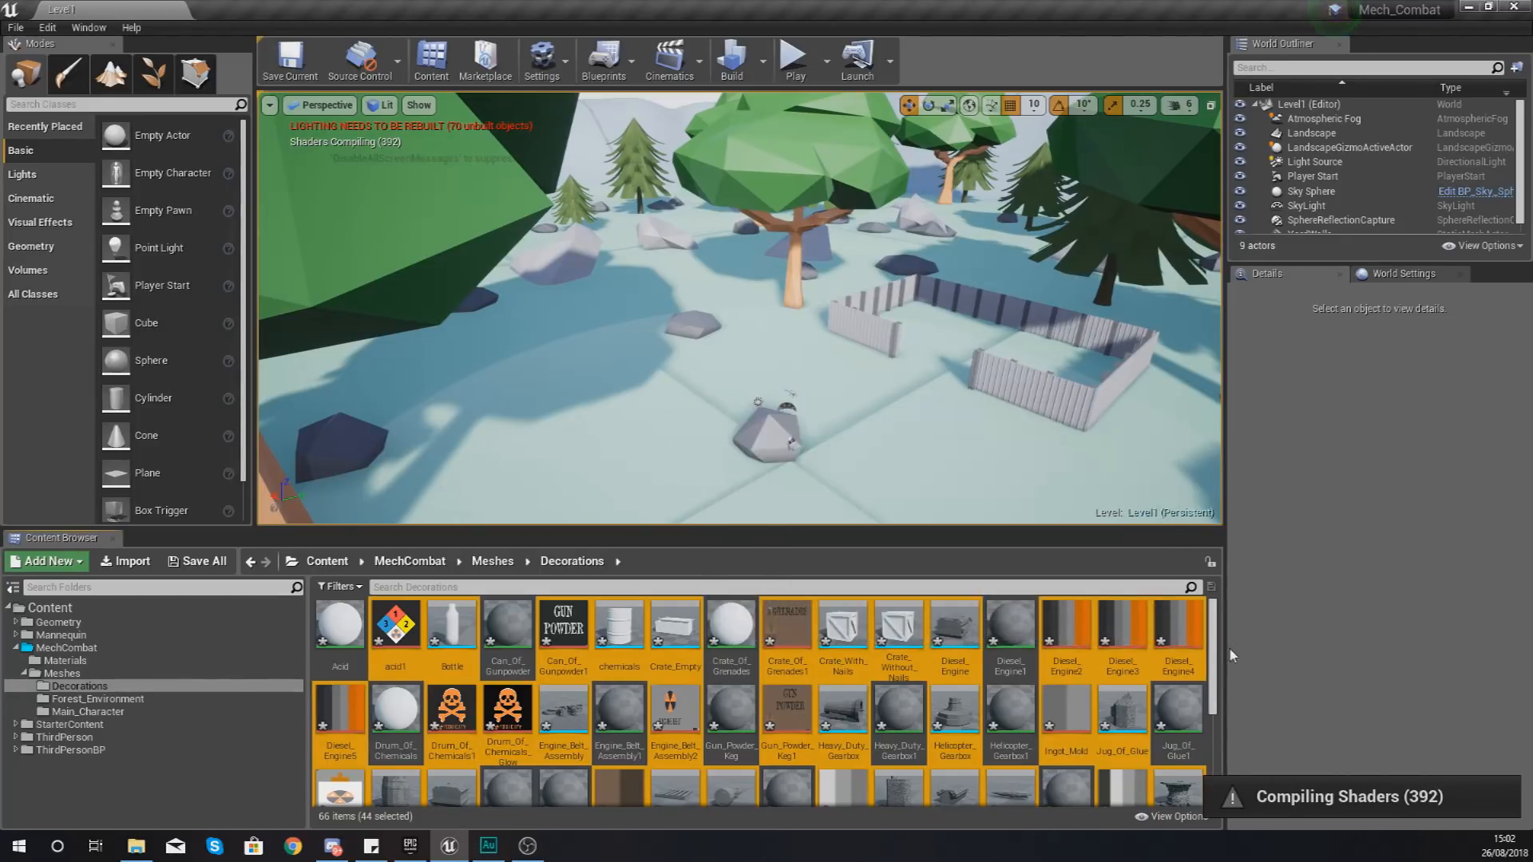
- Move the viewport toward the yard and browse the 151 Forest_Environment assets
scroll("down", 3)
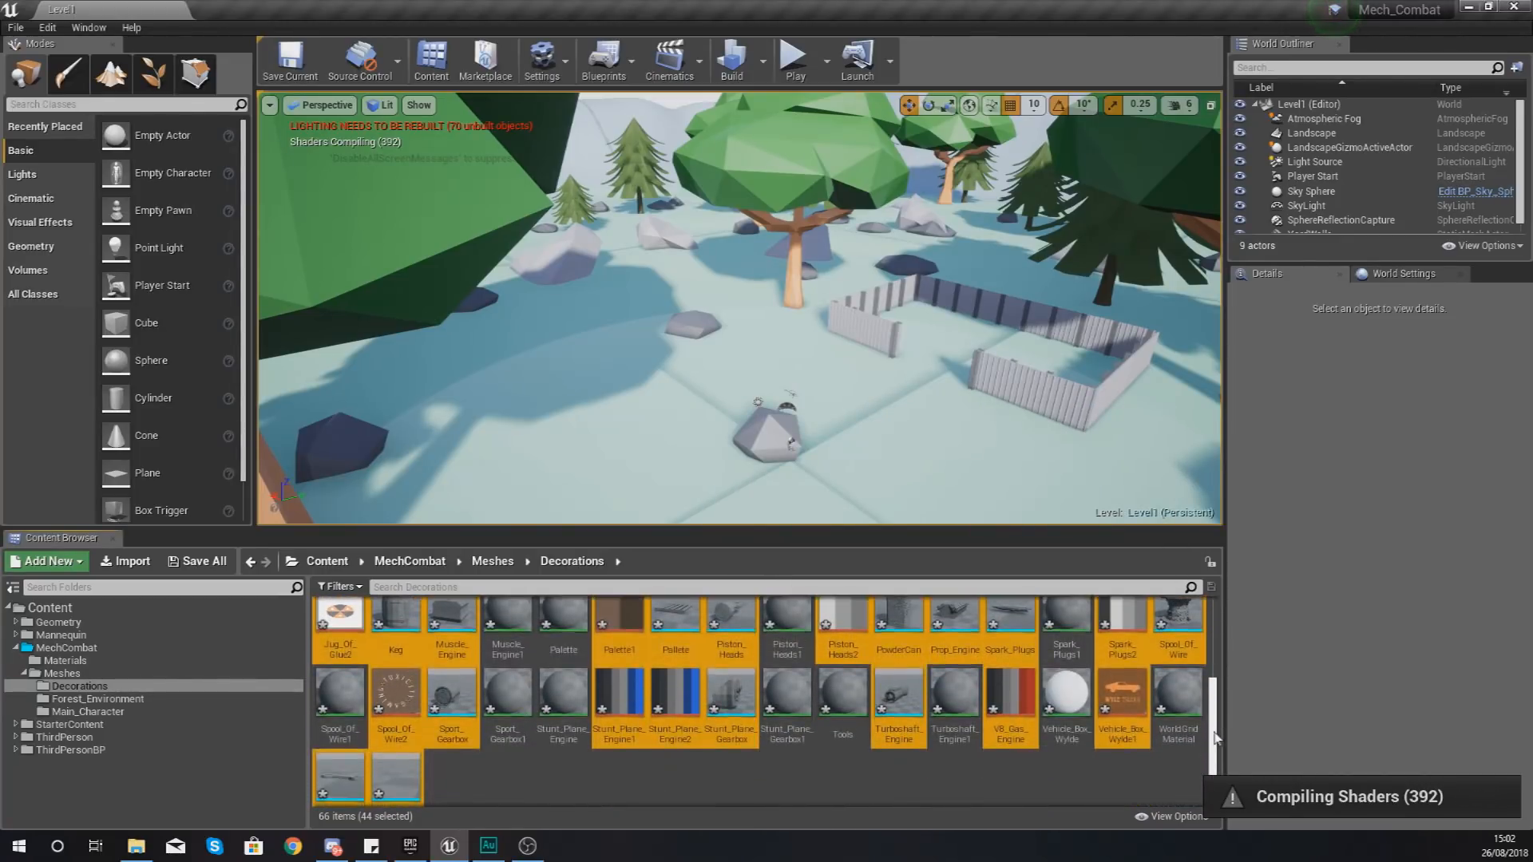
scroll("left", 3)
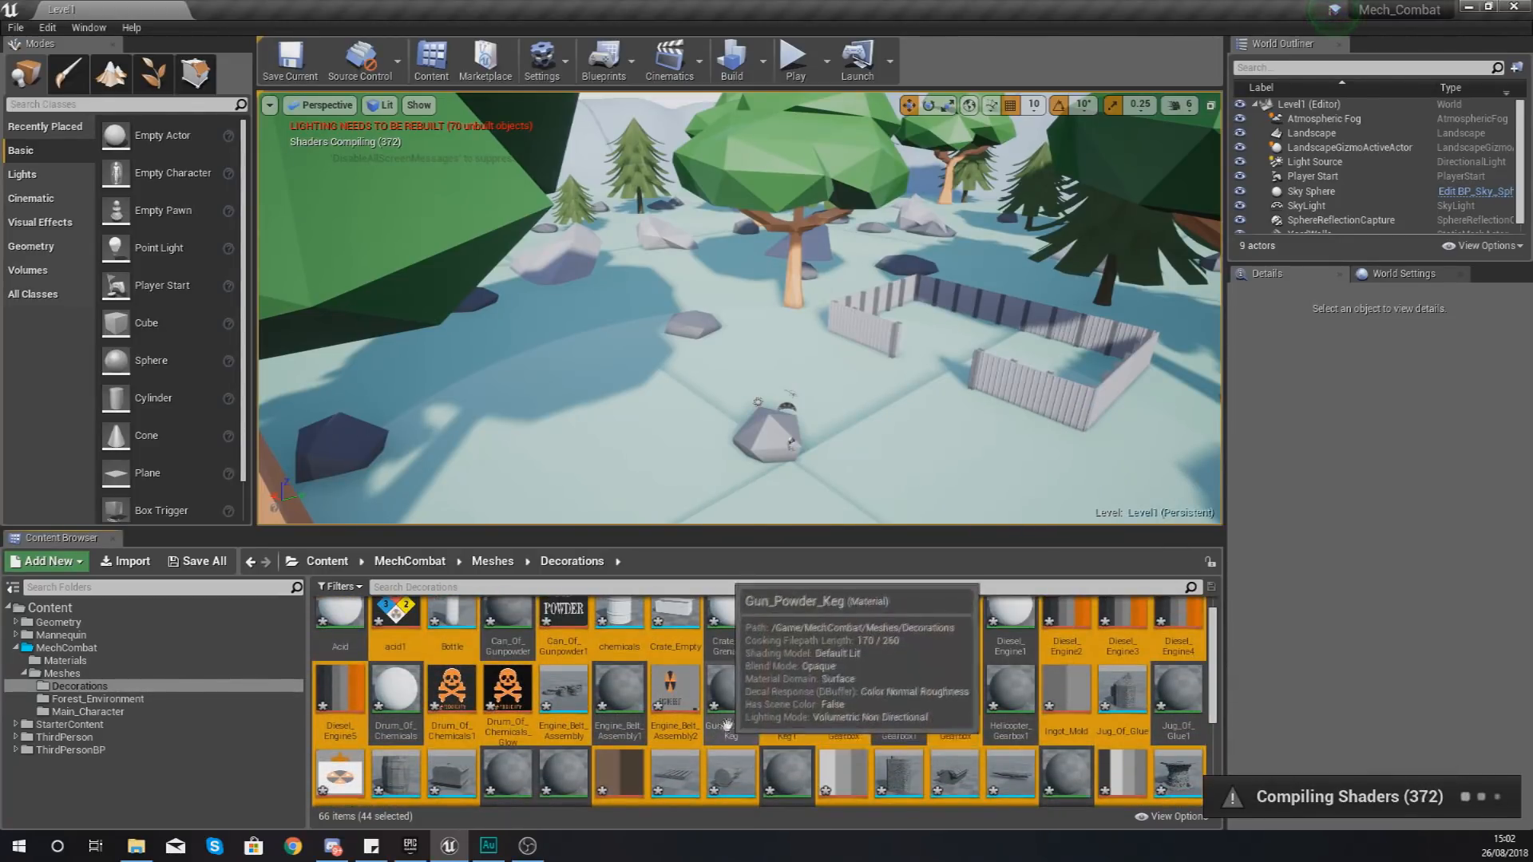
mouse_move(728, 630)
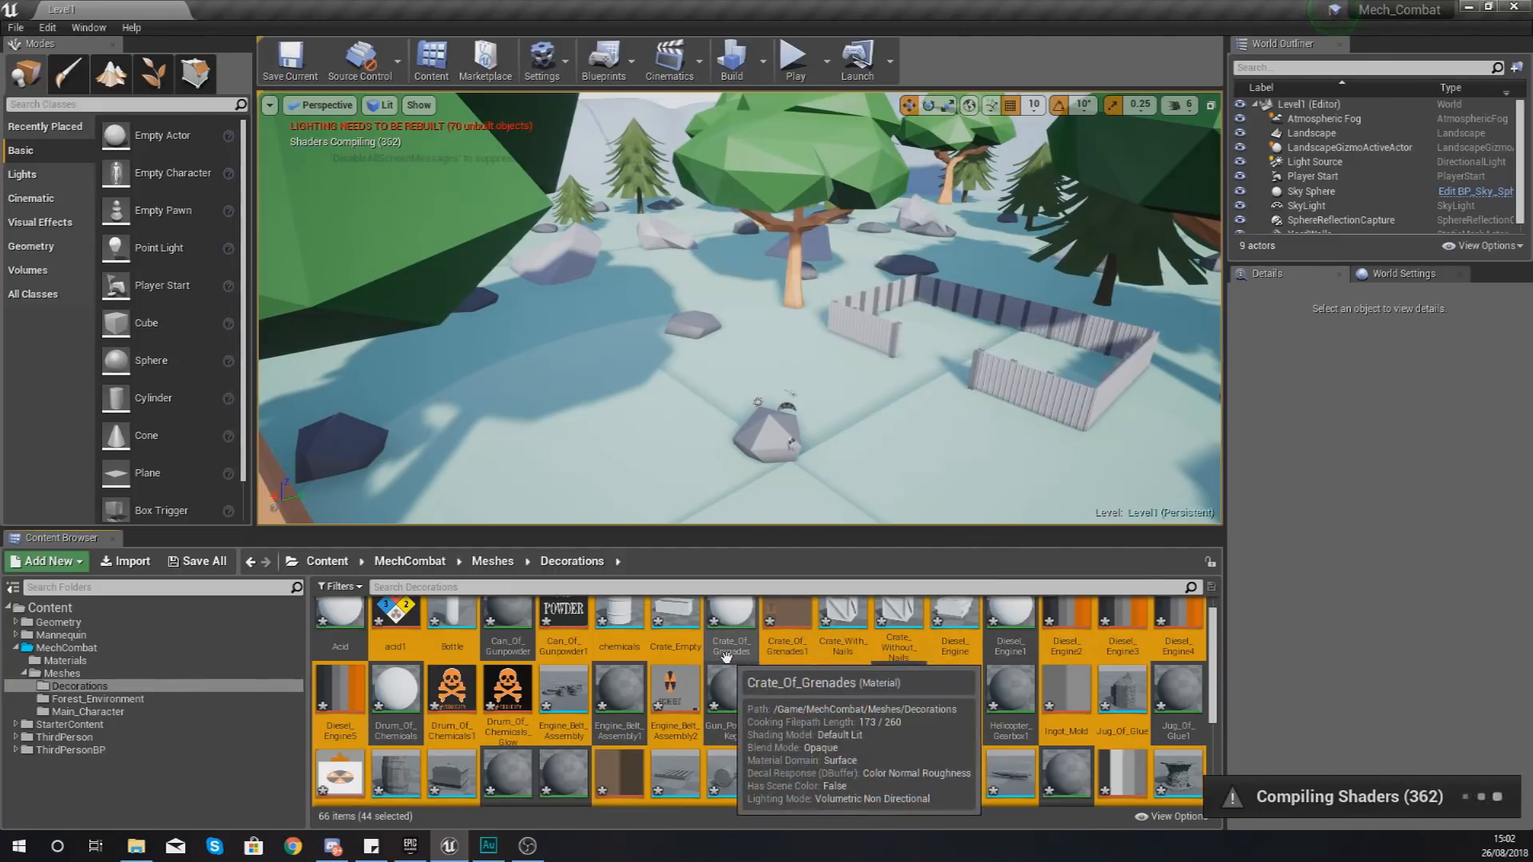
mouse_move(840, 625)
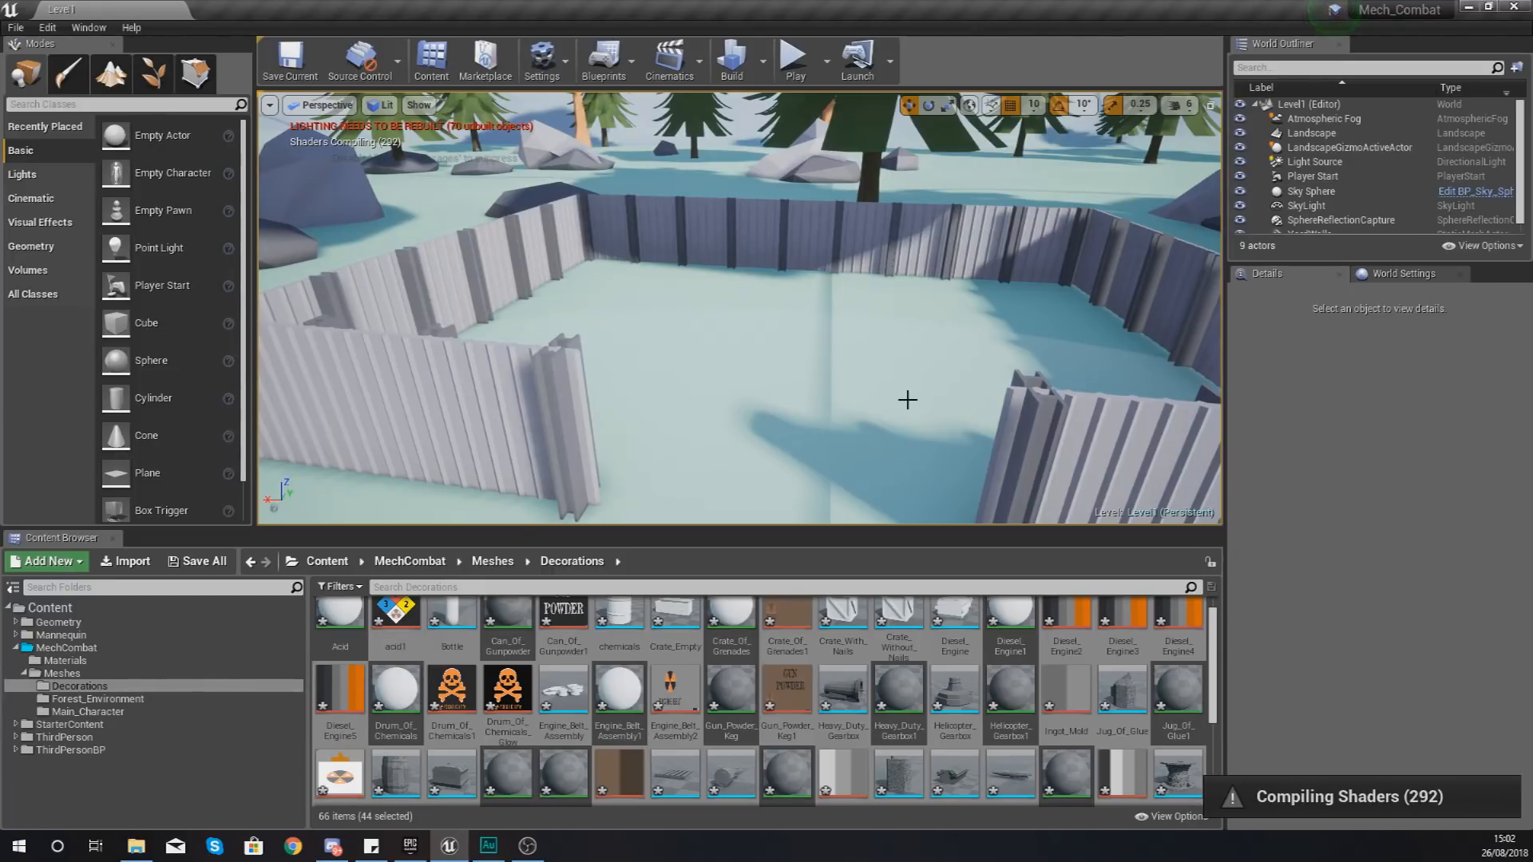
mouse_move(382, 438)
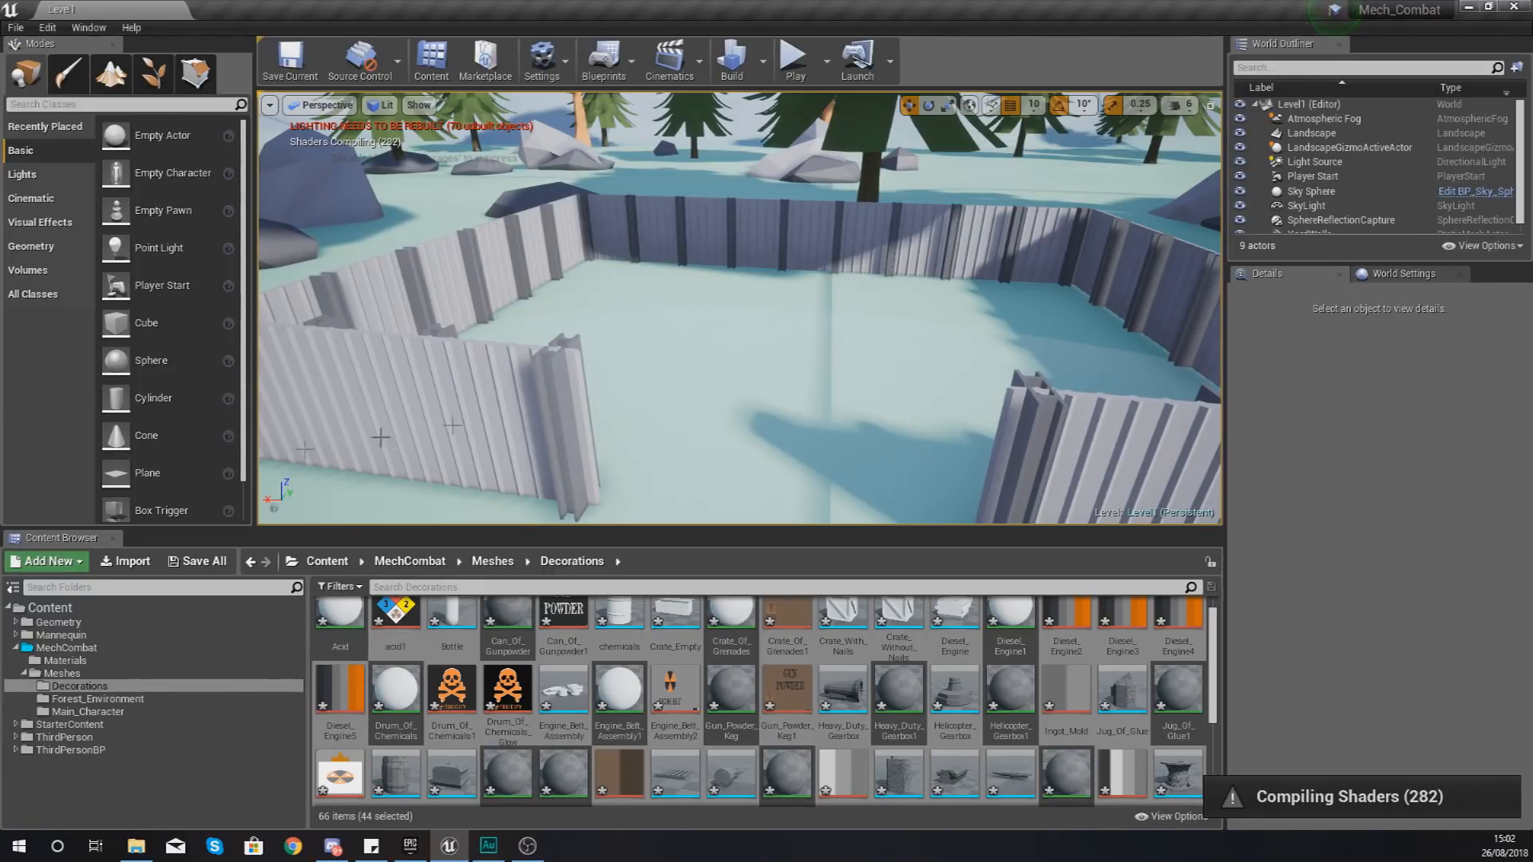
left_click(95, 699)
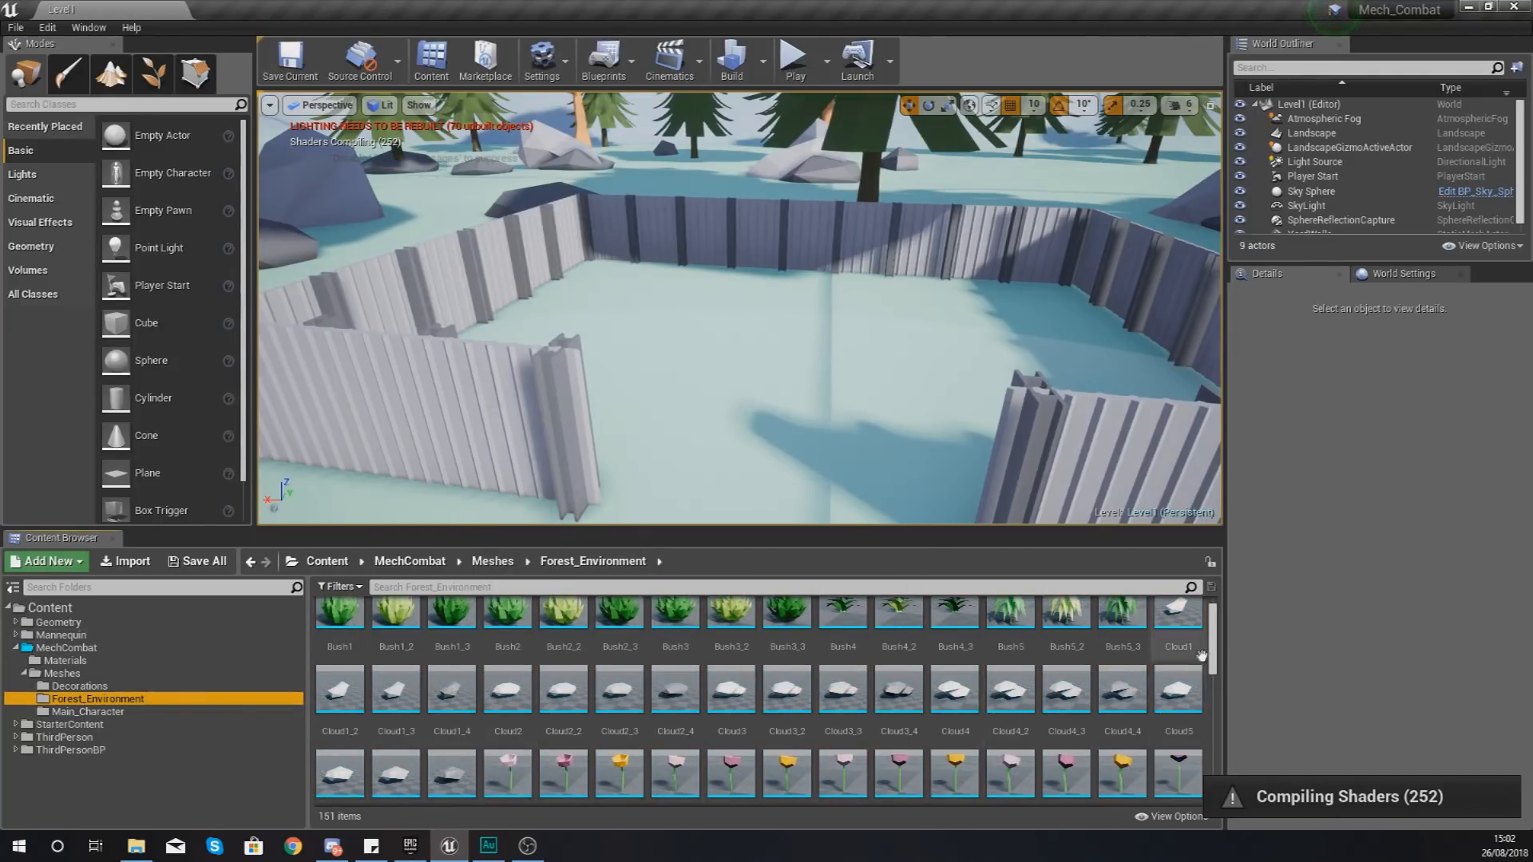
scroll("down", 3)
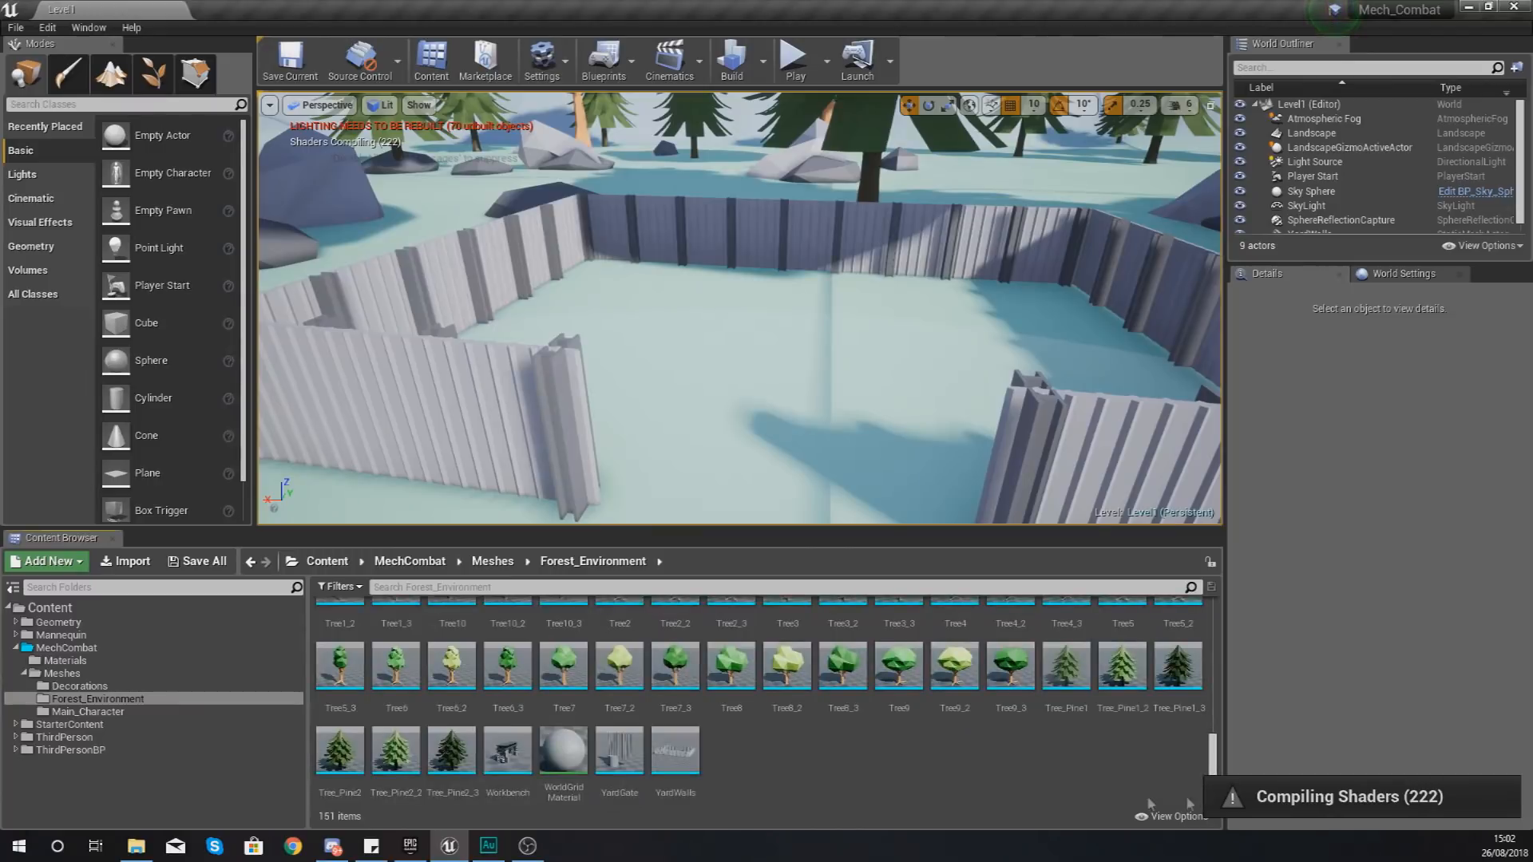
mouse_move(507, 752)
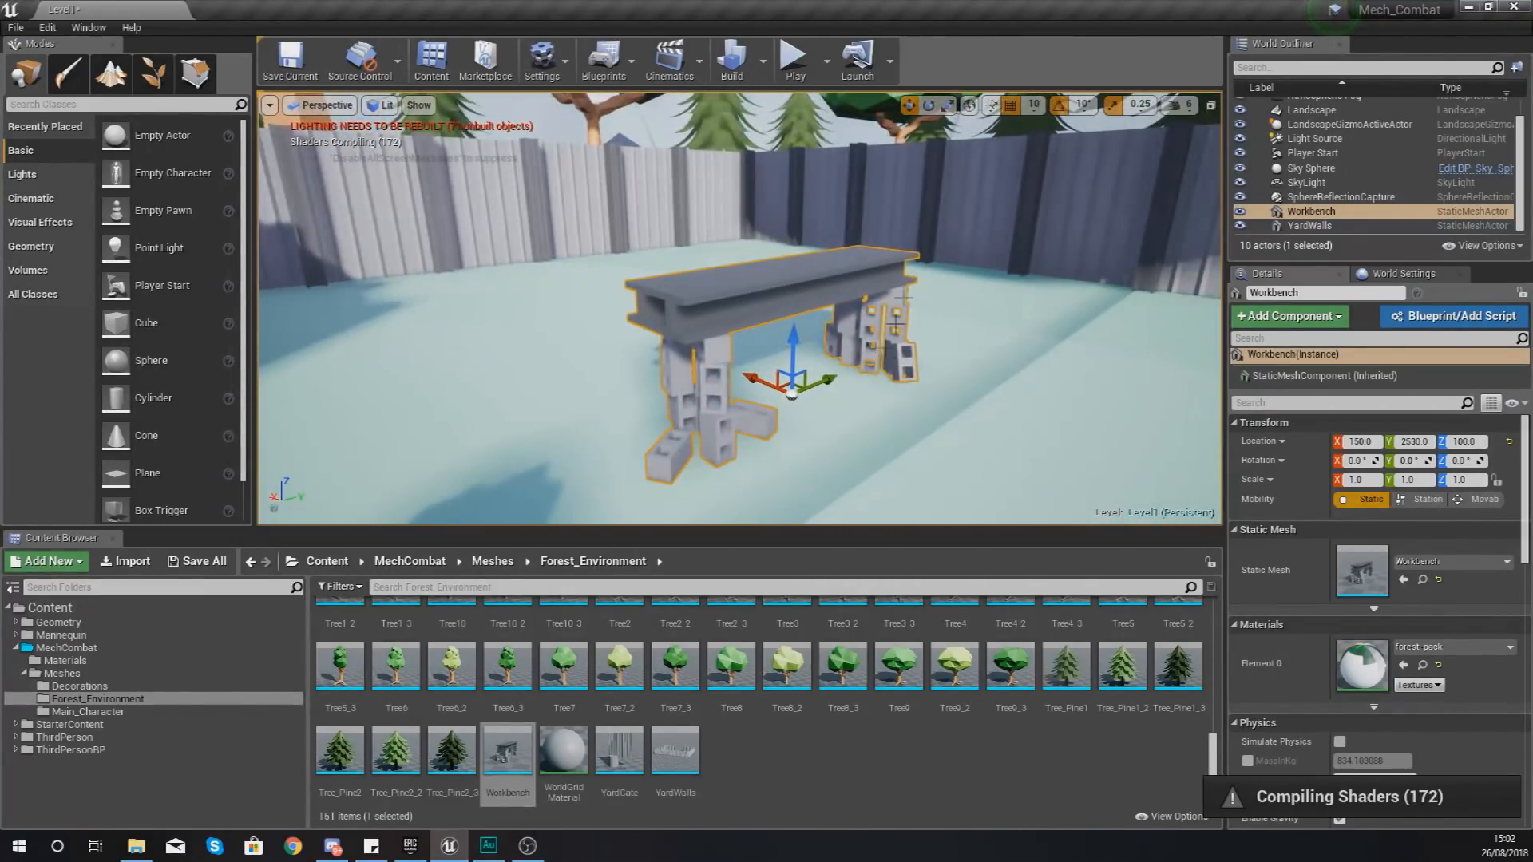
- Set the yard Workbench to Rotation Z 90 and Scale 1.5
left_click(927, 105)
type("90")
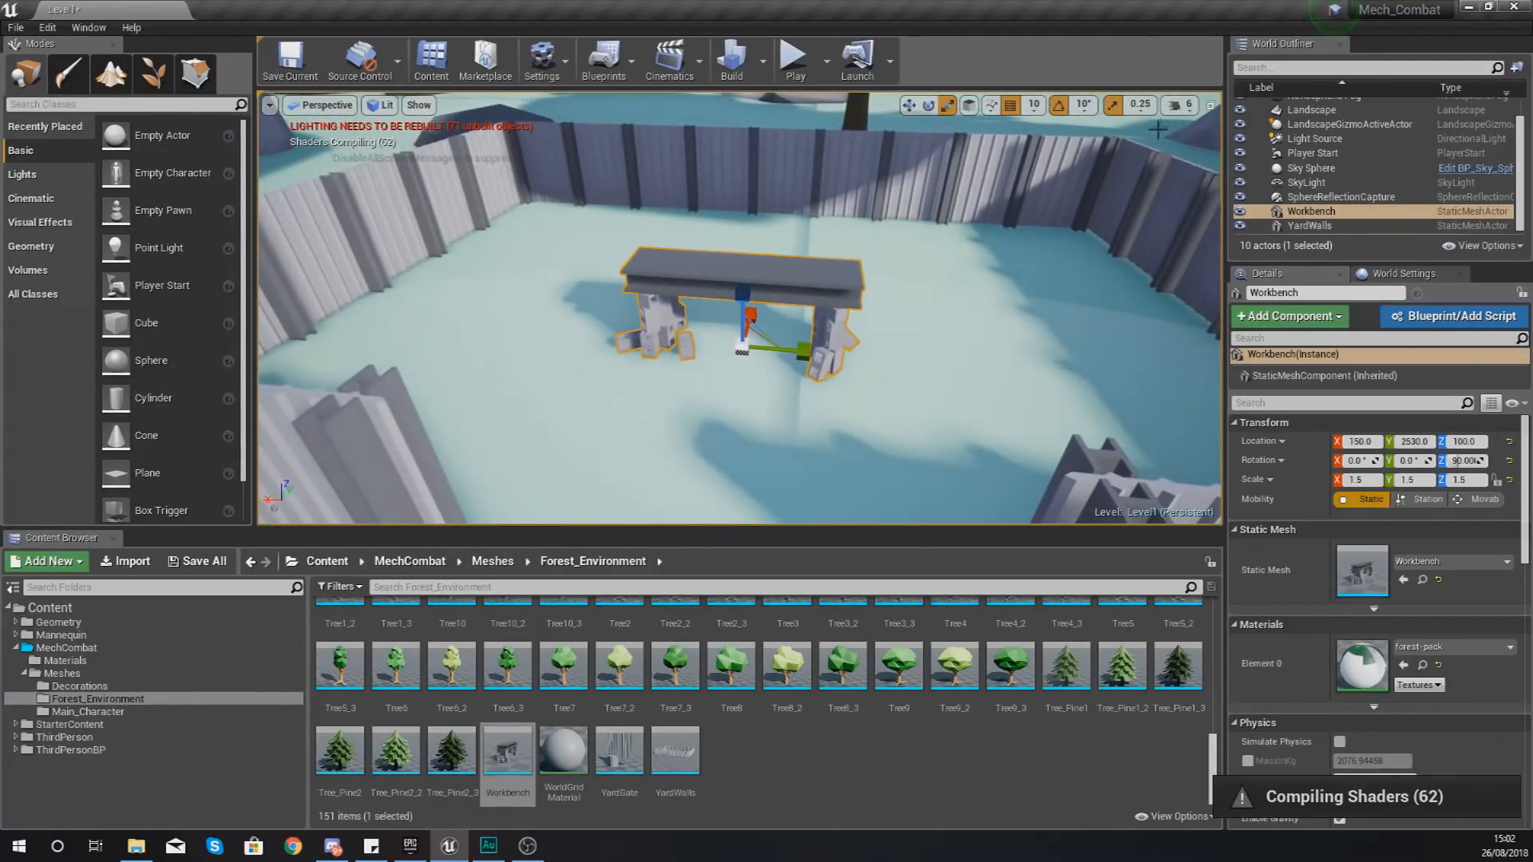
left_click(1180, 104)
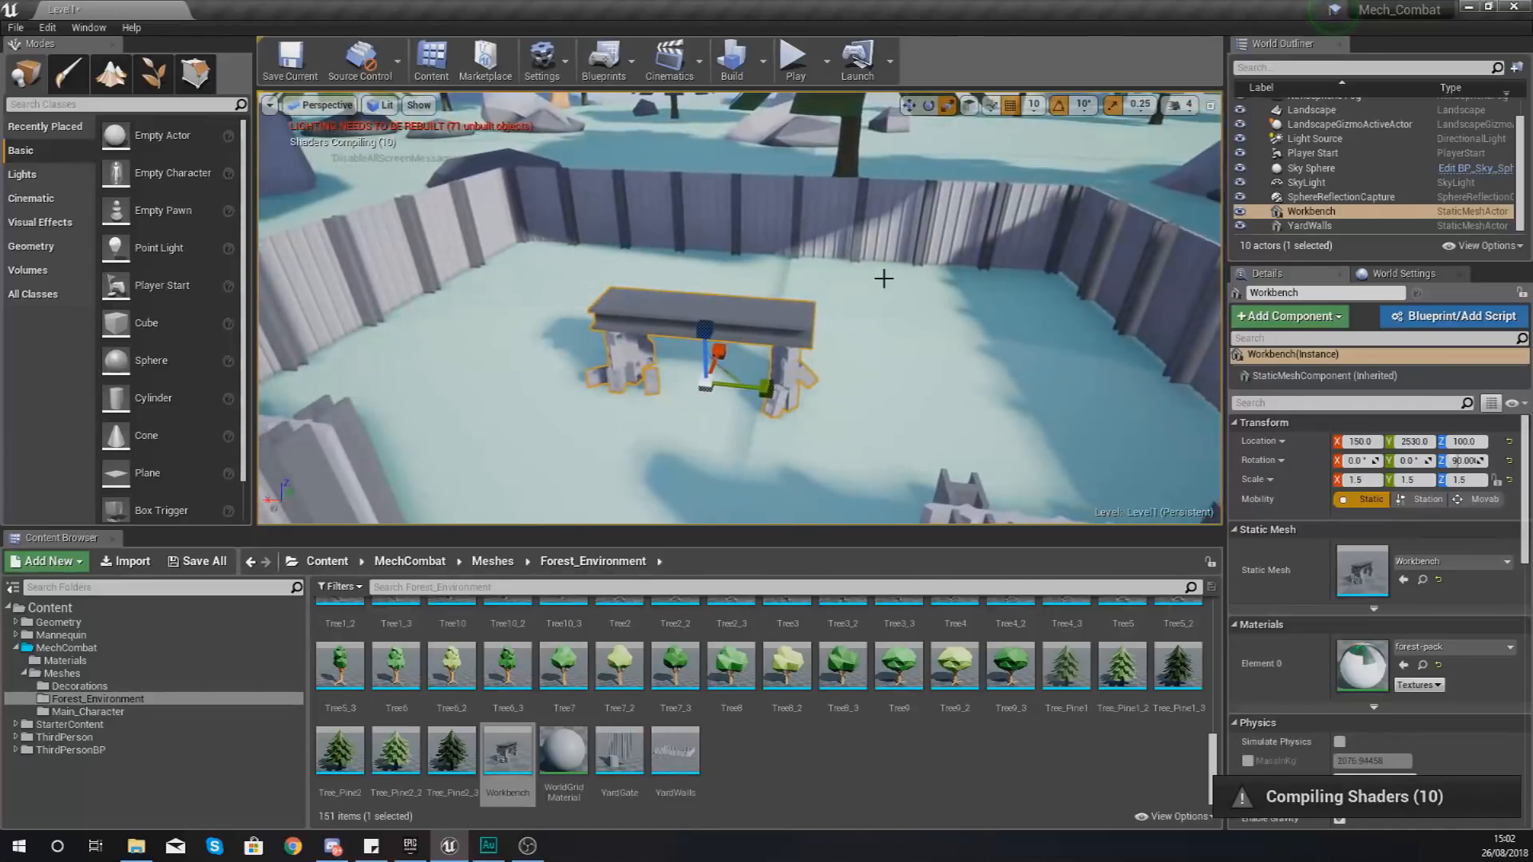
left_click(1180, 104)
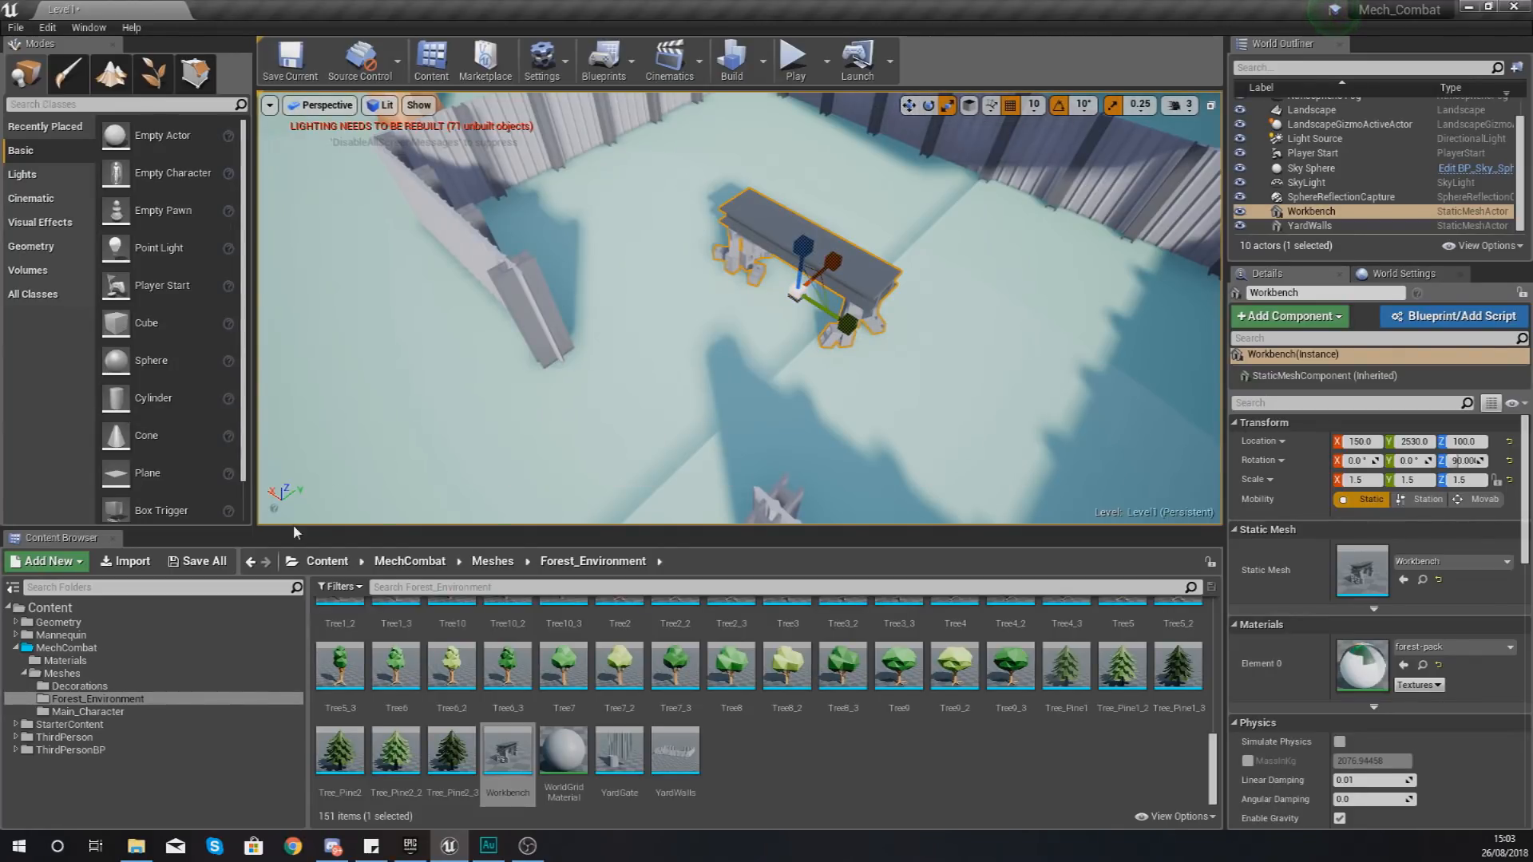
- List the 66 assets in the Meshes > Decorations folder
left_click(80, 685)
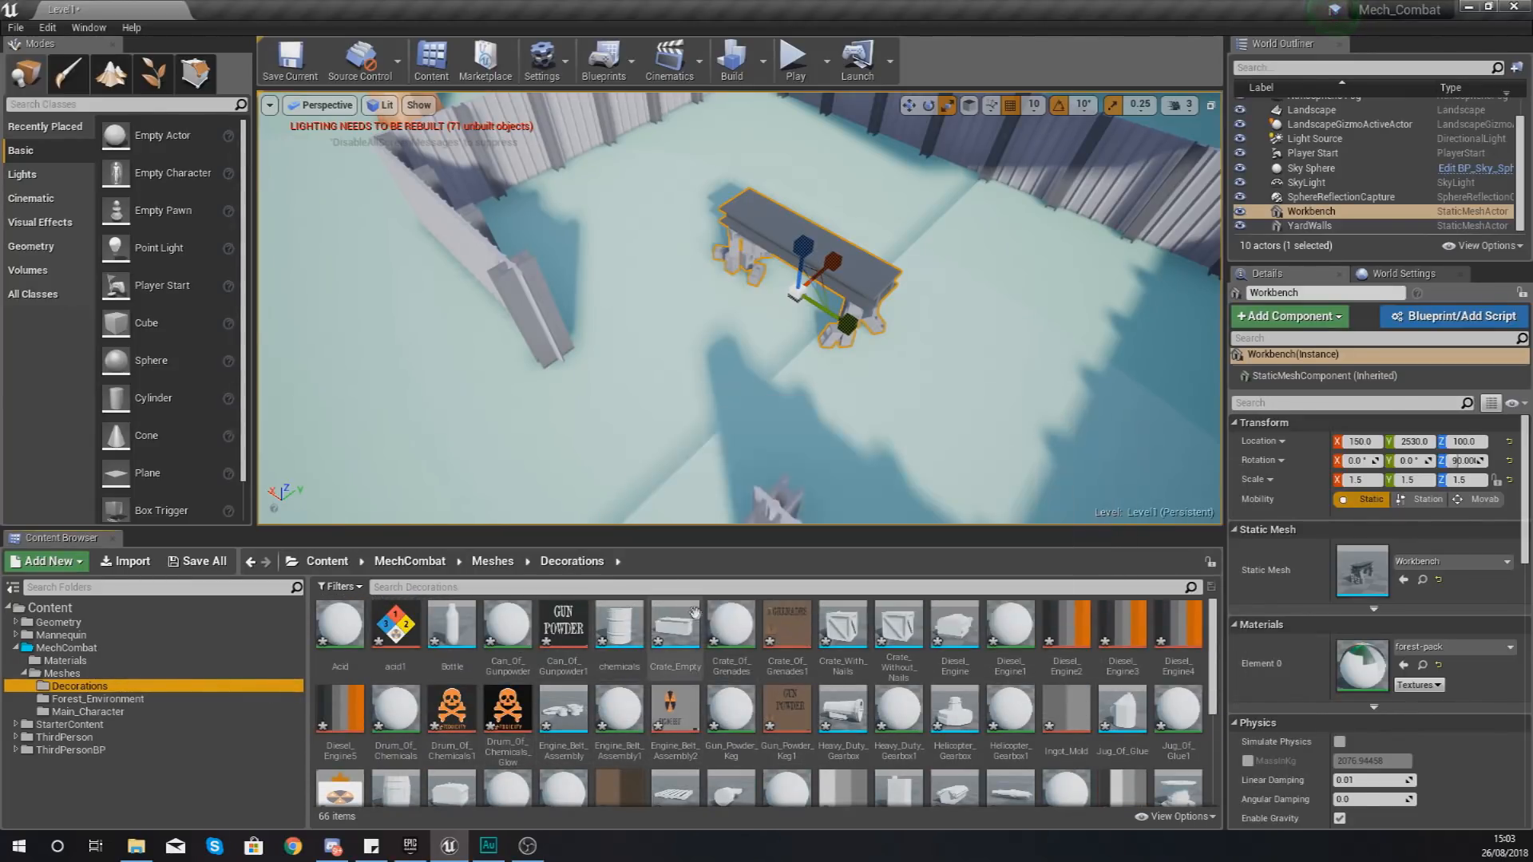
mouse_move(450, 624)
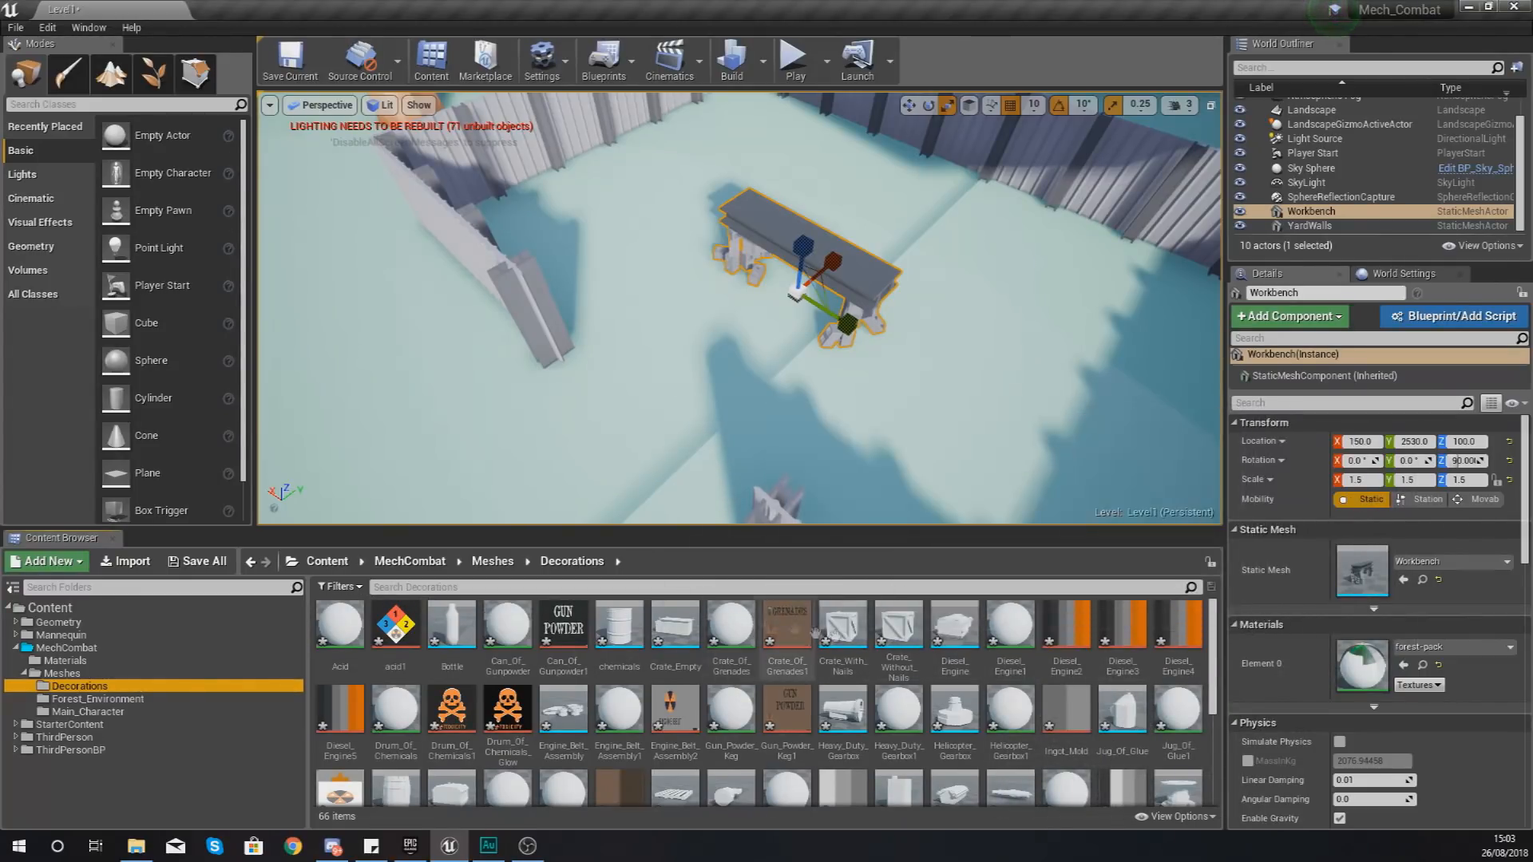
mouse_move(784, 623)
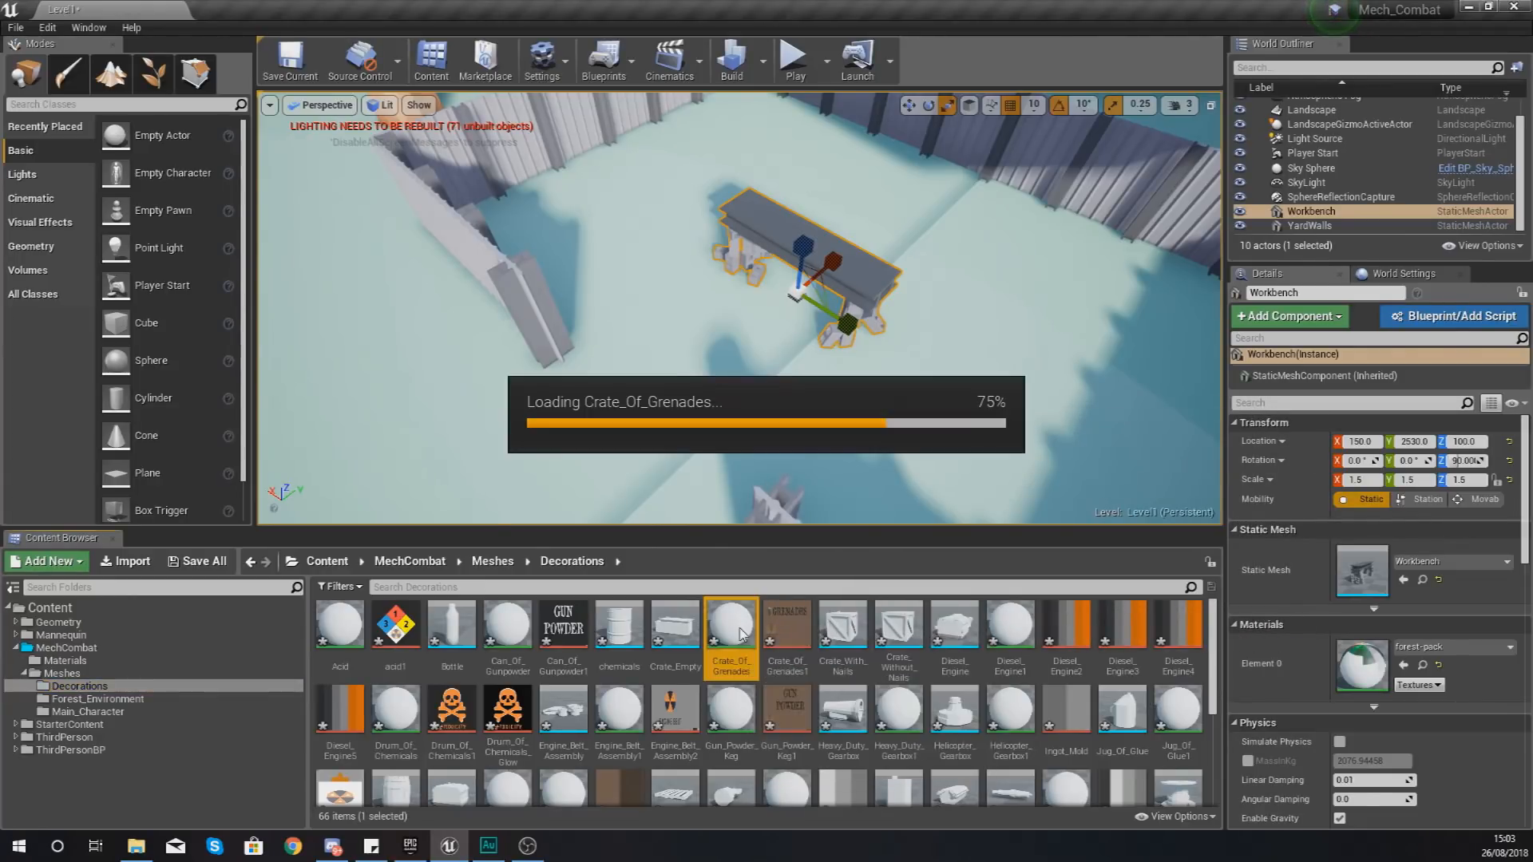
mouse_move(731, 623)
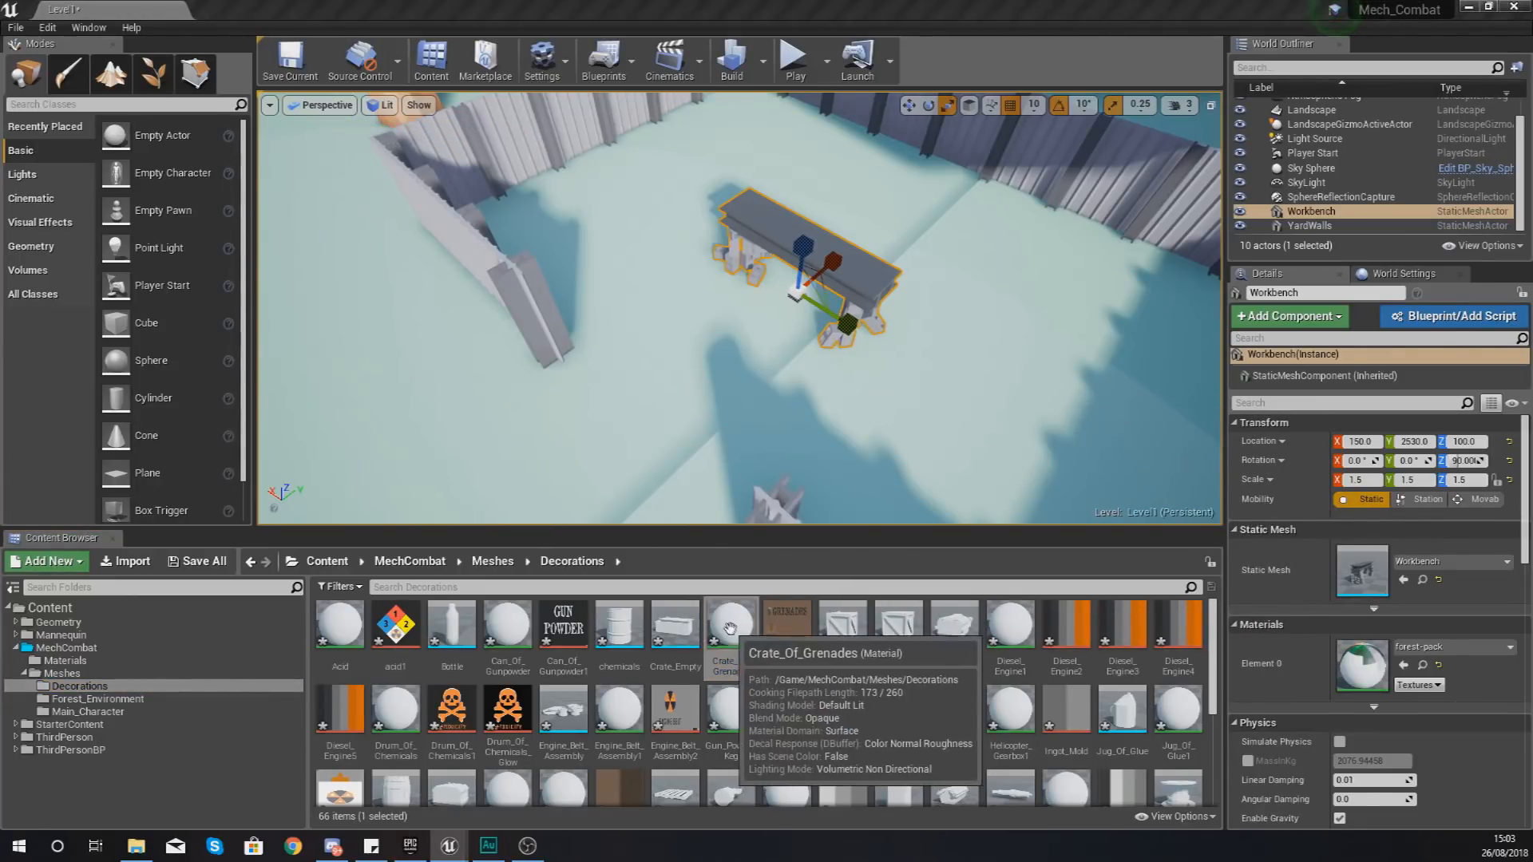
- Assign the grenade crate texture to Crate_Of_Grenades' Base Color, apply, and close
double_click(731, 622)
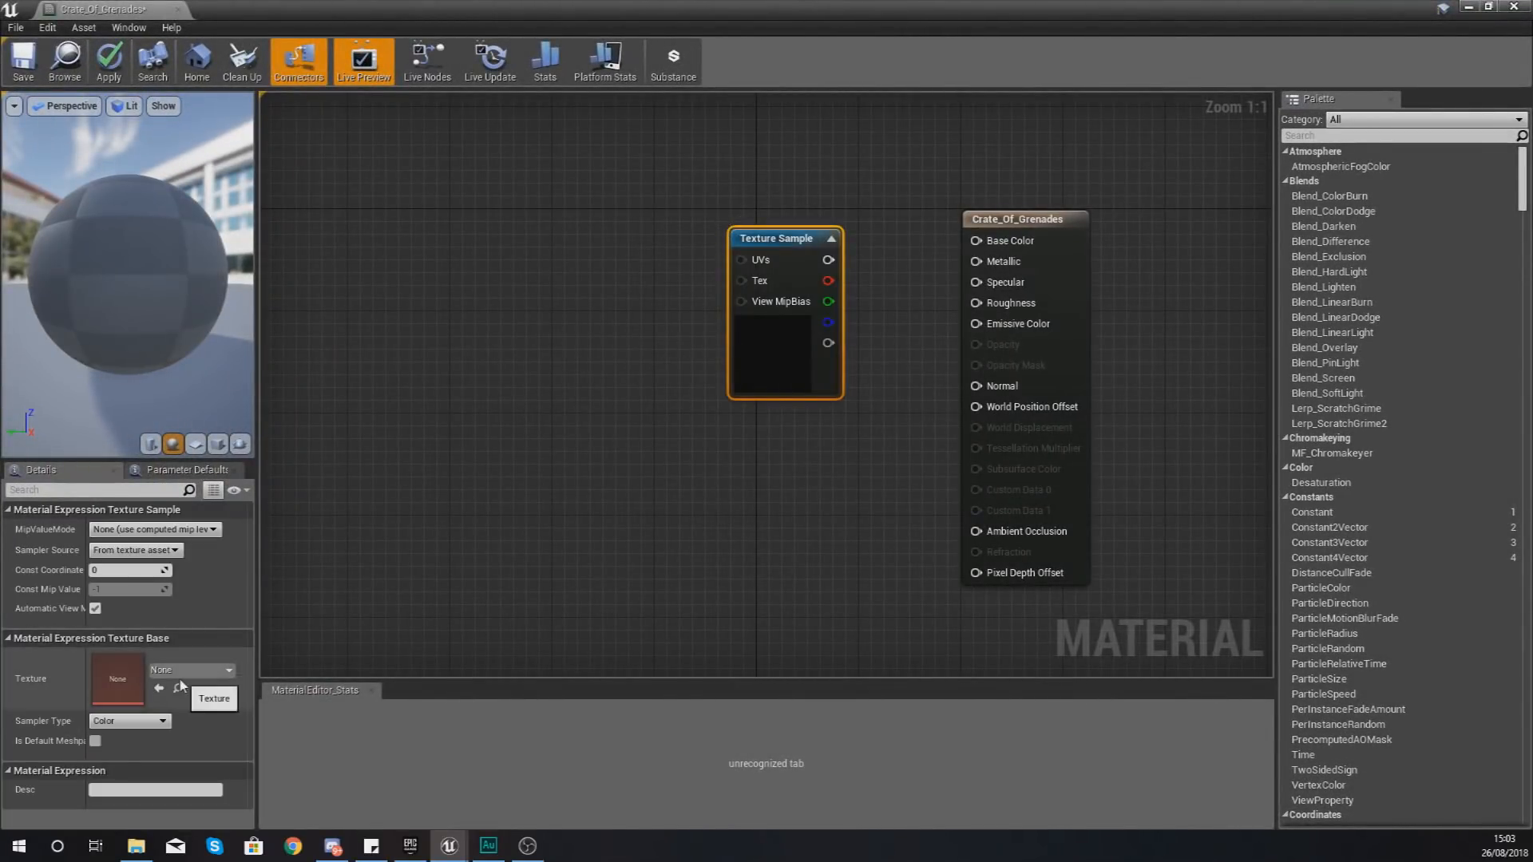
left_click(159, 689)
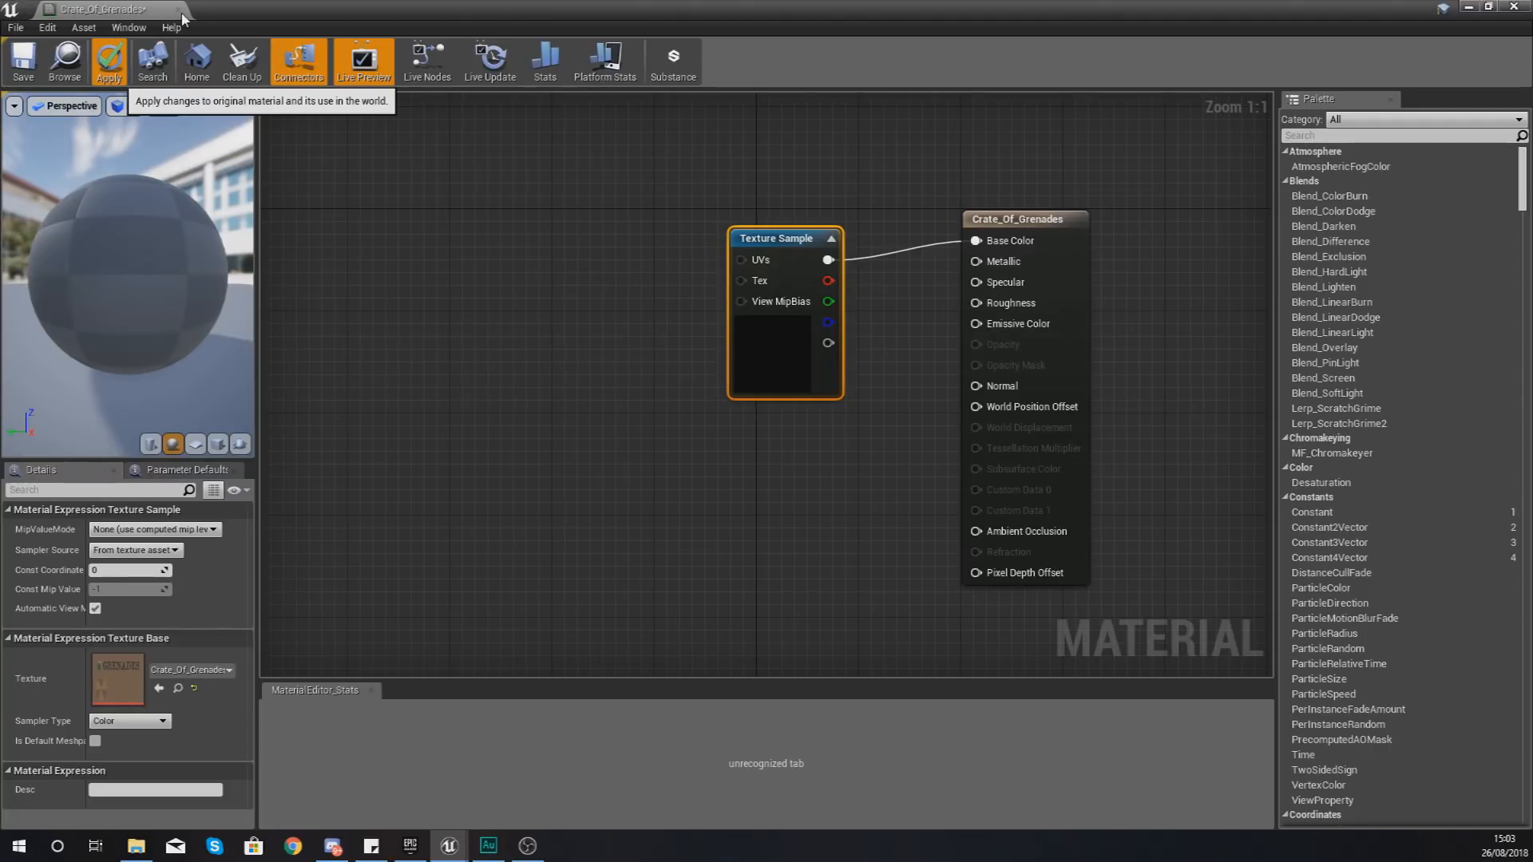
left_click(109, 61)
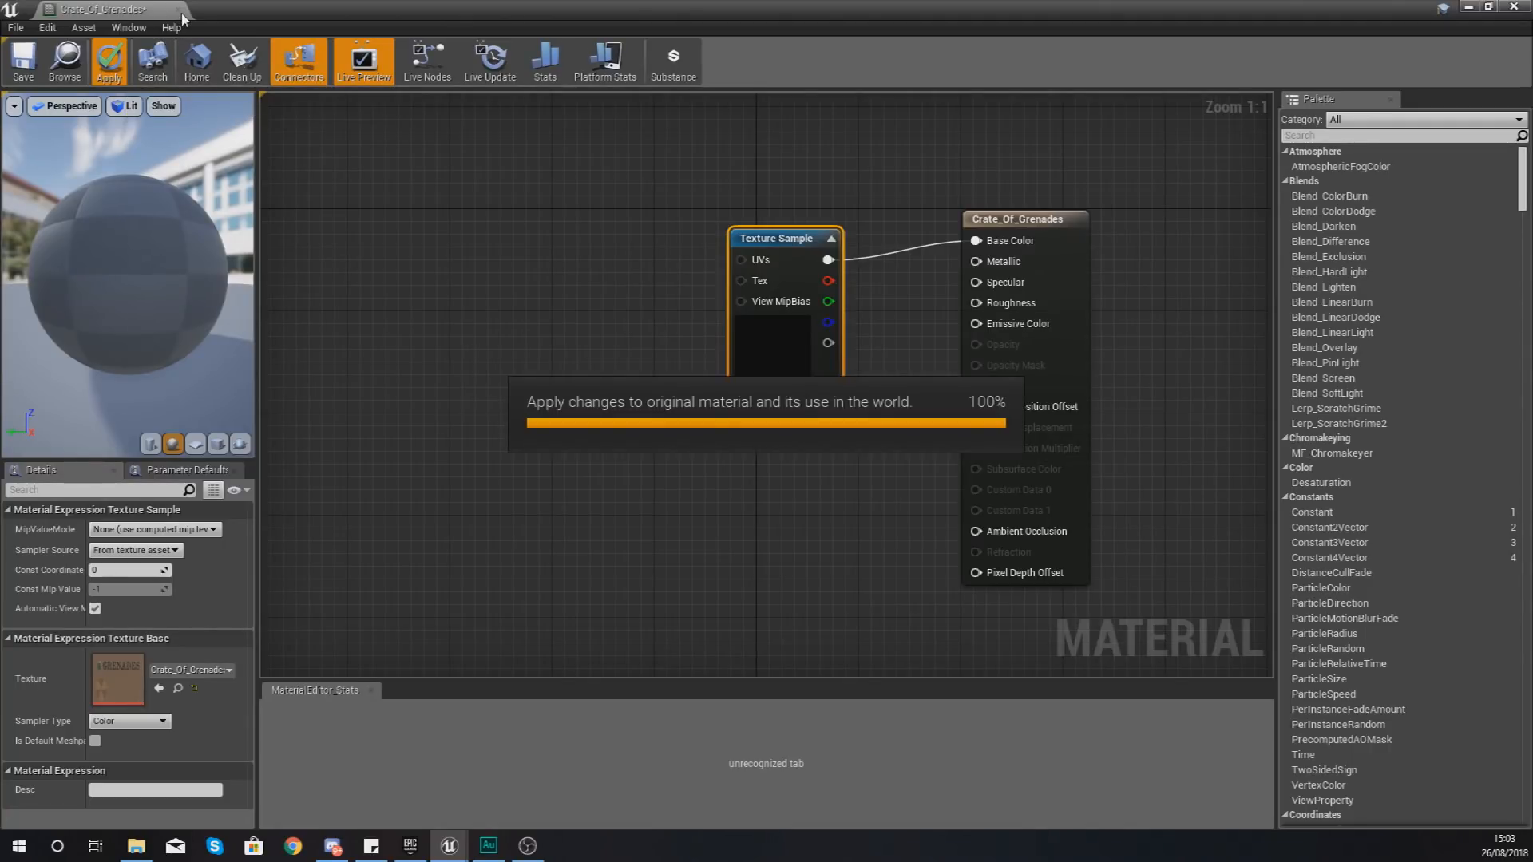
left_click(109, 60)
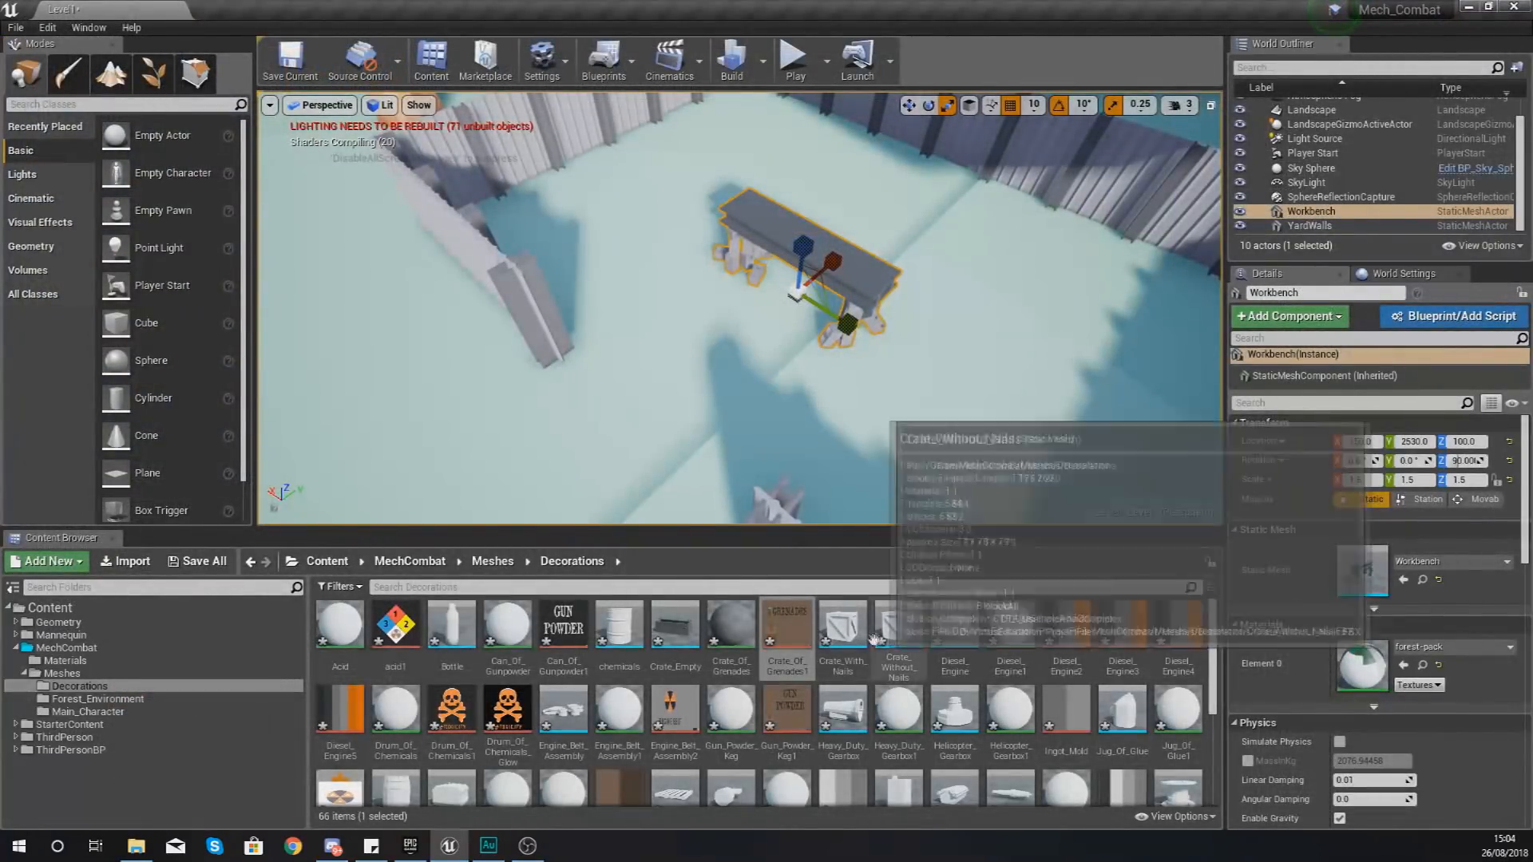
mouse_move(843, 626)
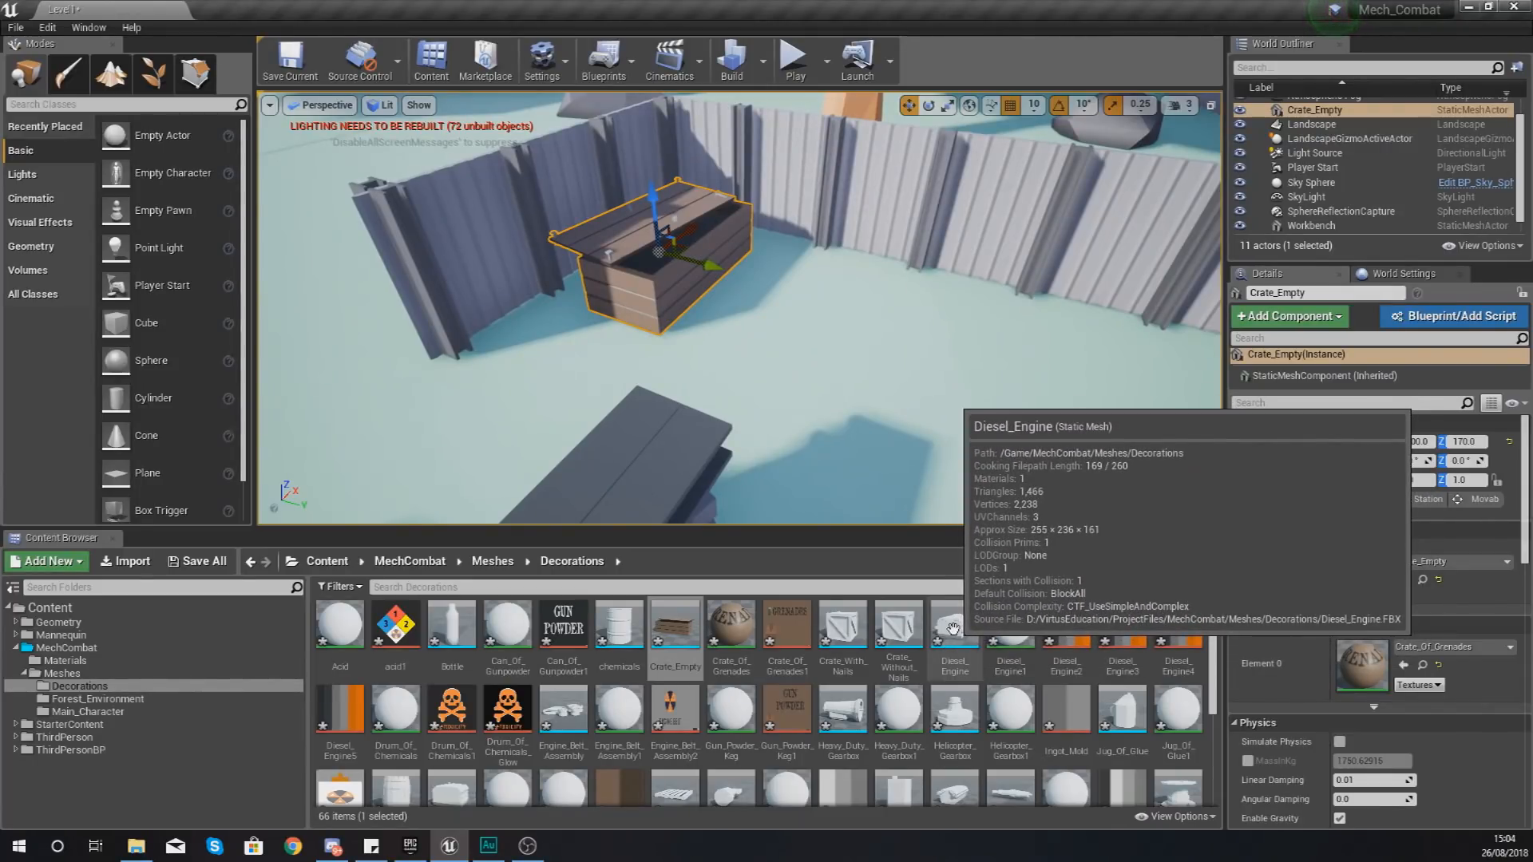
- Route the Diesel_Engine2 texture into Diesel_Engine1's Base Color and apply
left_click(1010, 626)
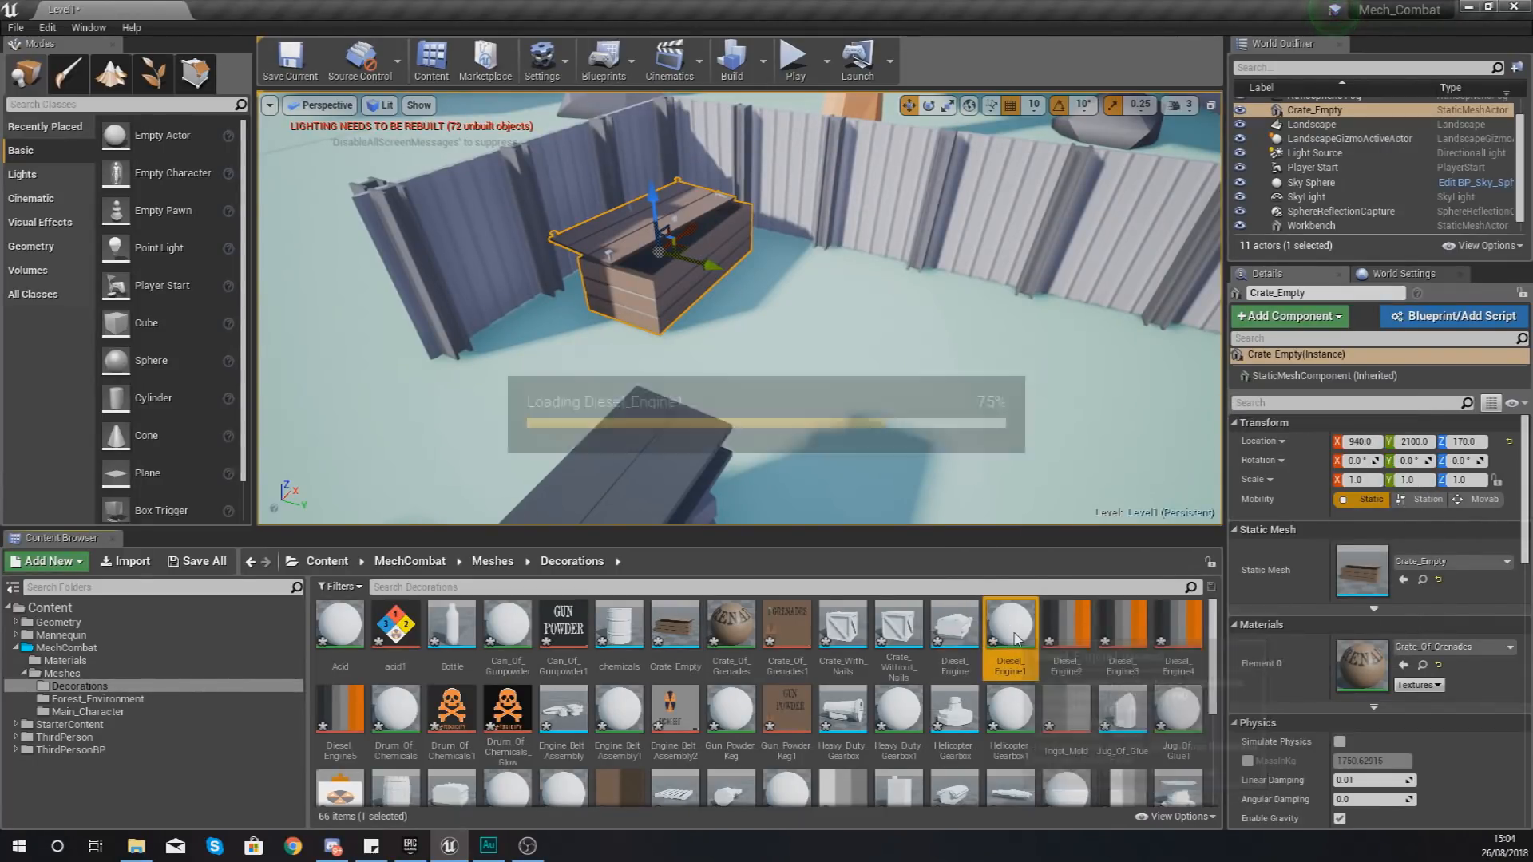
double_click(1010, 618)
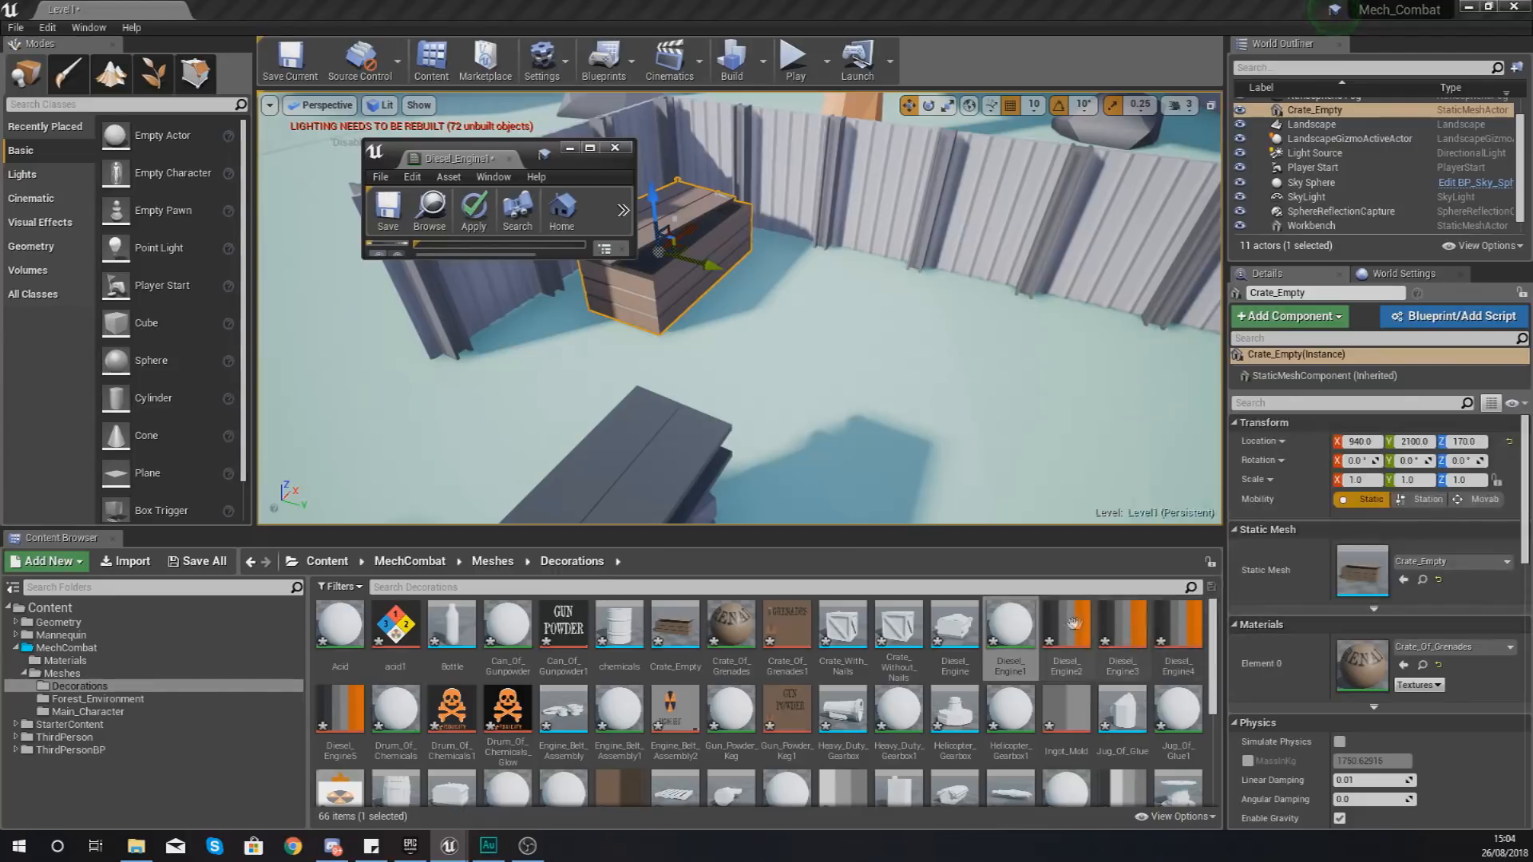
mouse_move(1066, 626)
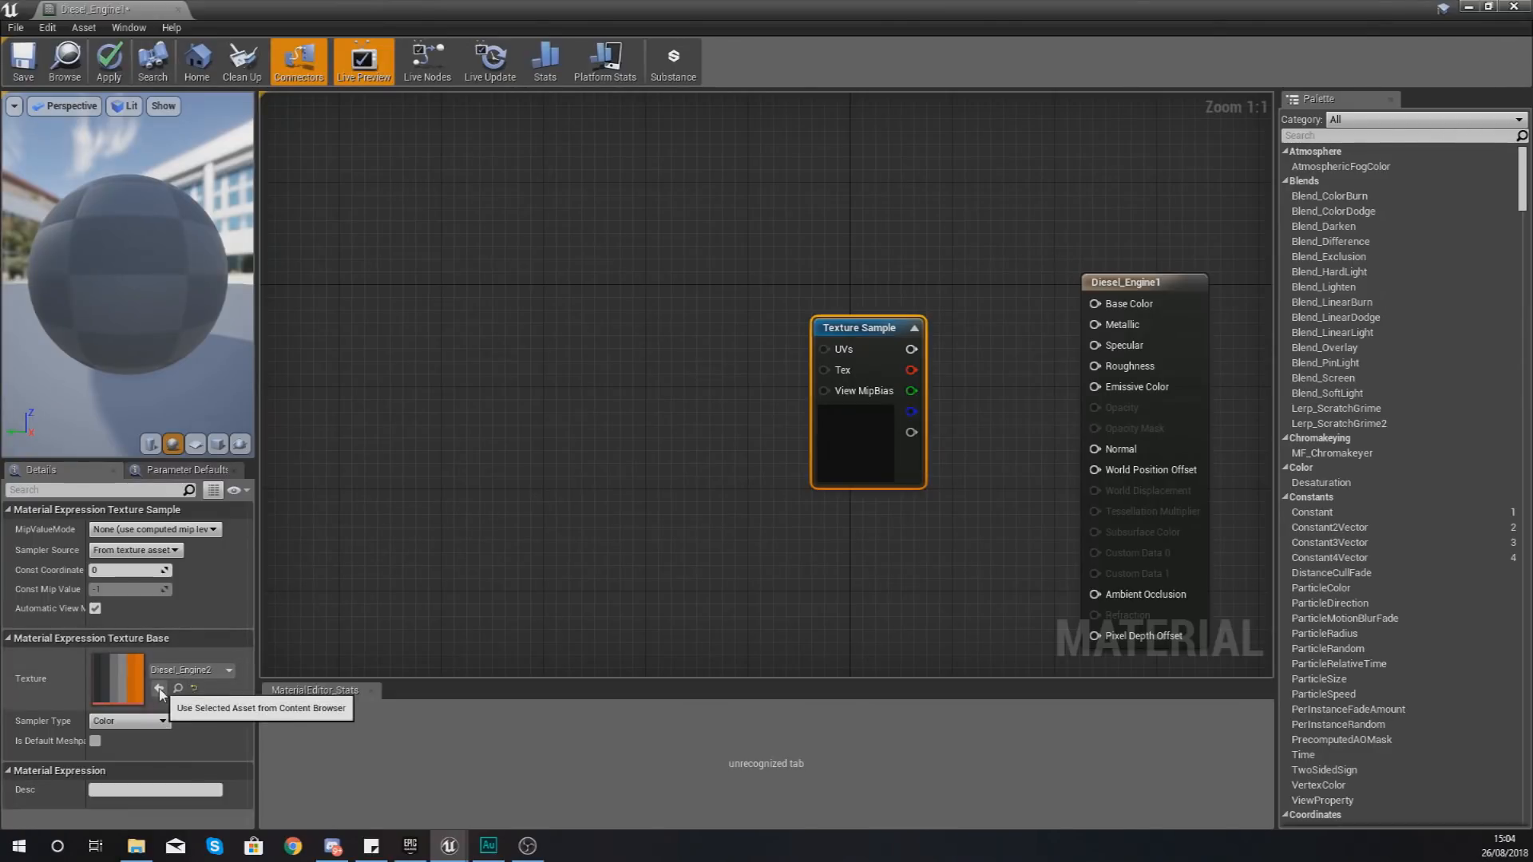
mouse_move(929, 326)
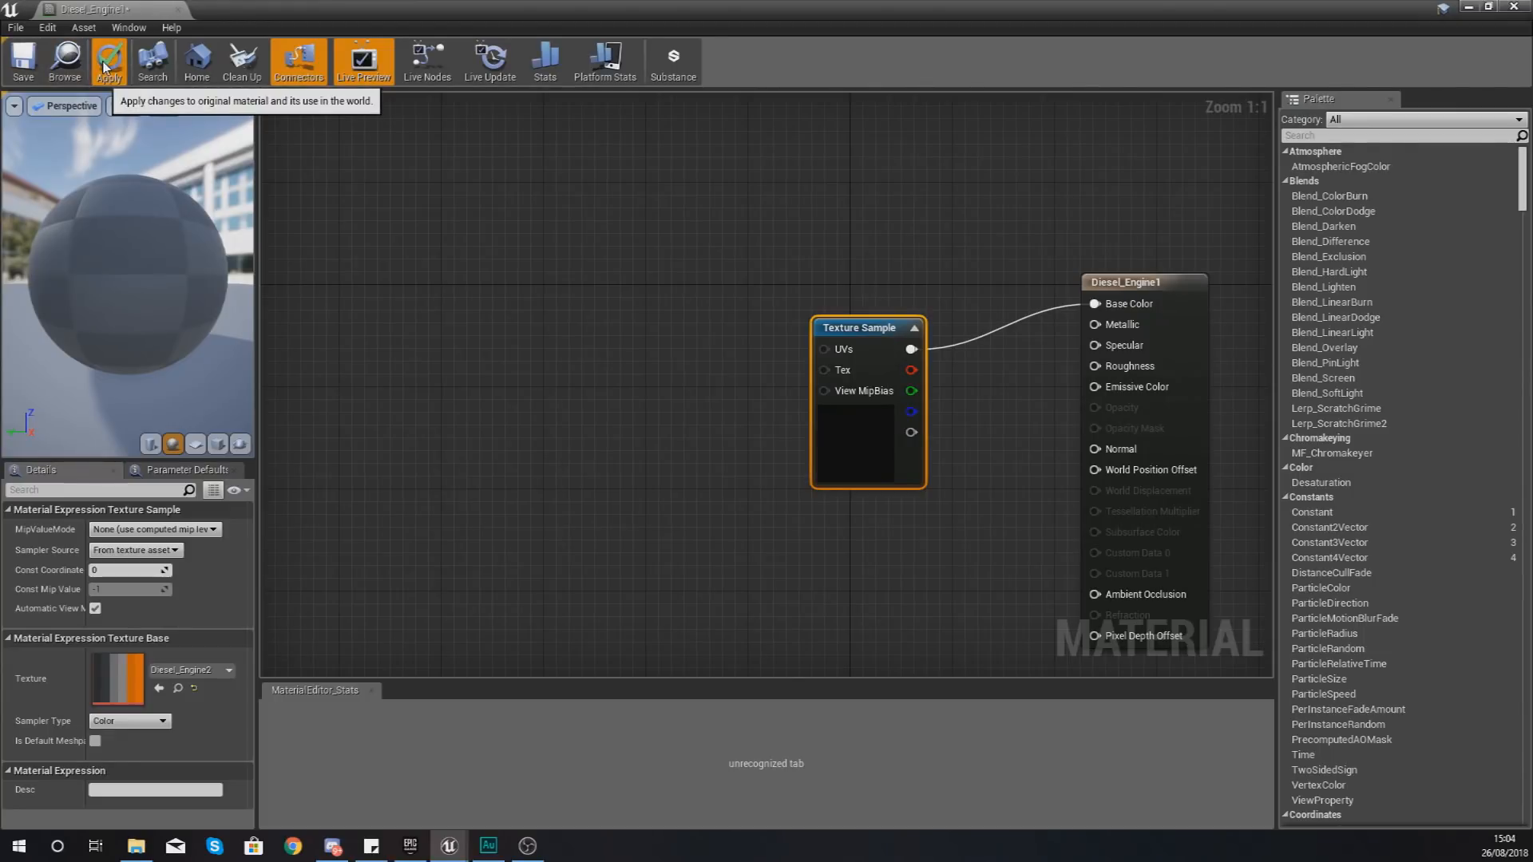
left_click(107, 61)
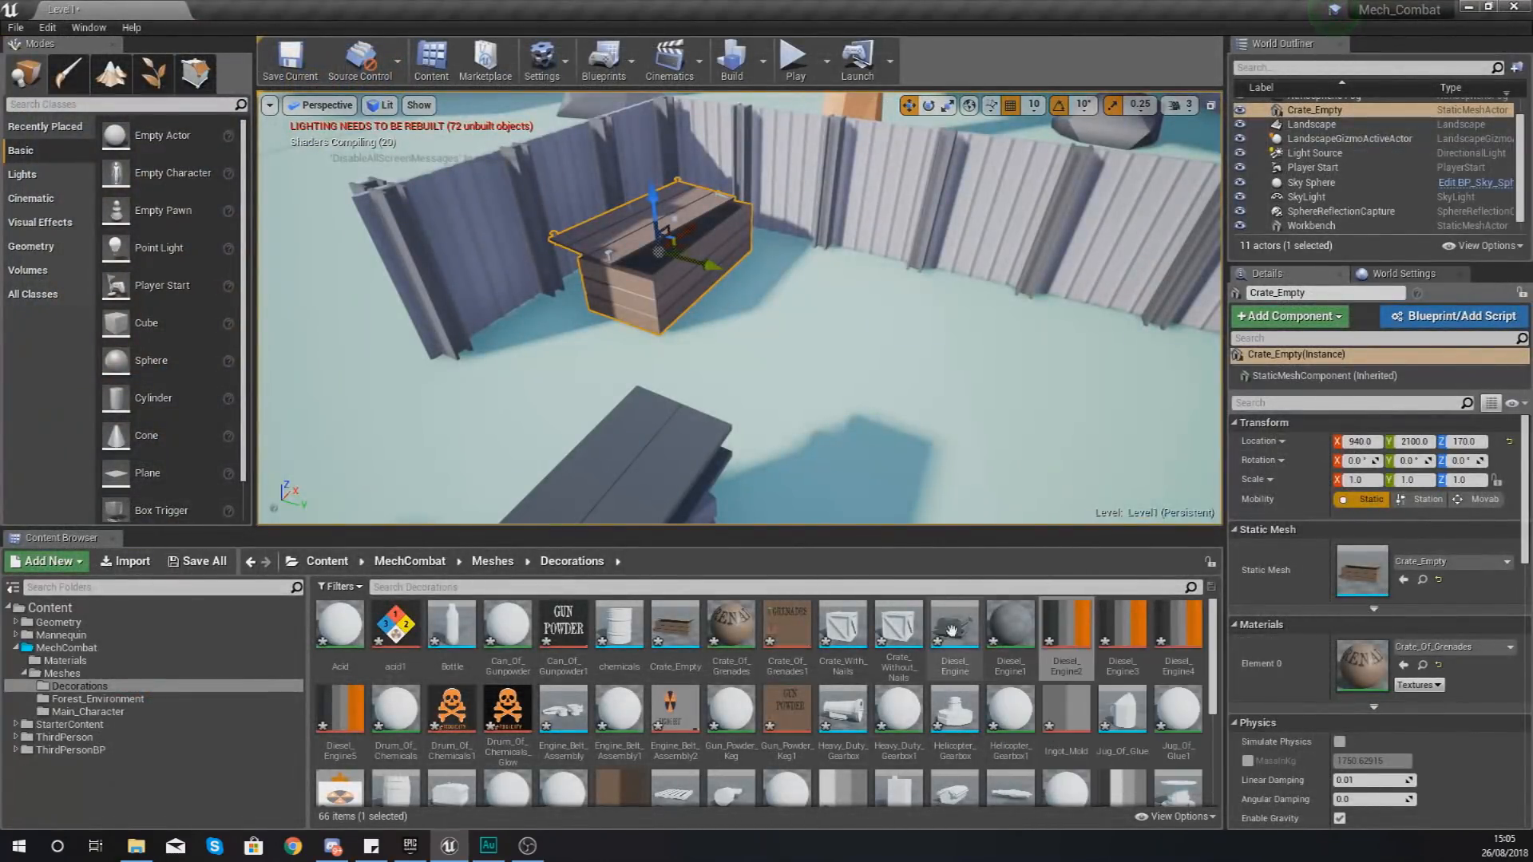
mouse_move(953, 626)
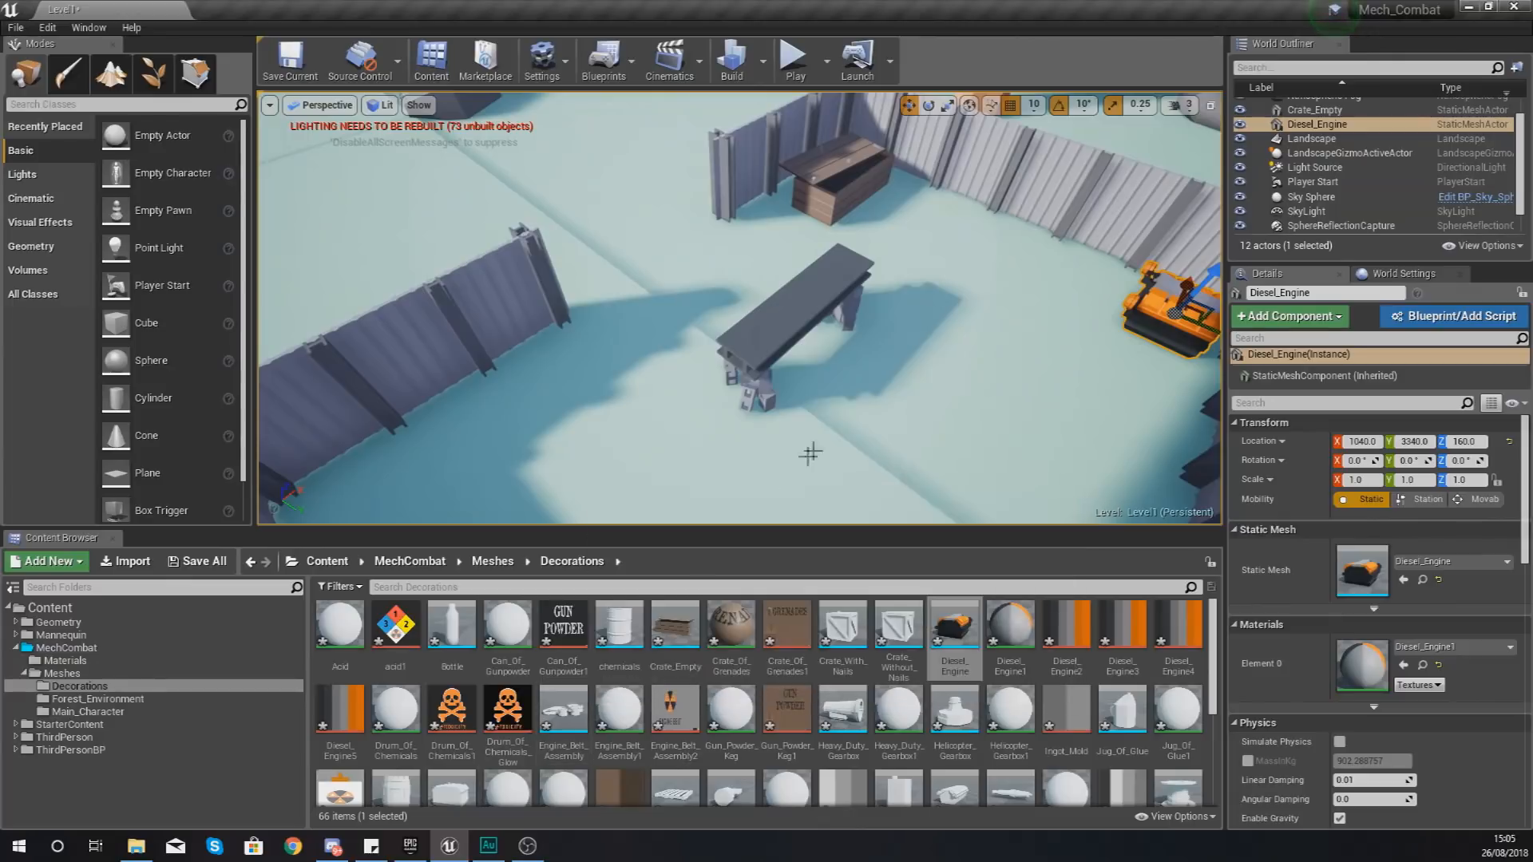
- Select the Workbench and shift it along the yard to Y 2870
left_click(772, 313)
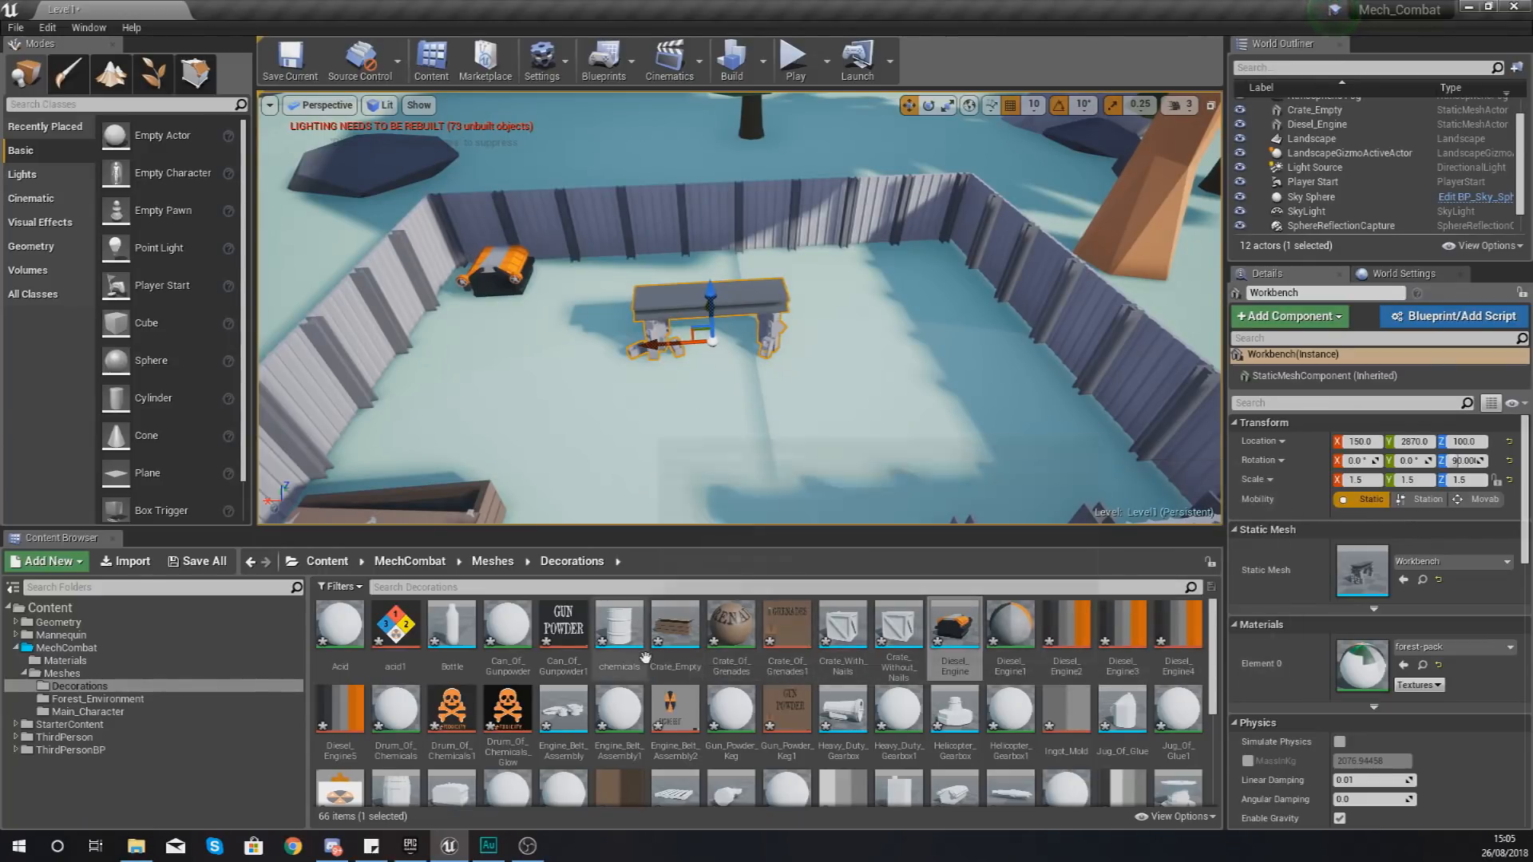
mouse_move(505, 623)
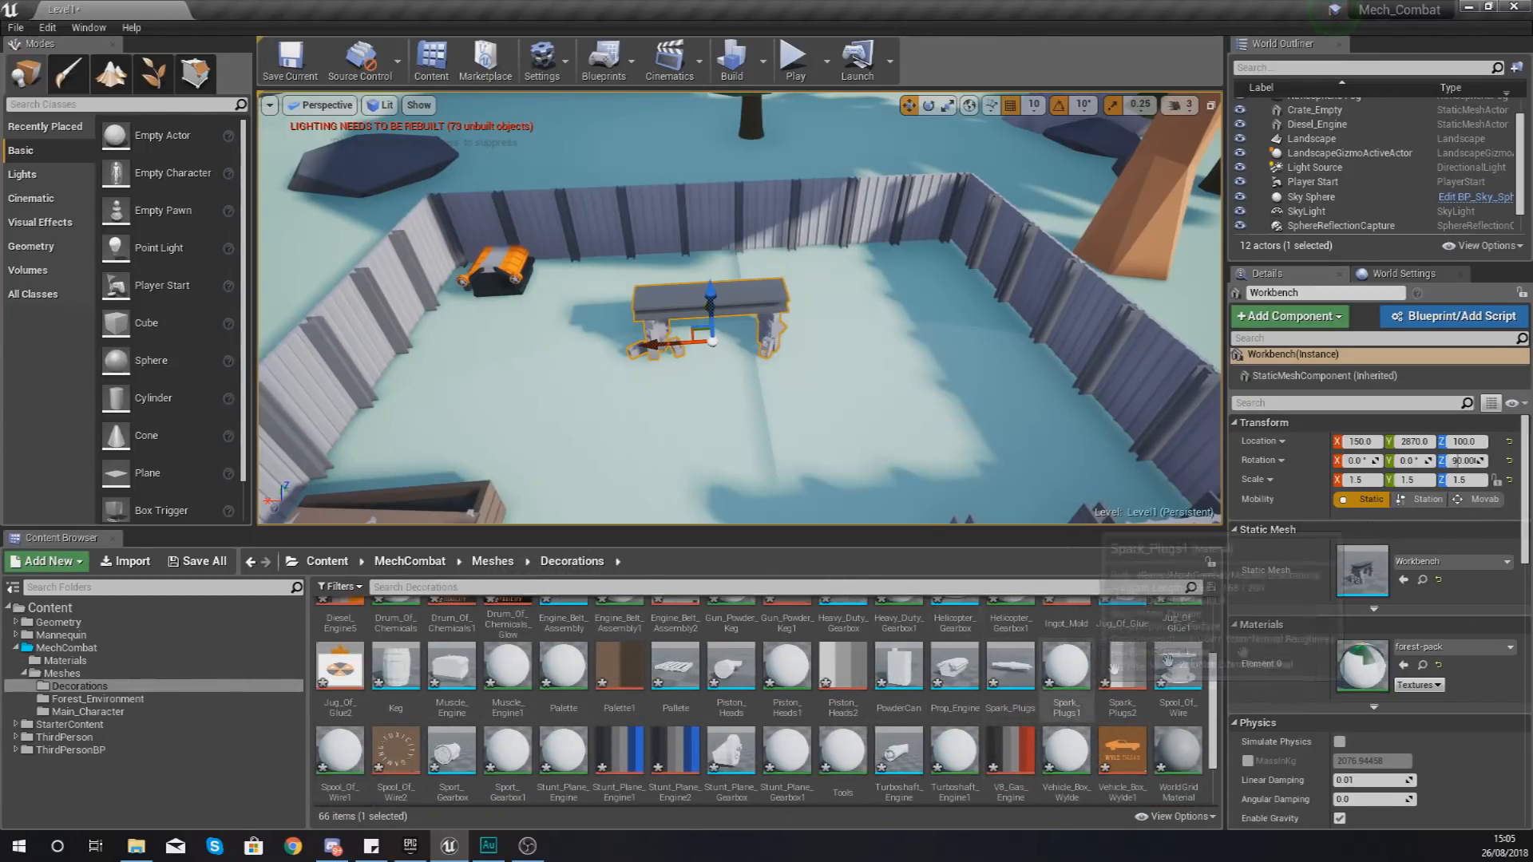
scroll("down", 3)
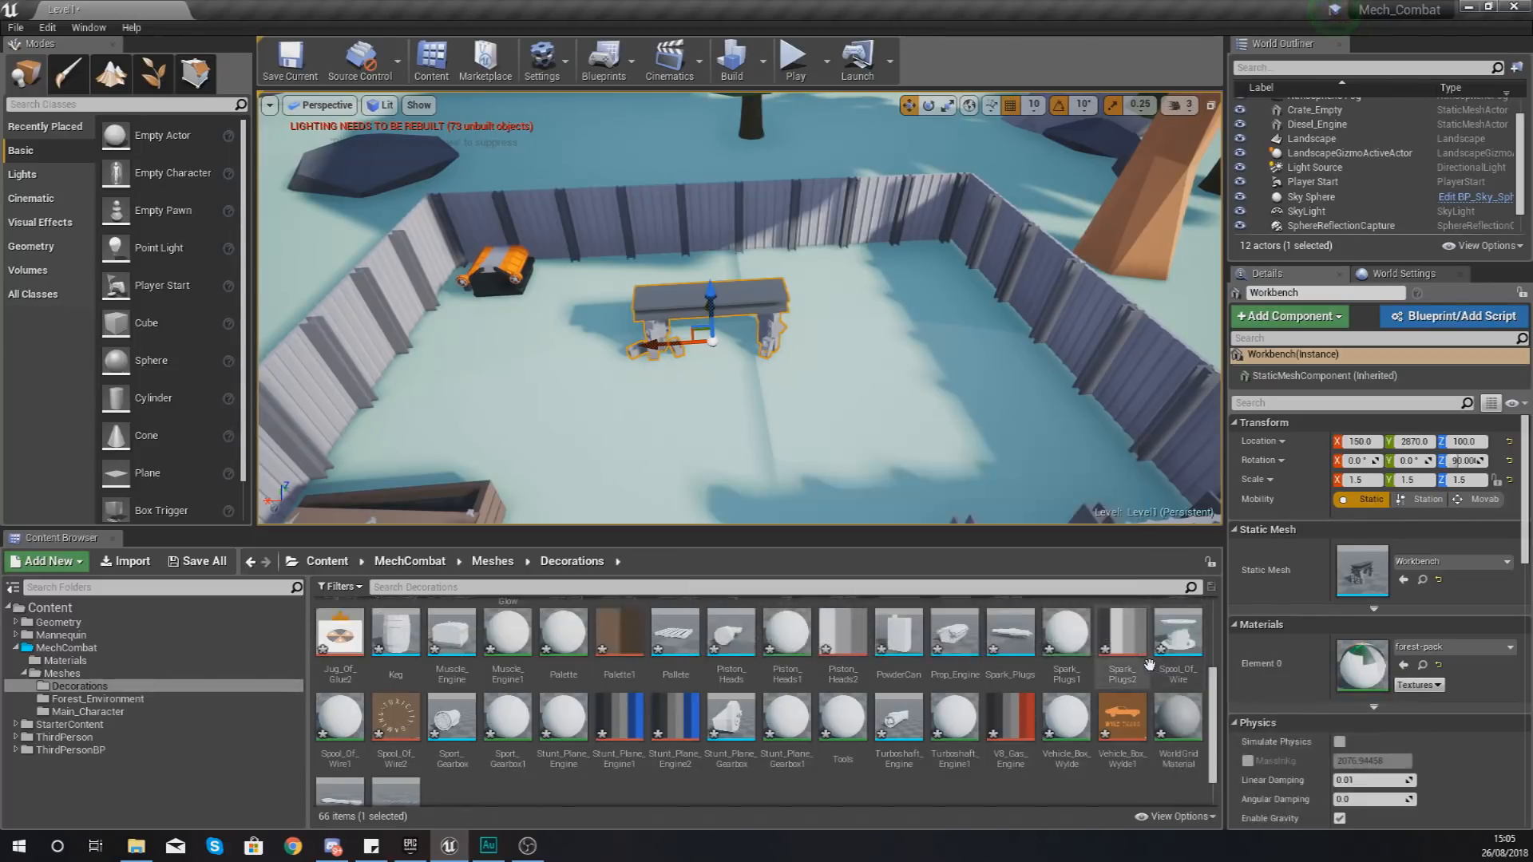
mouse_move(1179, 635)
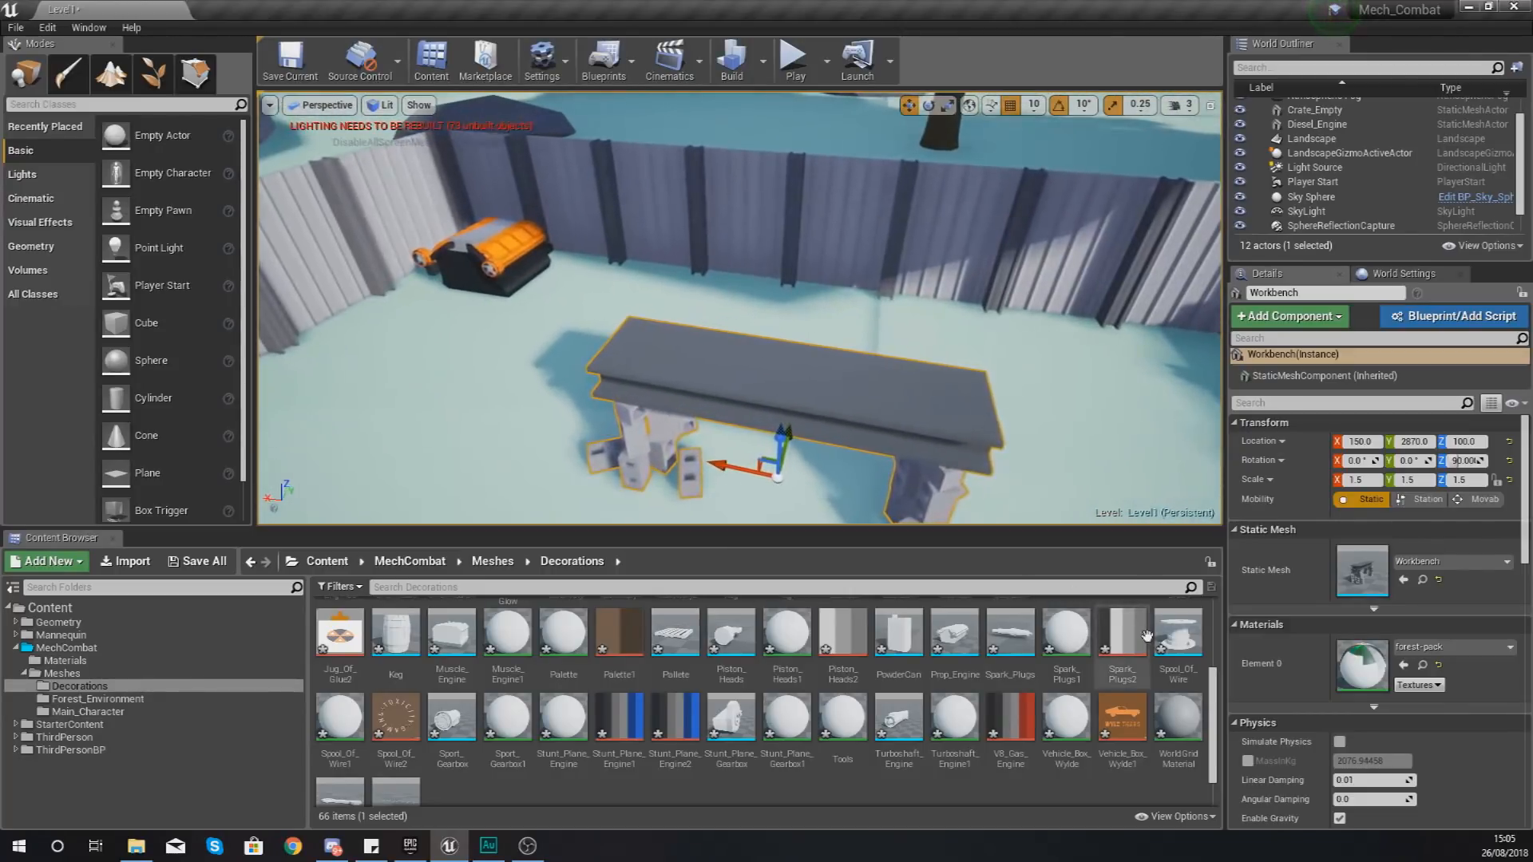
mouse_move(1177, 635)
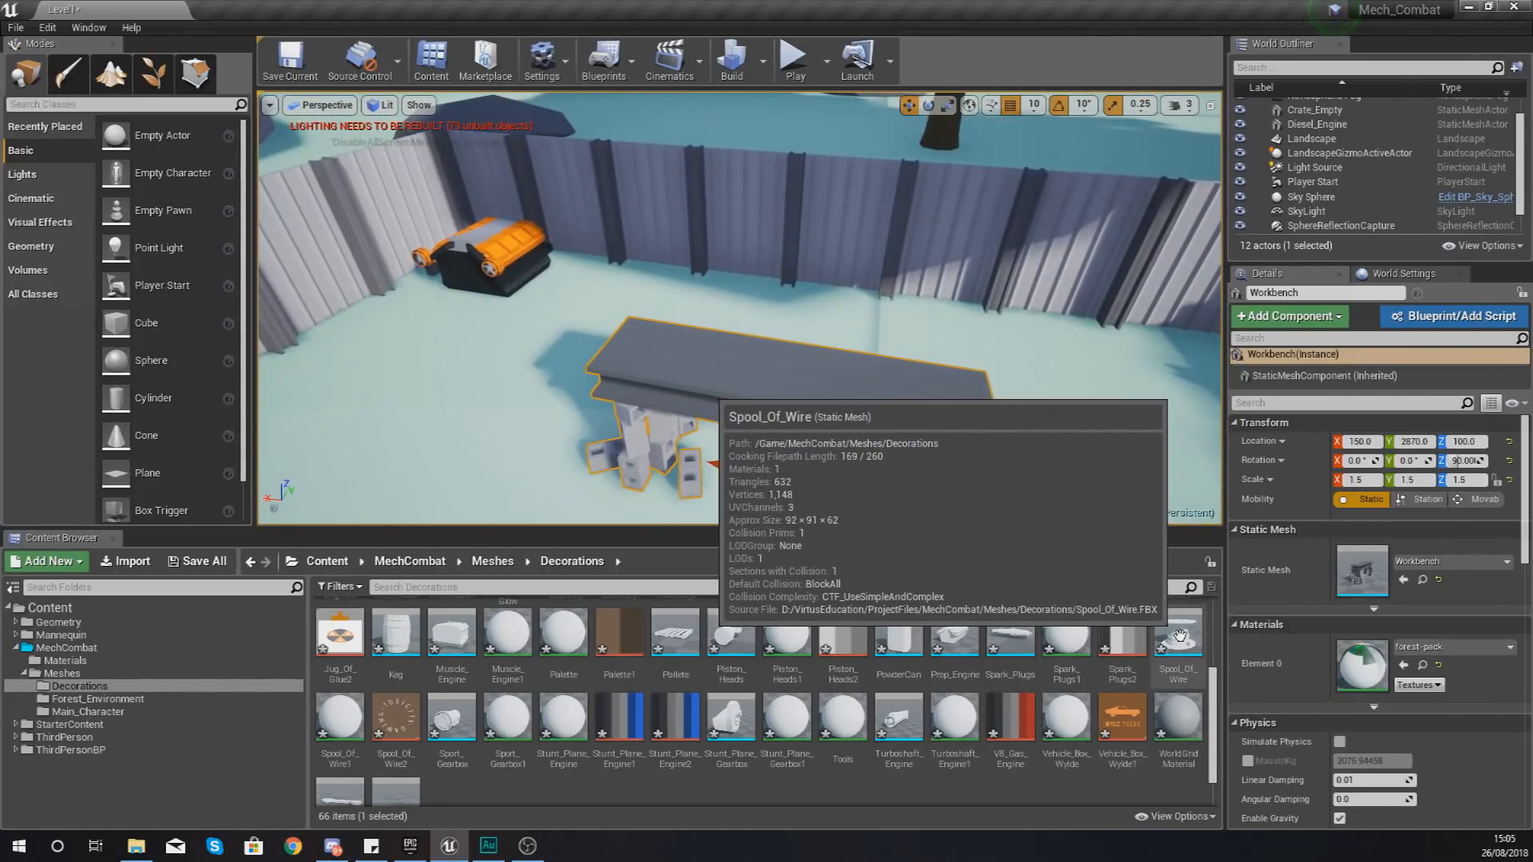
- Apply the Spool_Of_Wire2 texture change in Spool_Of_Wire1 and close its editor
left_click(339, 723)
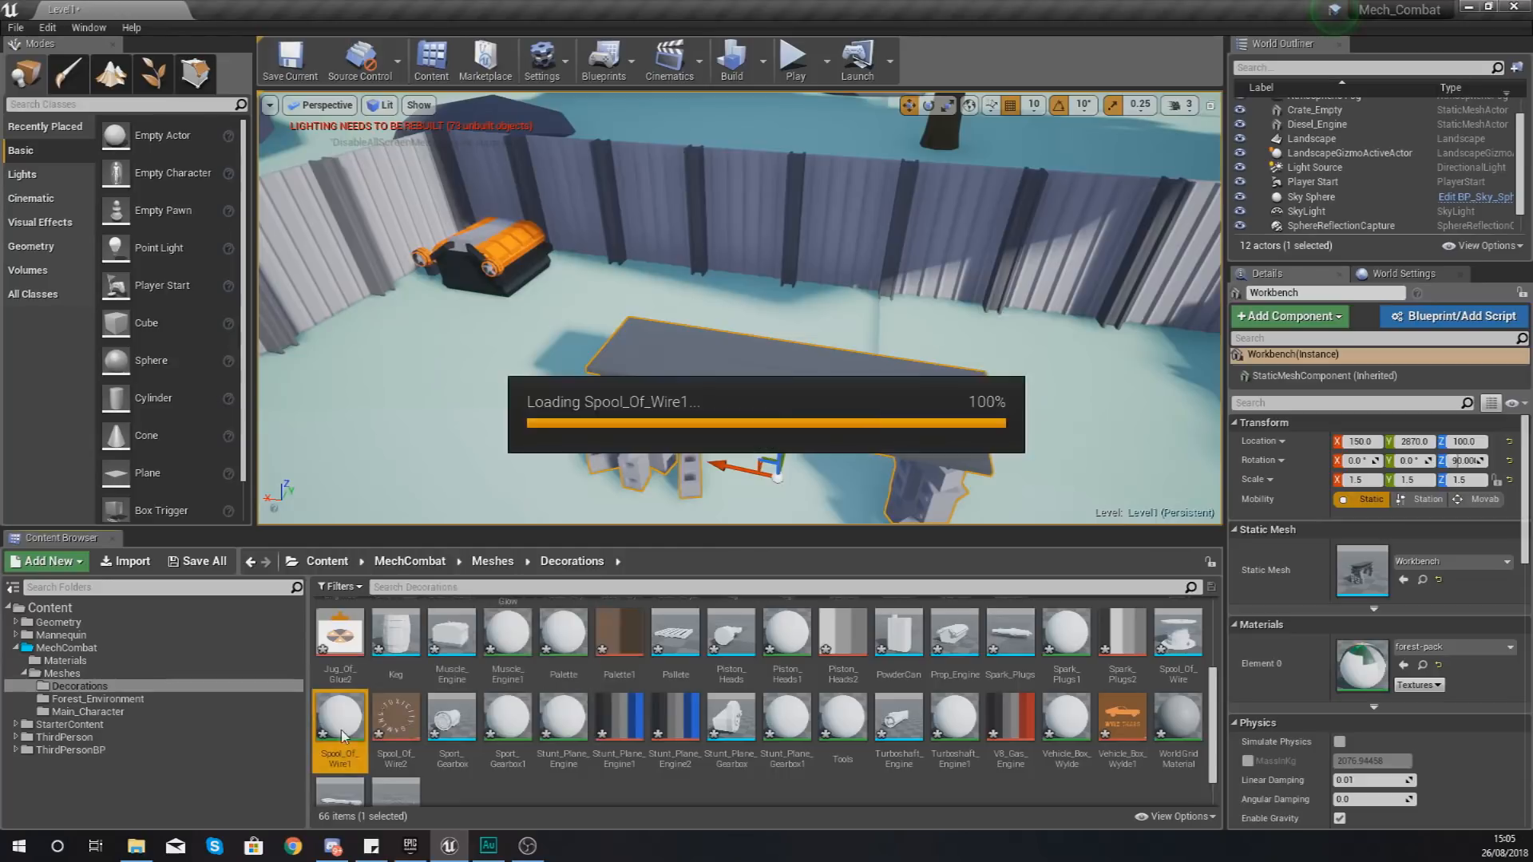
double_click(339, 718)
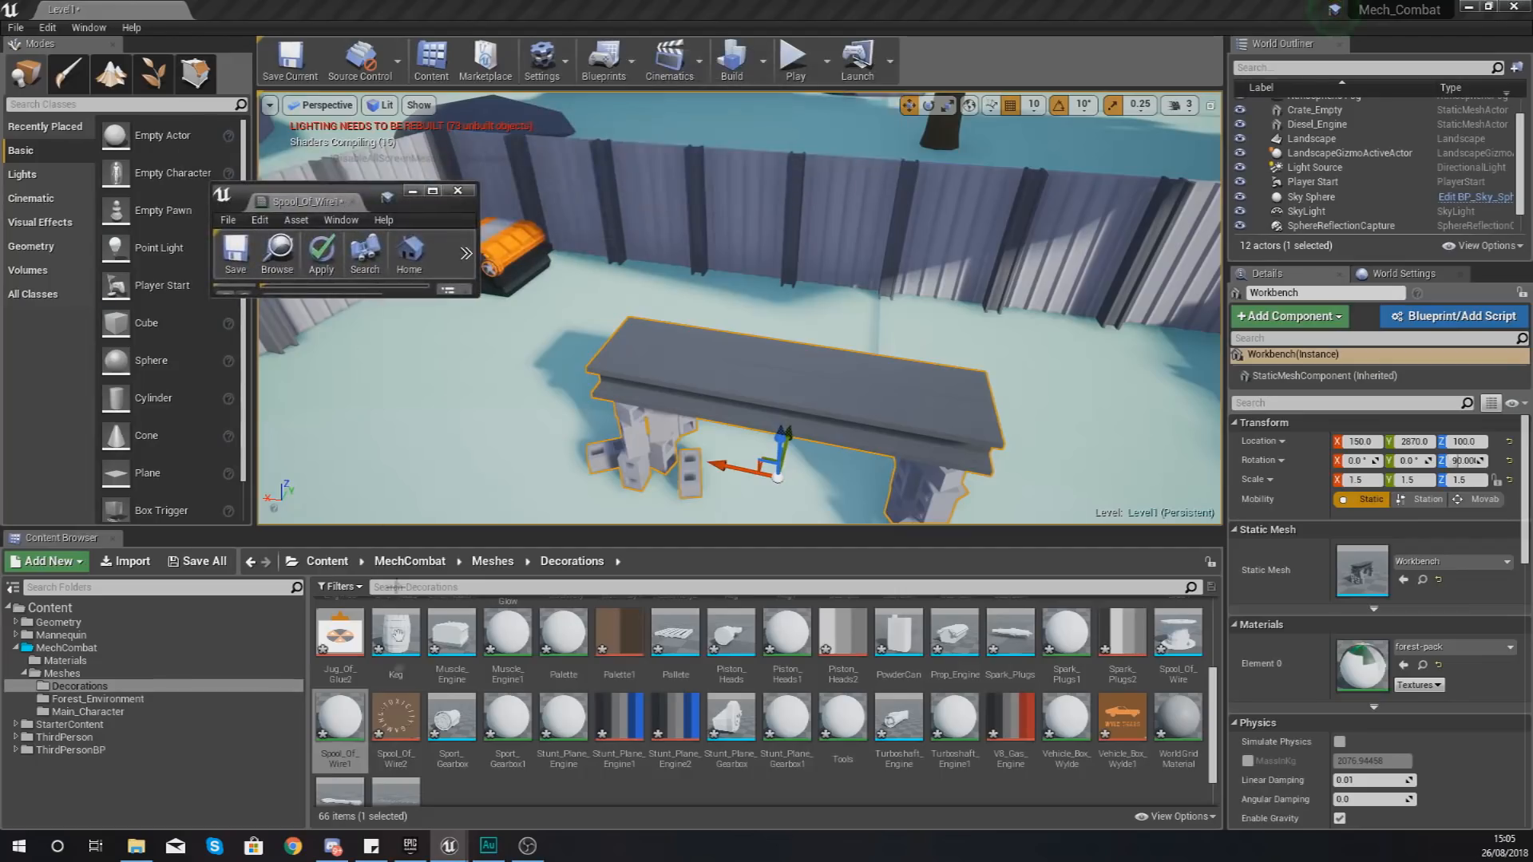
left_click(395, 718)
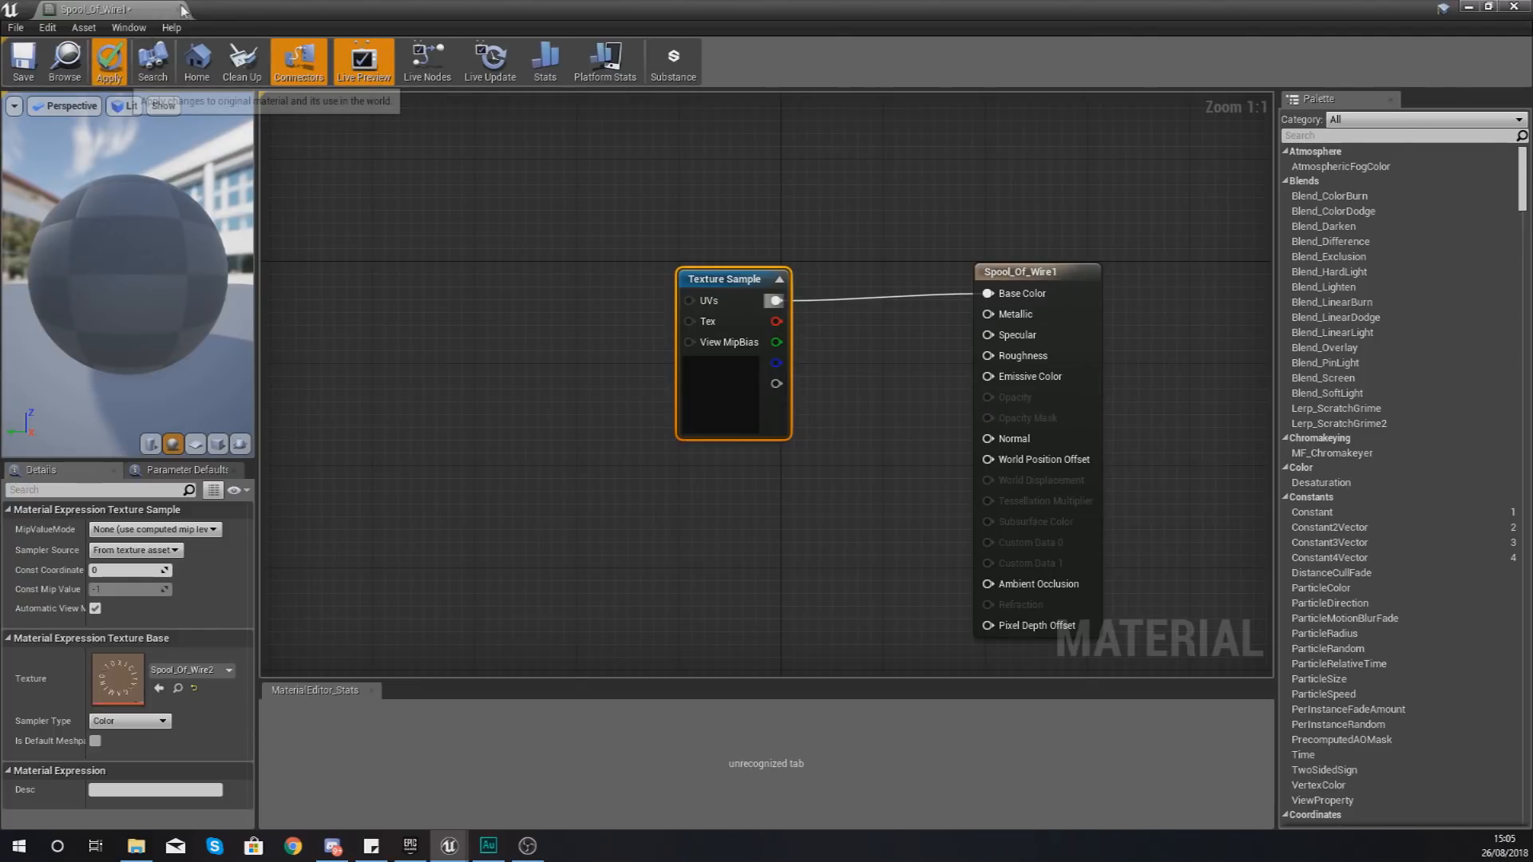
left_click(108, 61)
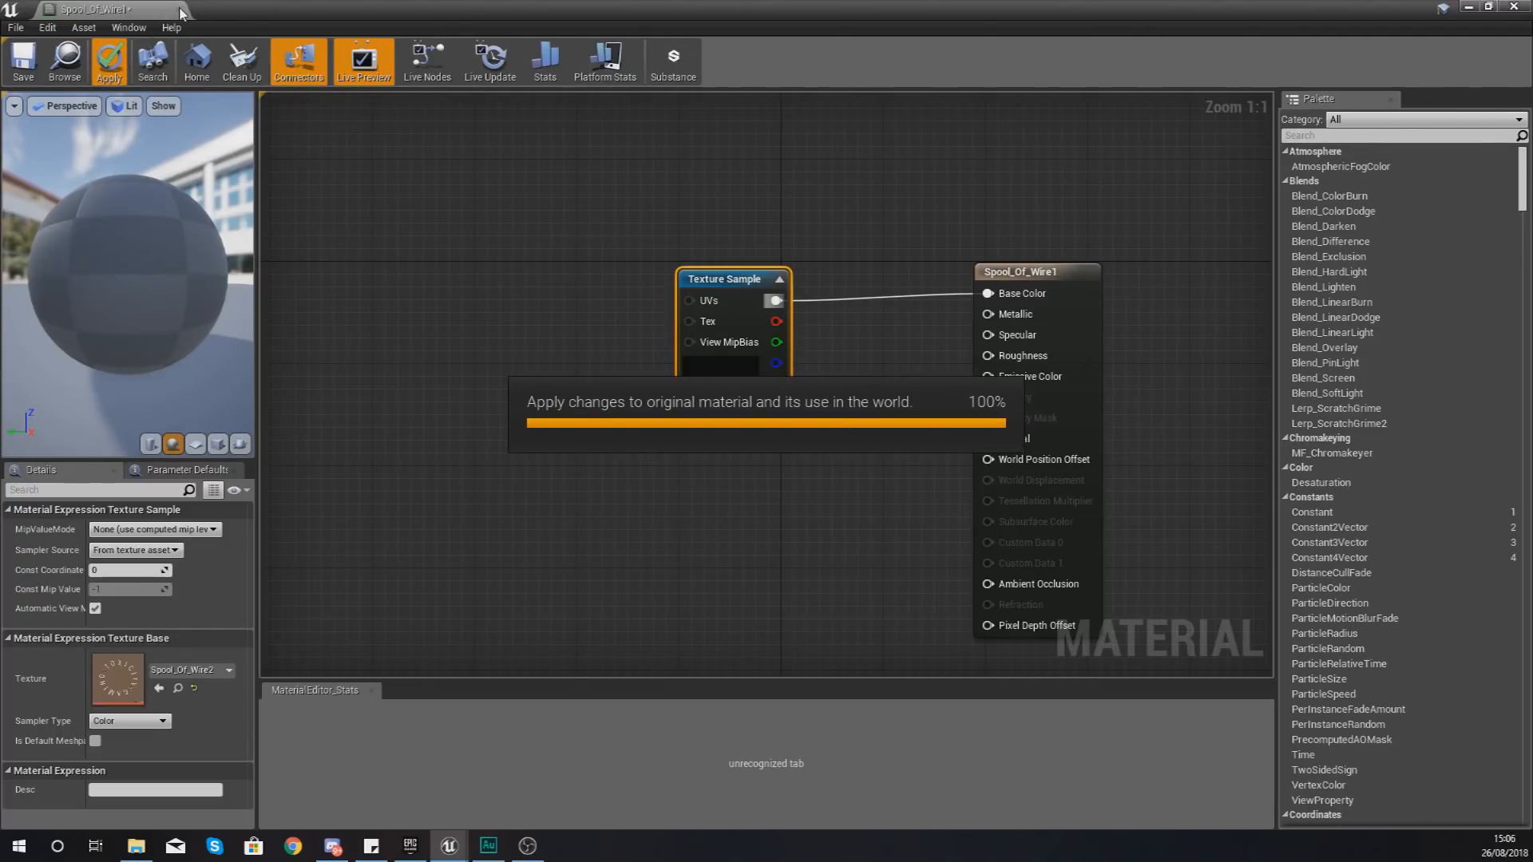
left_click(109, 60)
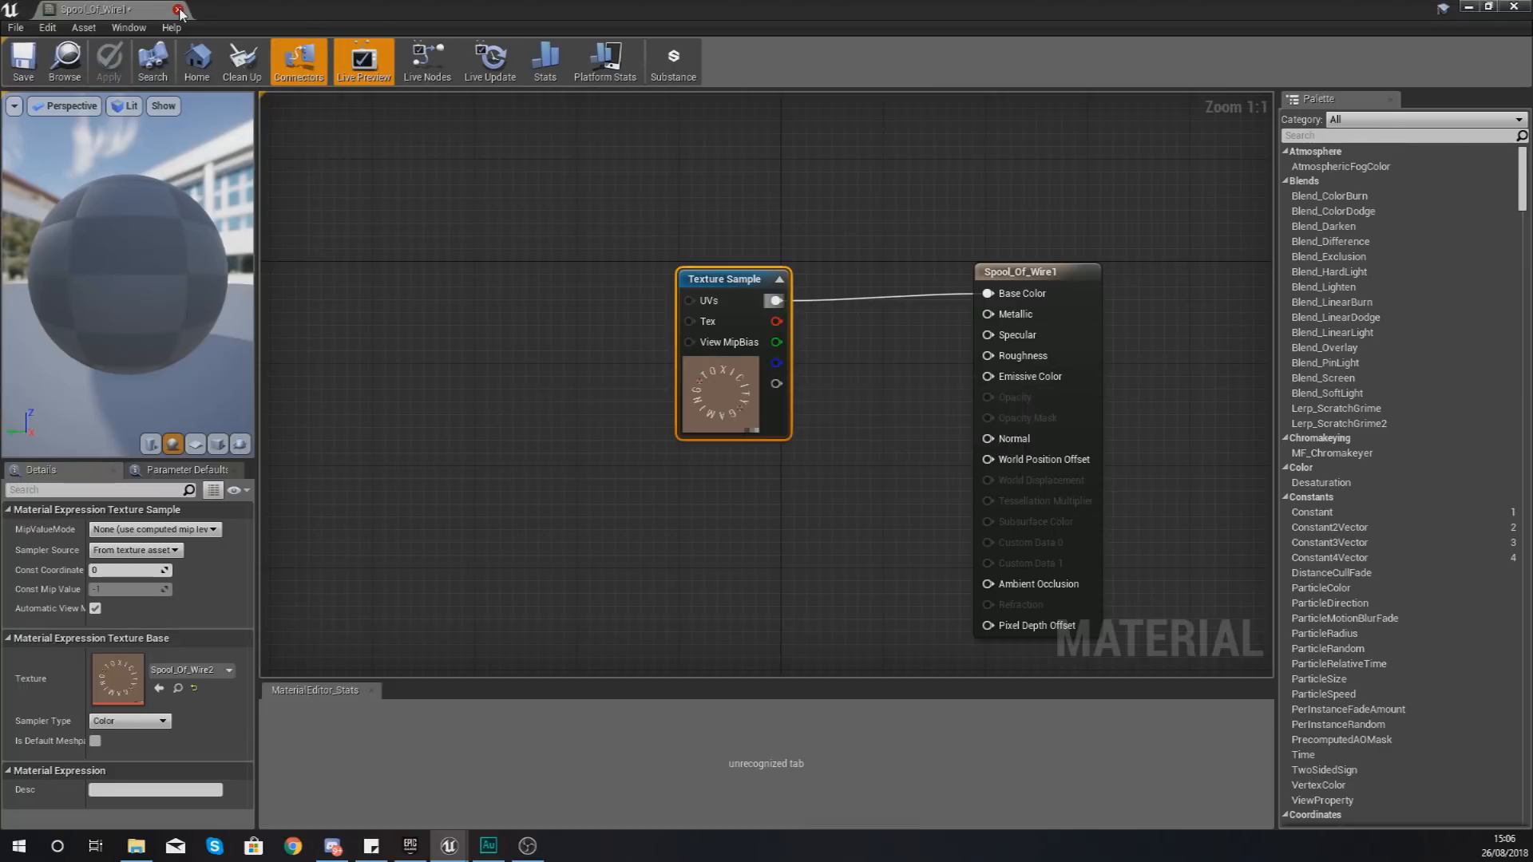
left_click(179, 9)
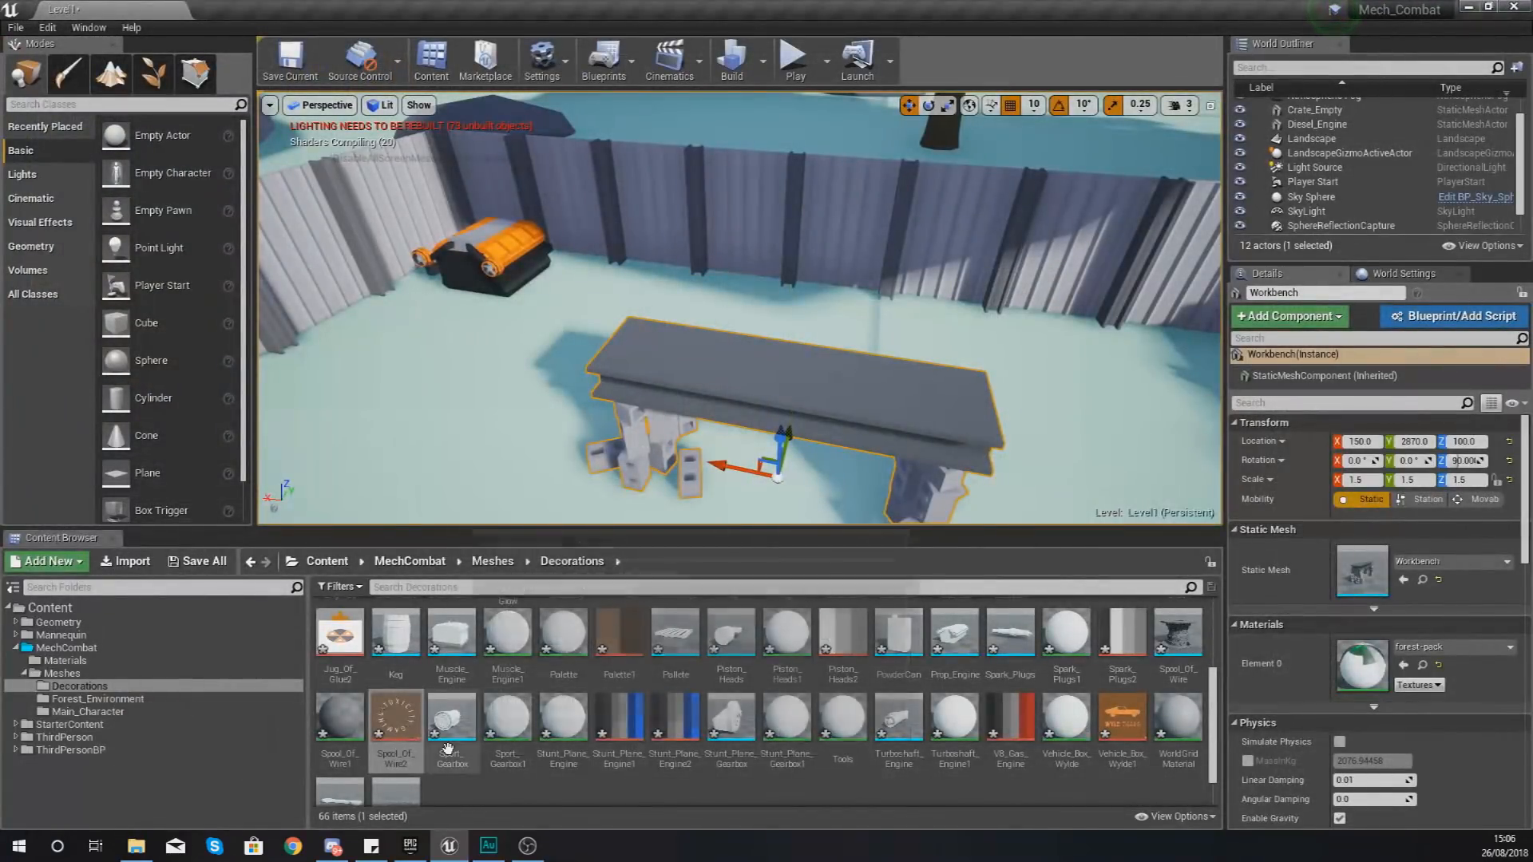
- Give the wire spool on the workbench the Spool_Of_Wire1 material and start a play-test
left_click(339, 714)
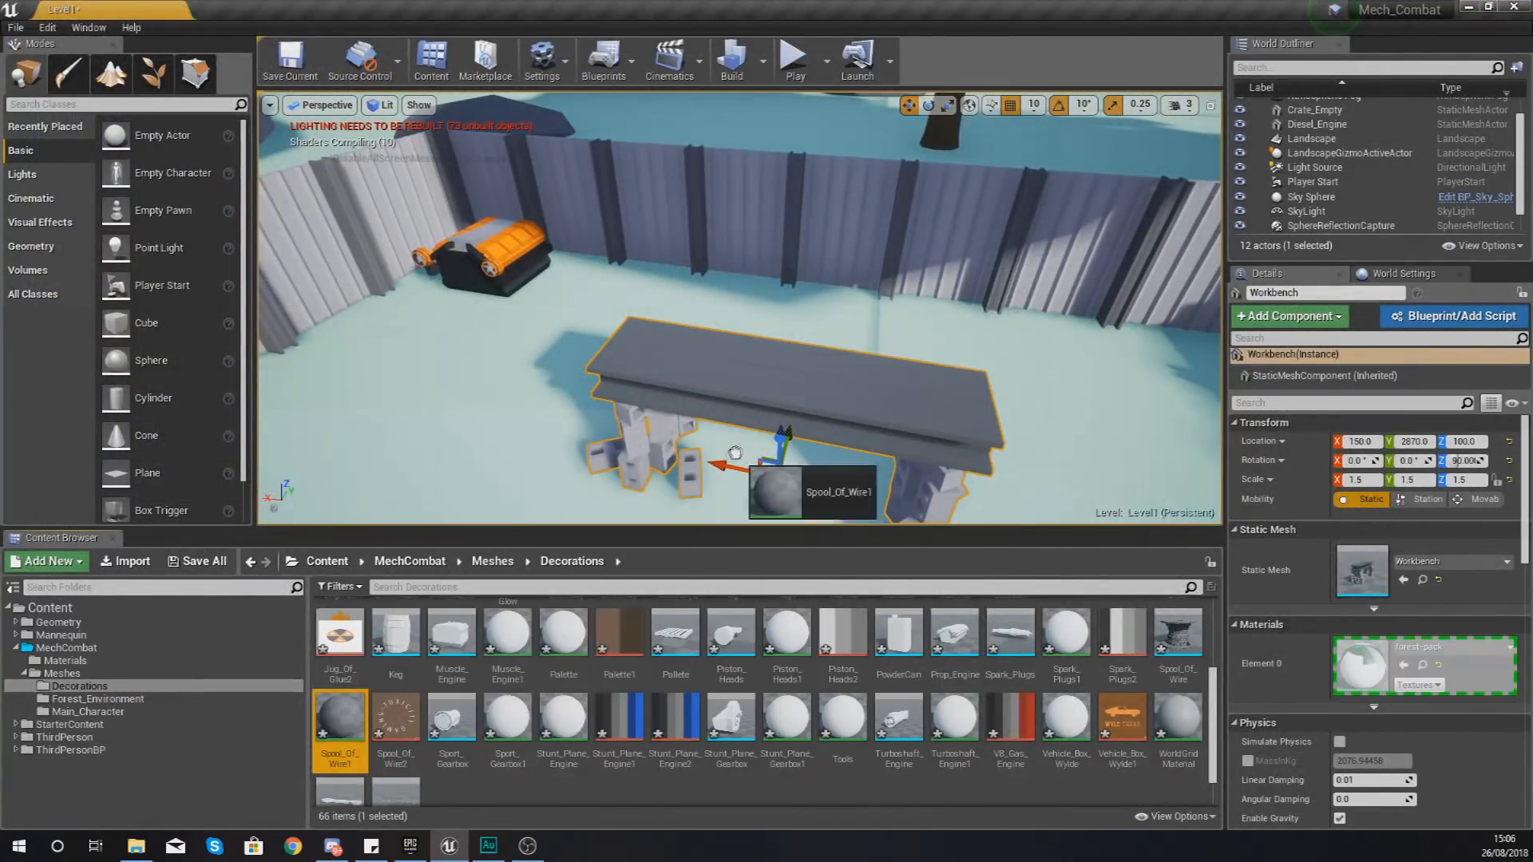
mouse_move(1177, 635)
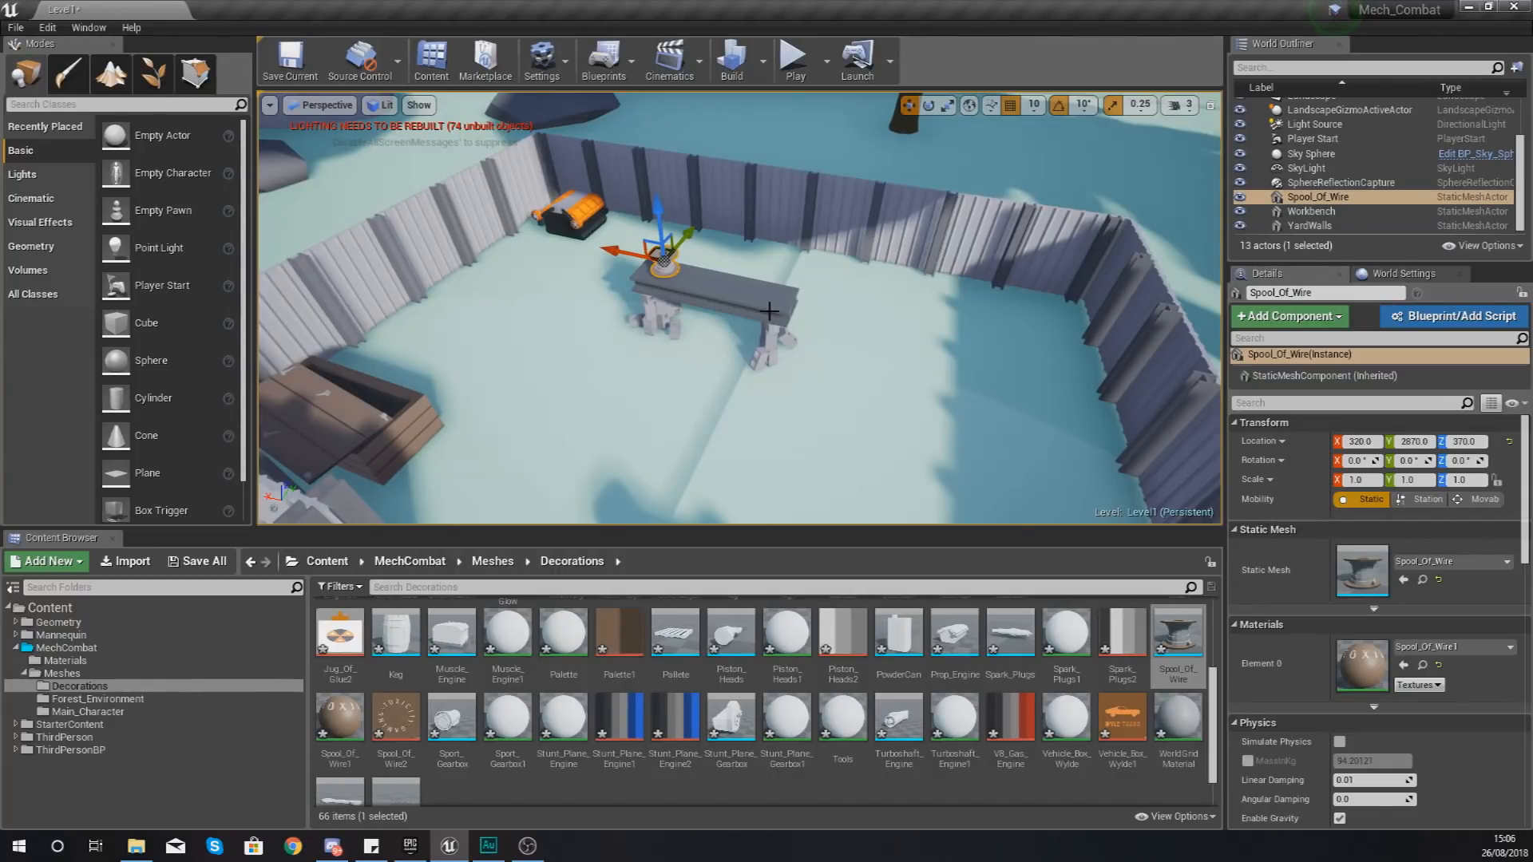
mouse_move(709, 427)
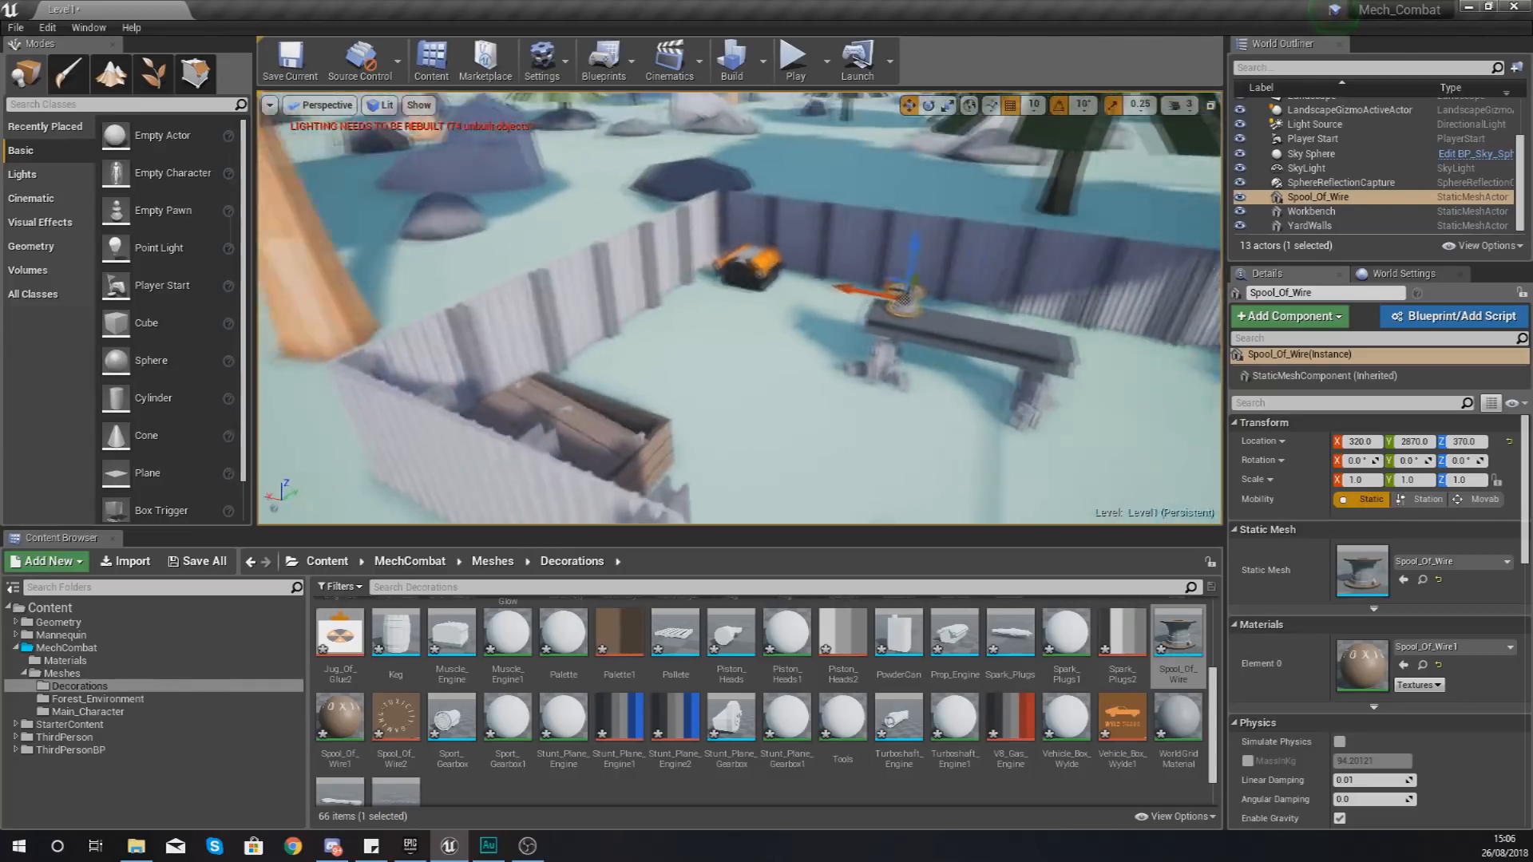
left_click(793, 58)
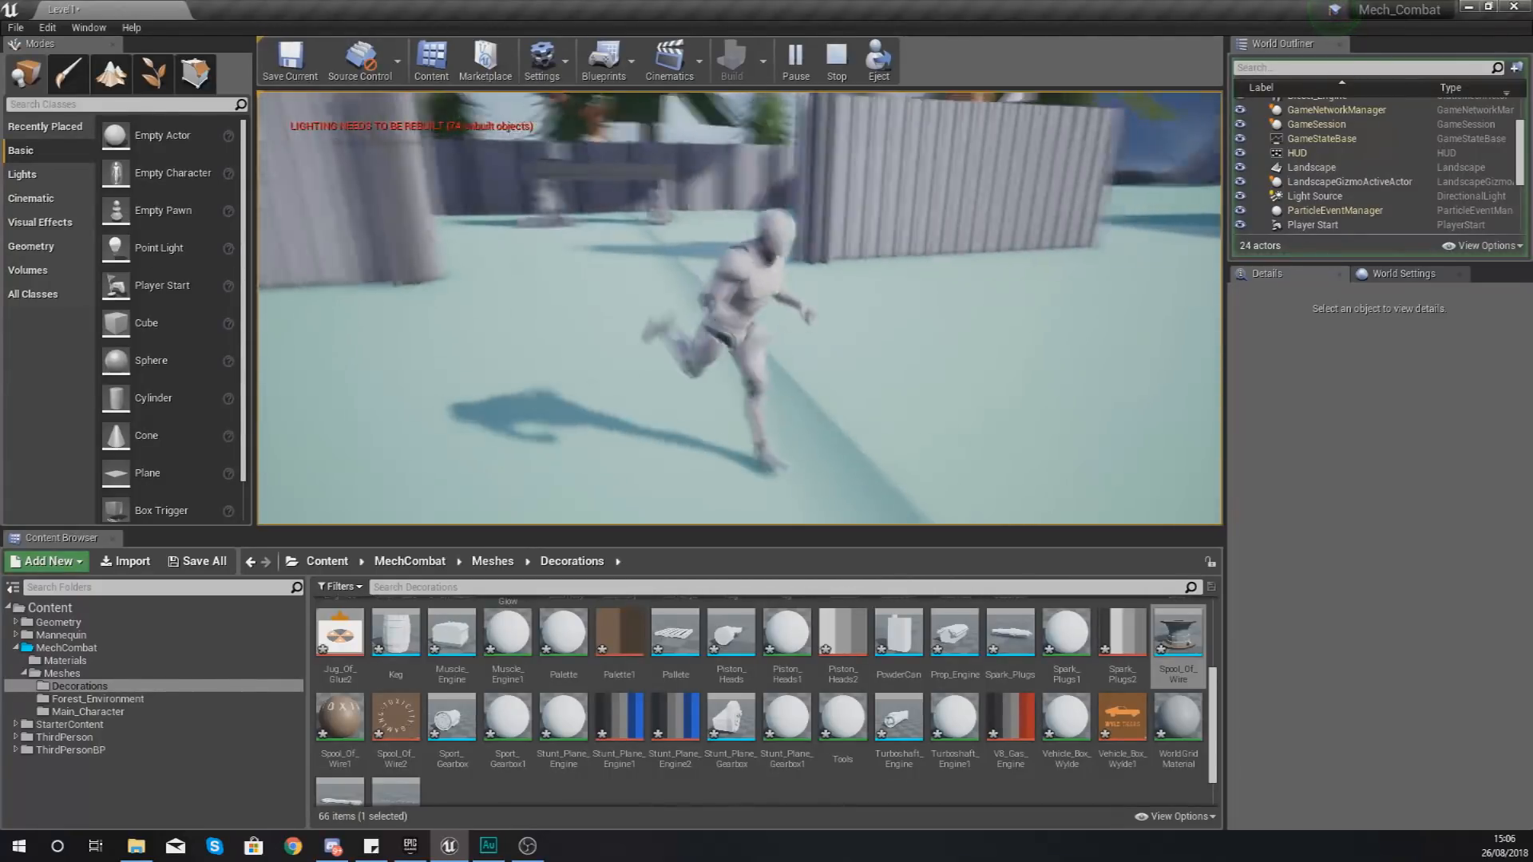
- Stop the play-test and open YardWalls from Forest_Environment in the Static Mesh Editor
left_click(835, 58)
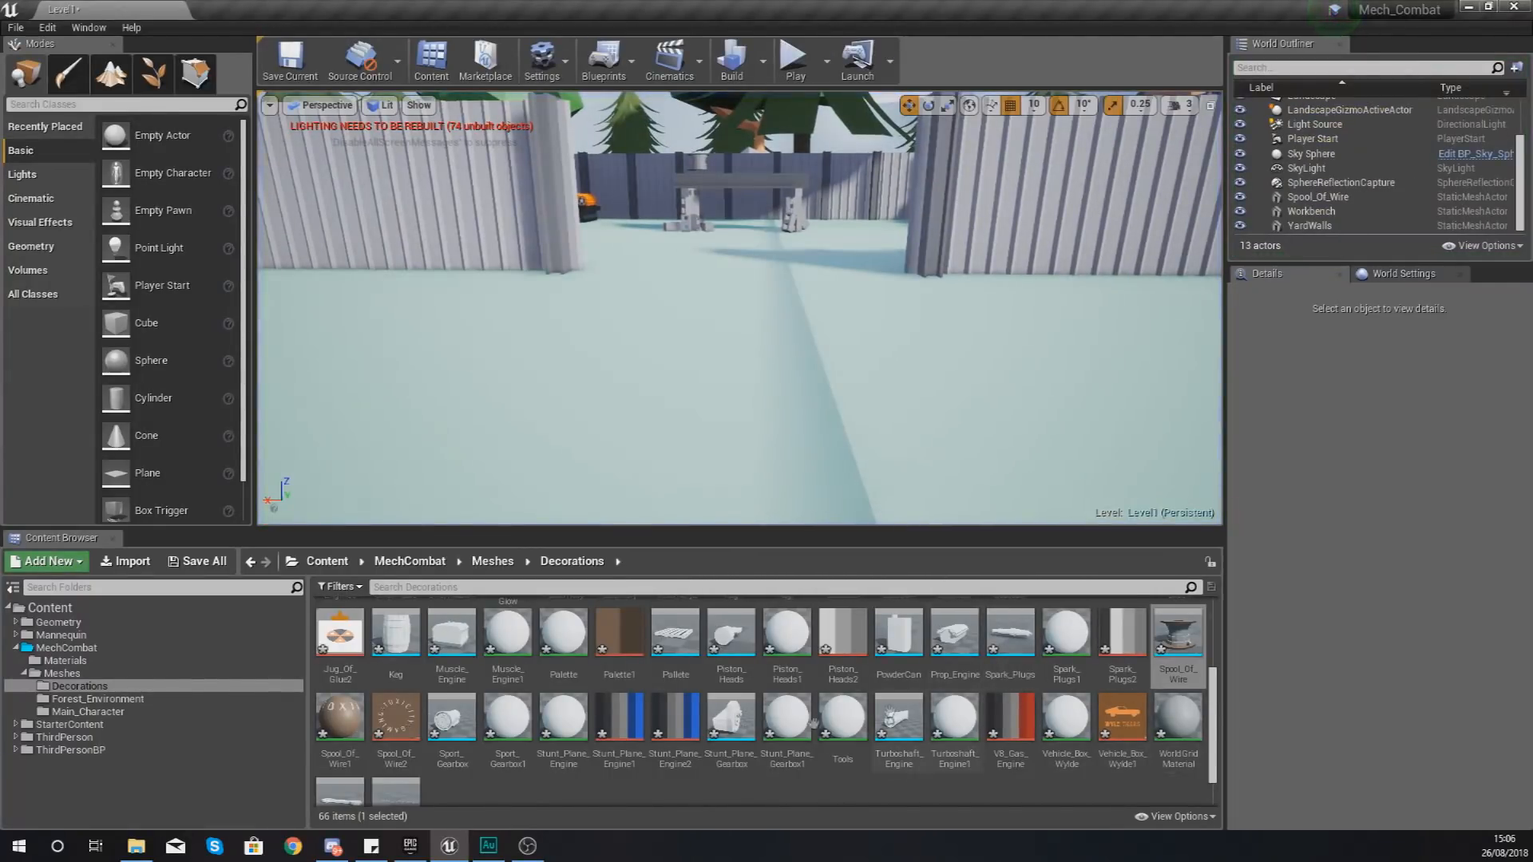
left_click(96, 698)
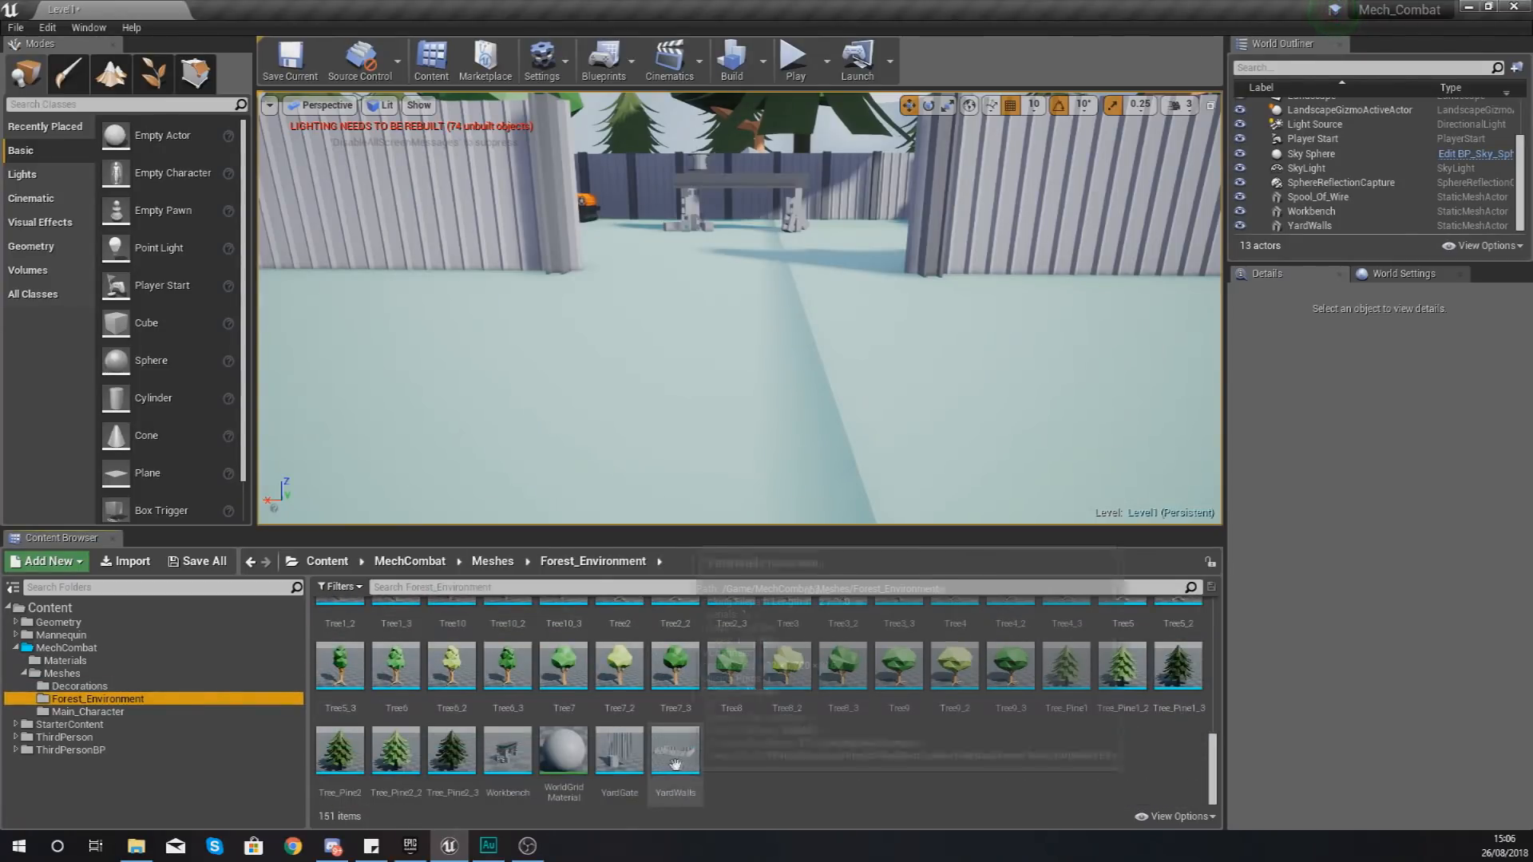
double_click(675, 752)
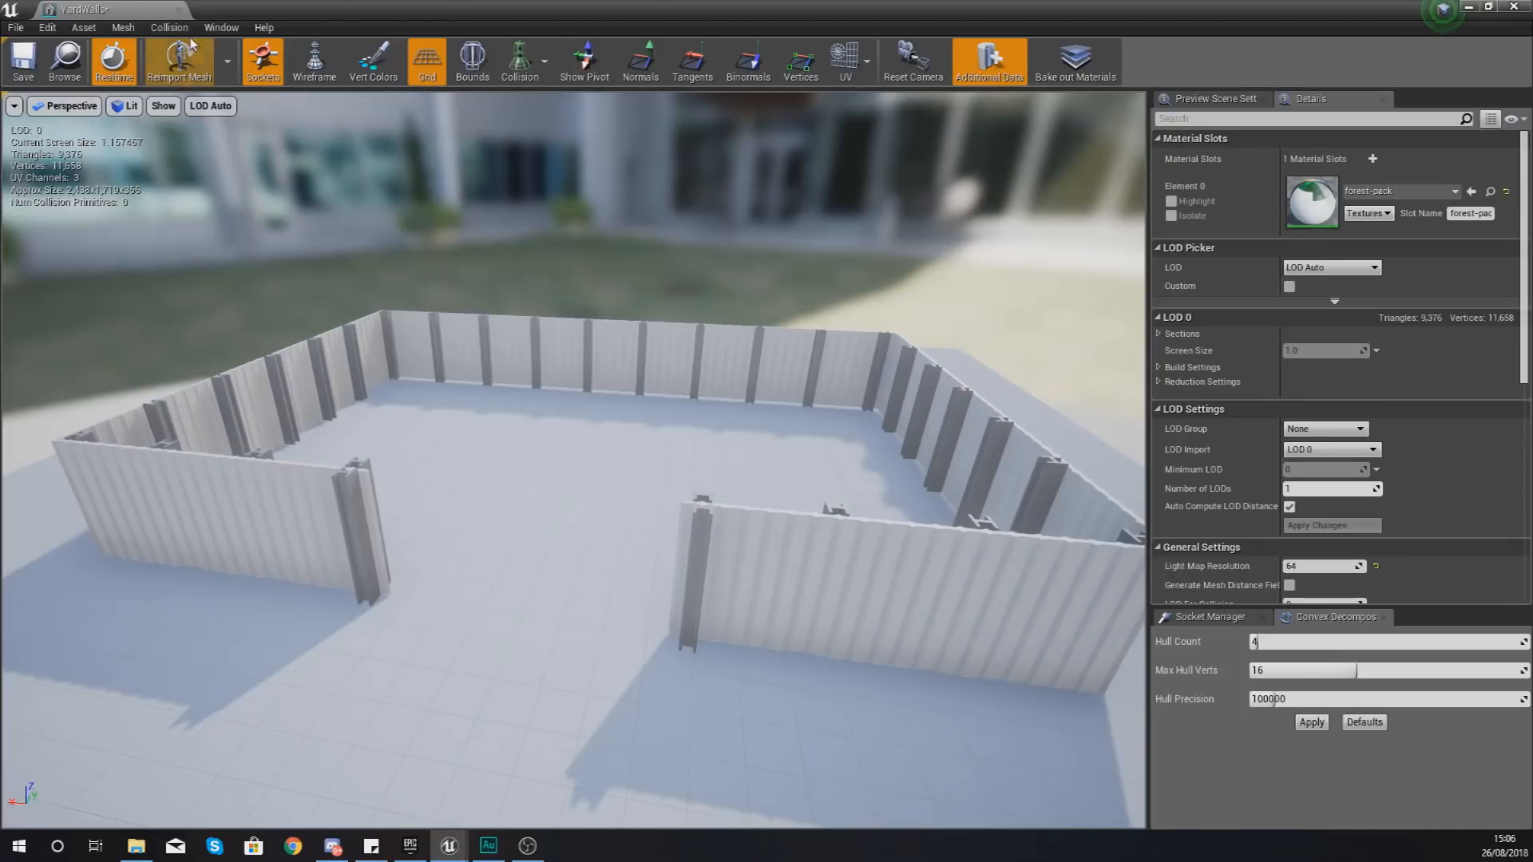
- Apply convex decomposition to YardWalls: 64 hulls, 32 max hull verts, precision 1000000
left_click(168, 27)
type("64")
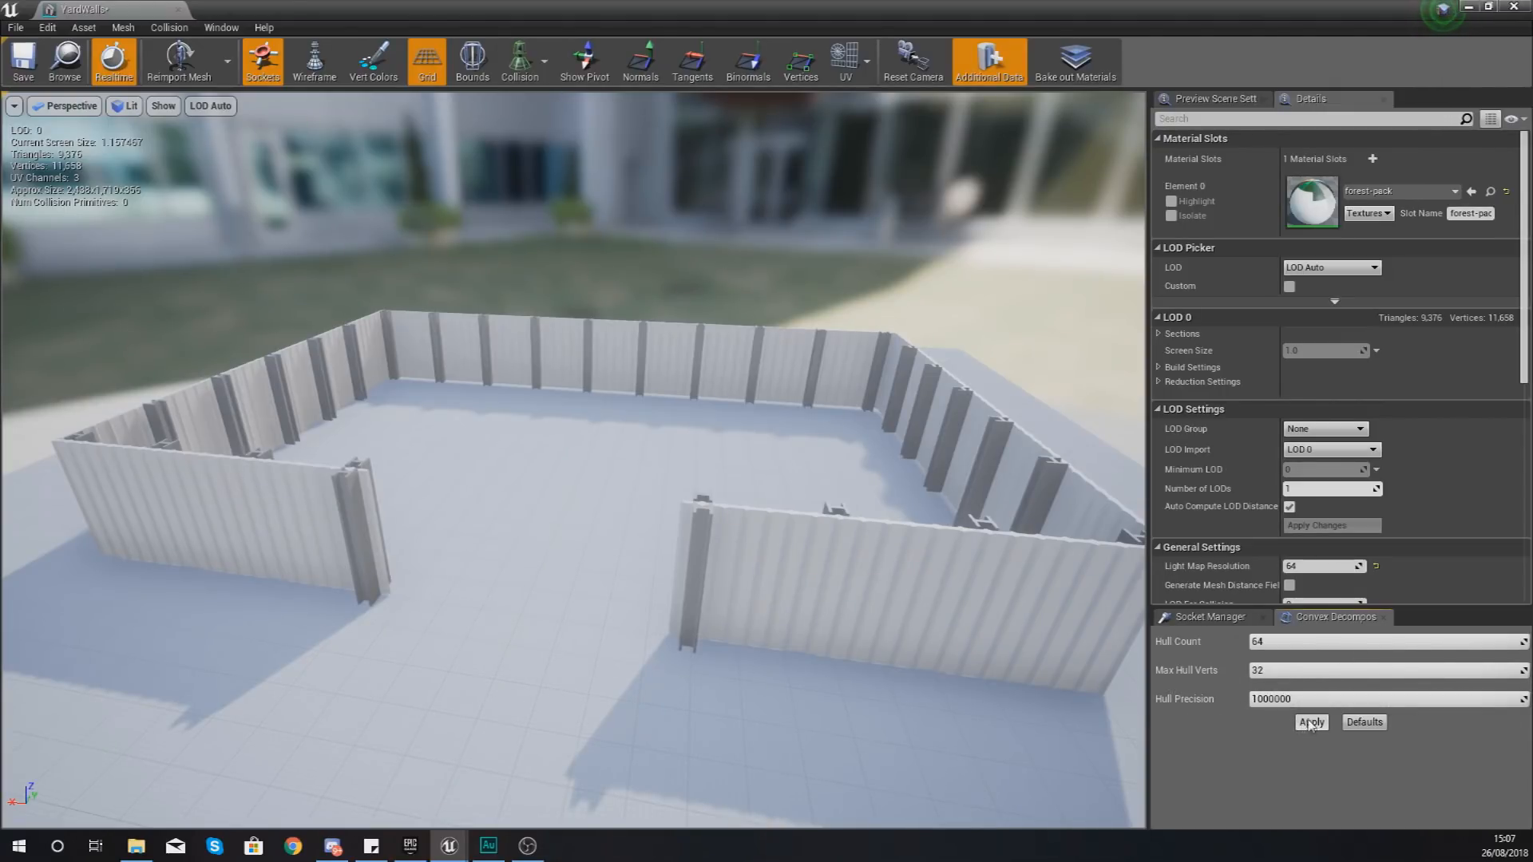
left_click(1310, 721)
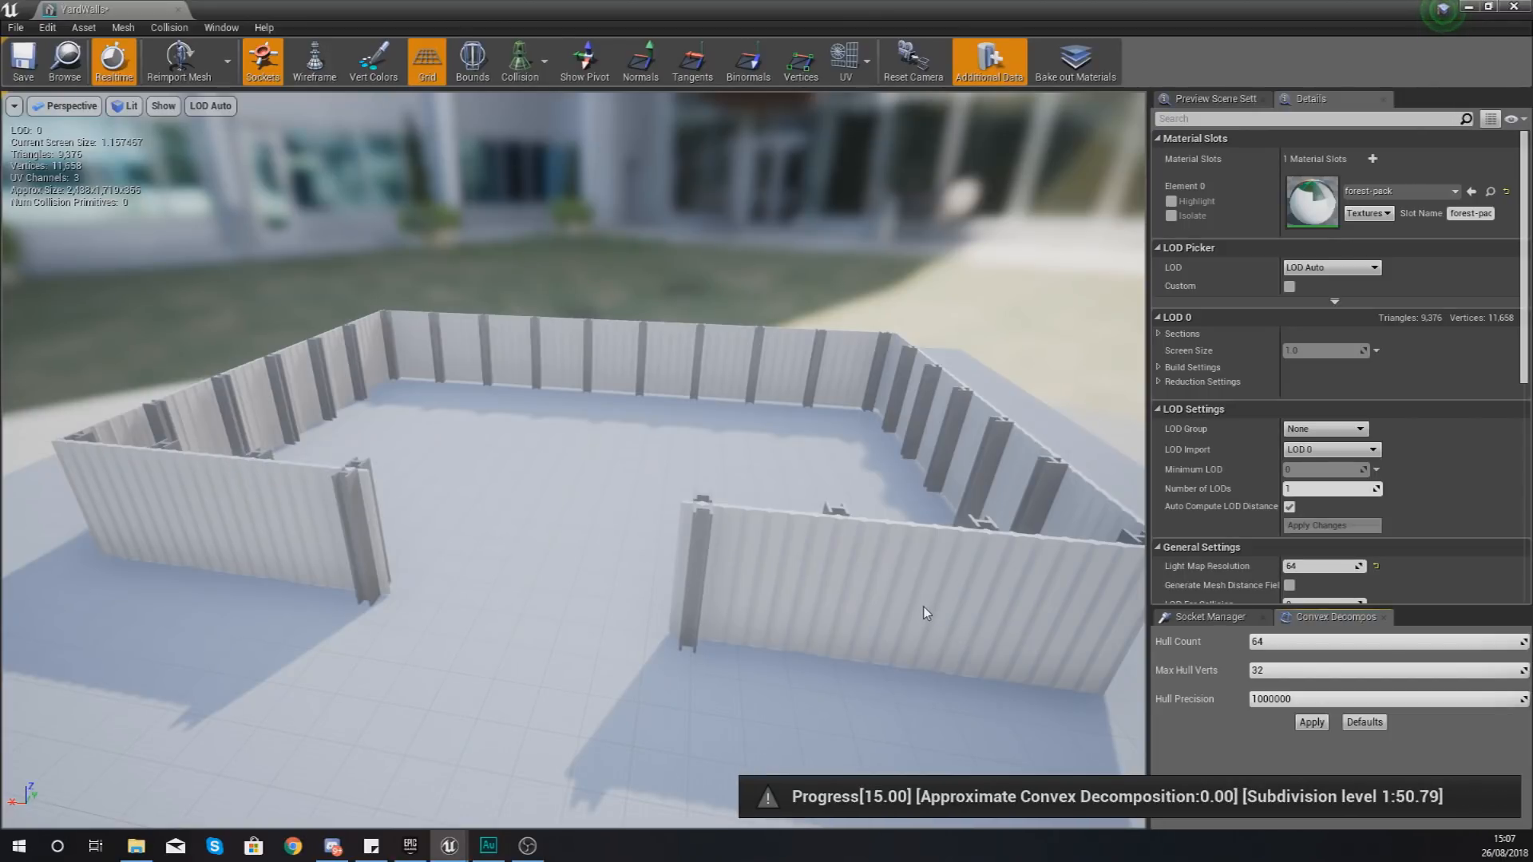
mouse_move(469, 504)
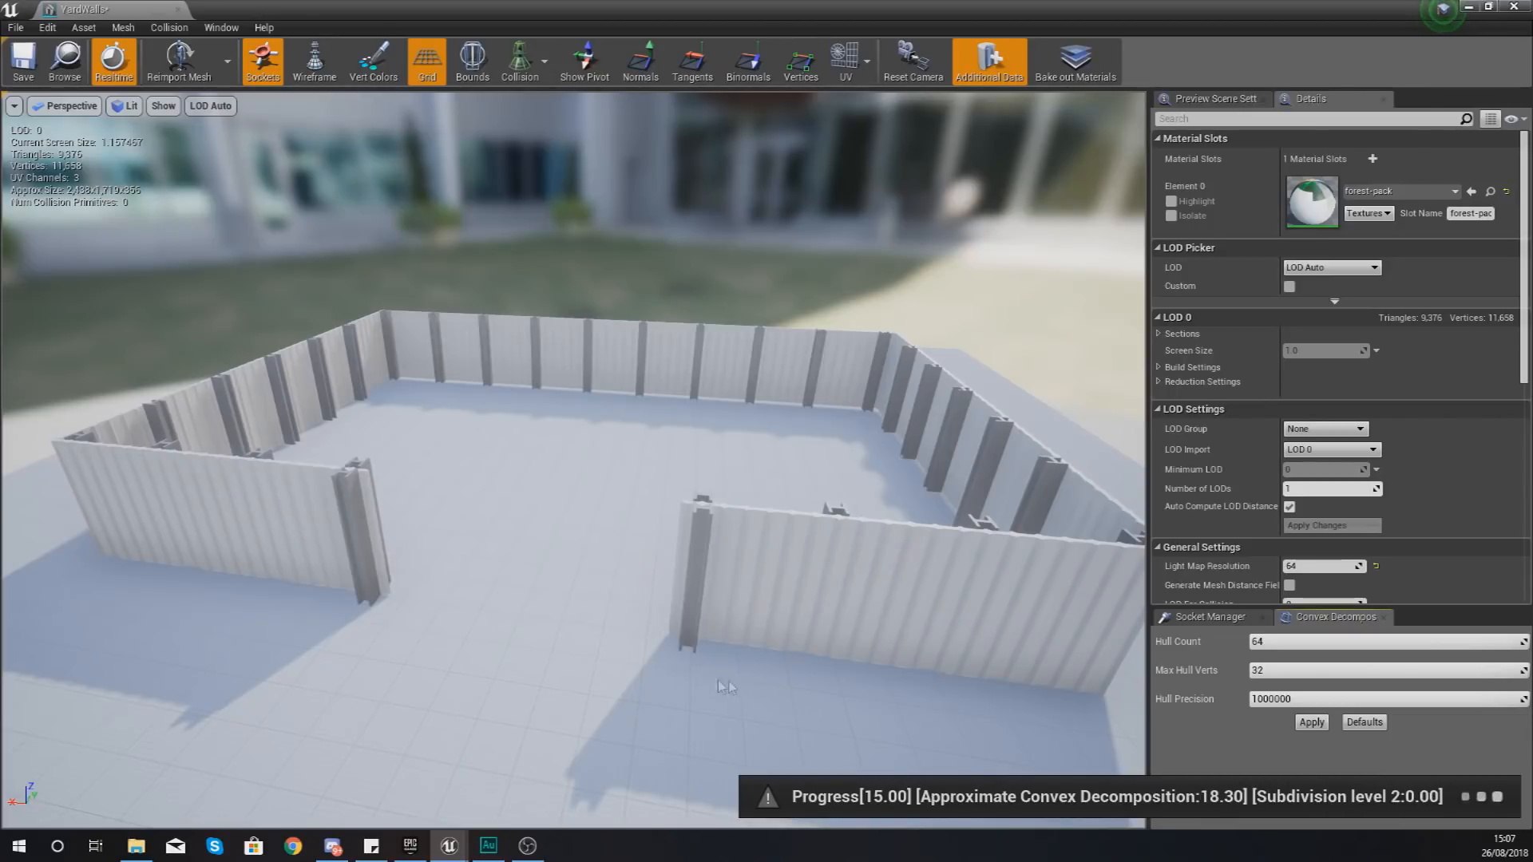
mouse_move(1055, 539)
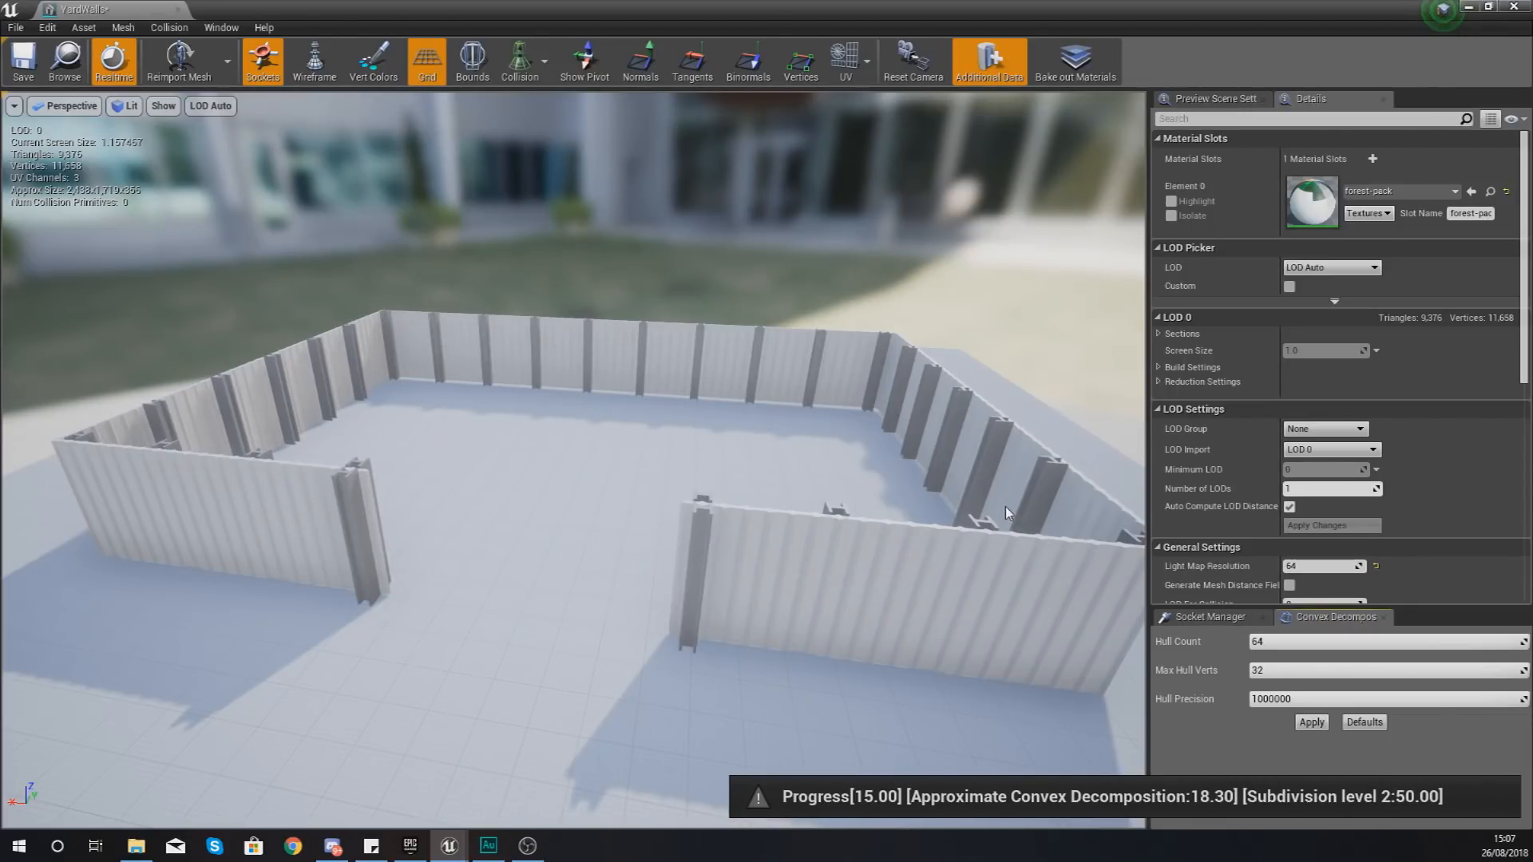
mouse_move(999, 506)
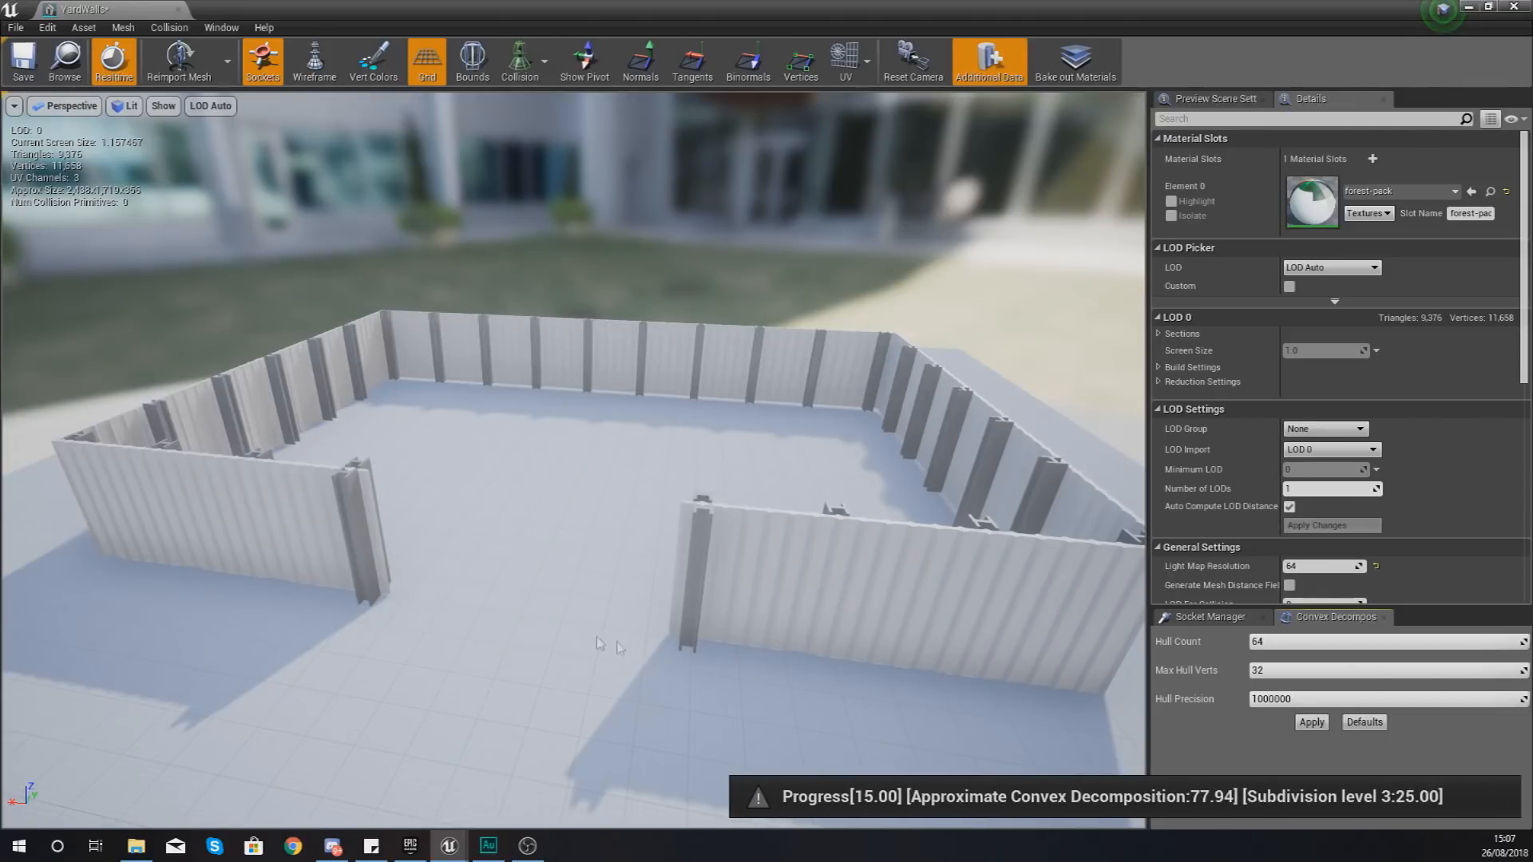
mouse_move(520, 601)
type("4")
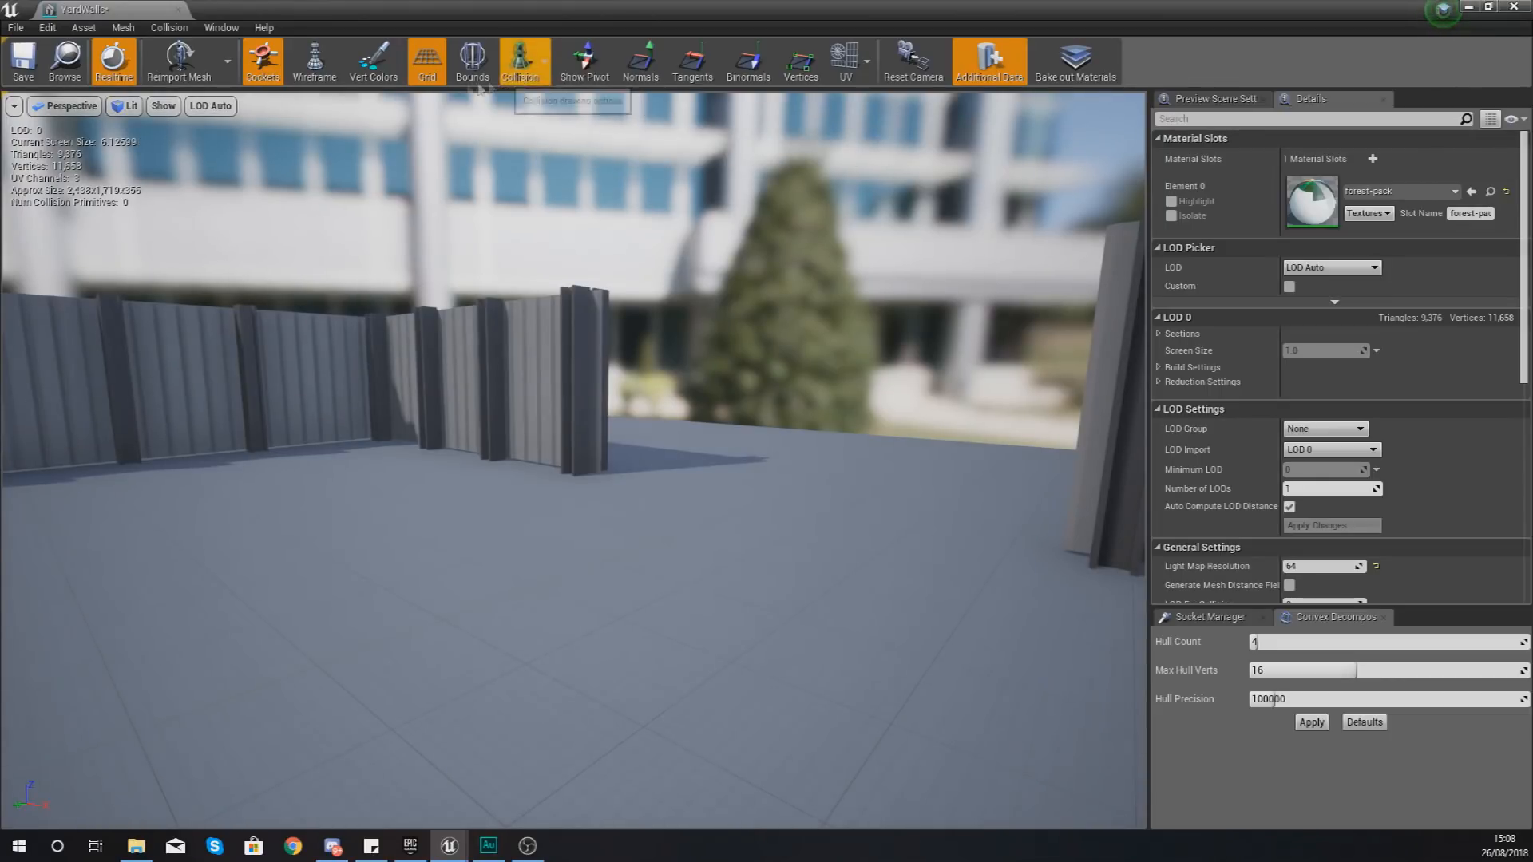
- Enable Convex Collision display for the YardWalls mesh in the collision options
left_click(168, 26)
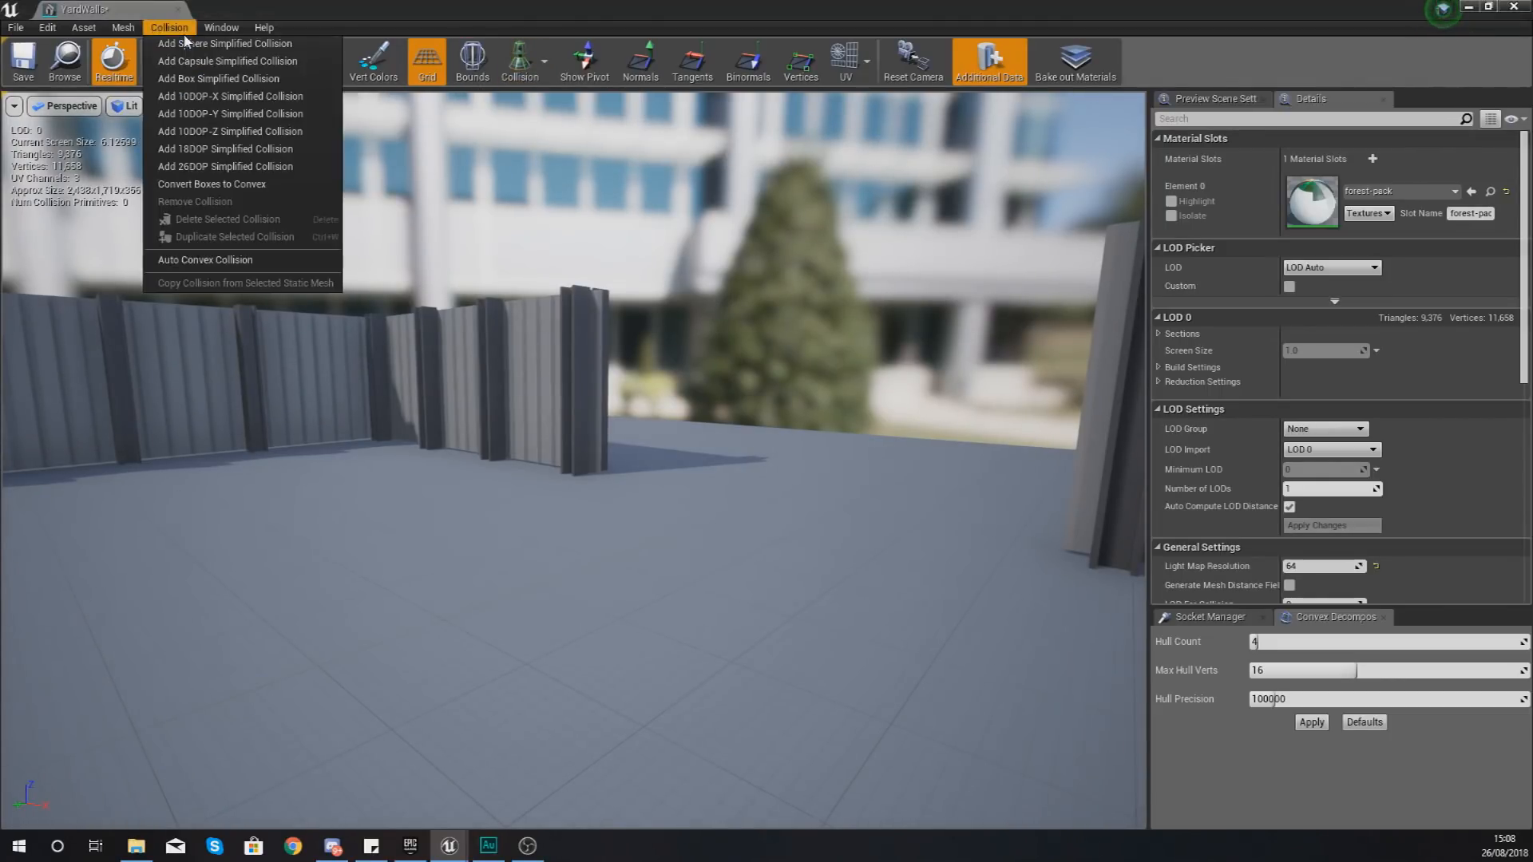
left_click(736, 130)
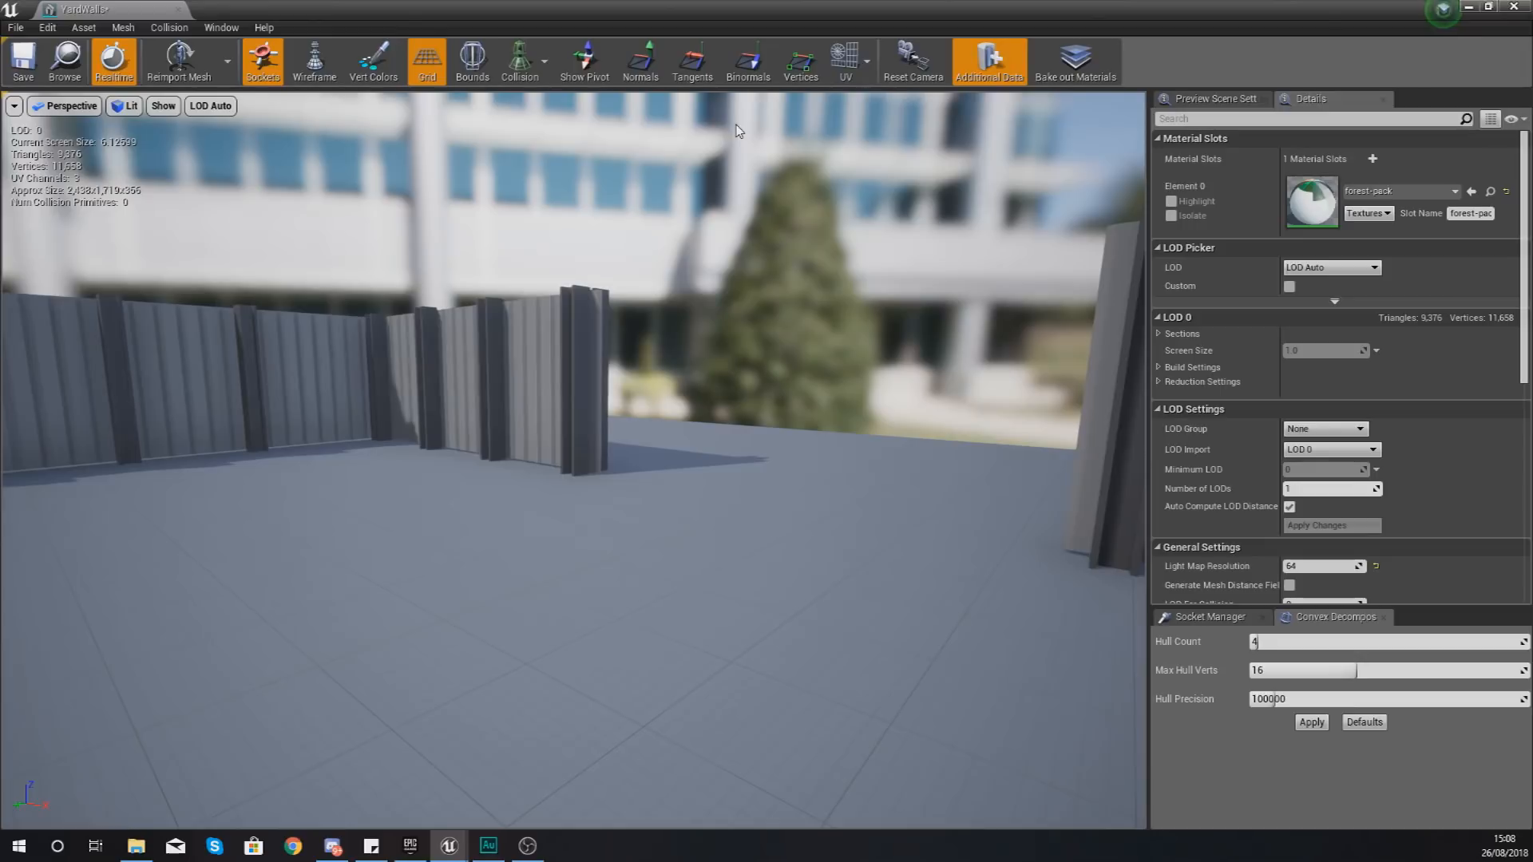
left_click(519, 60)
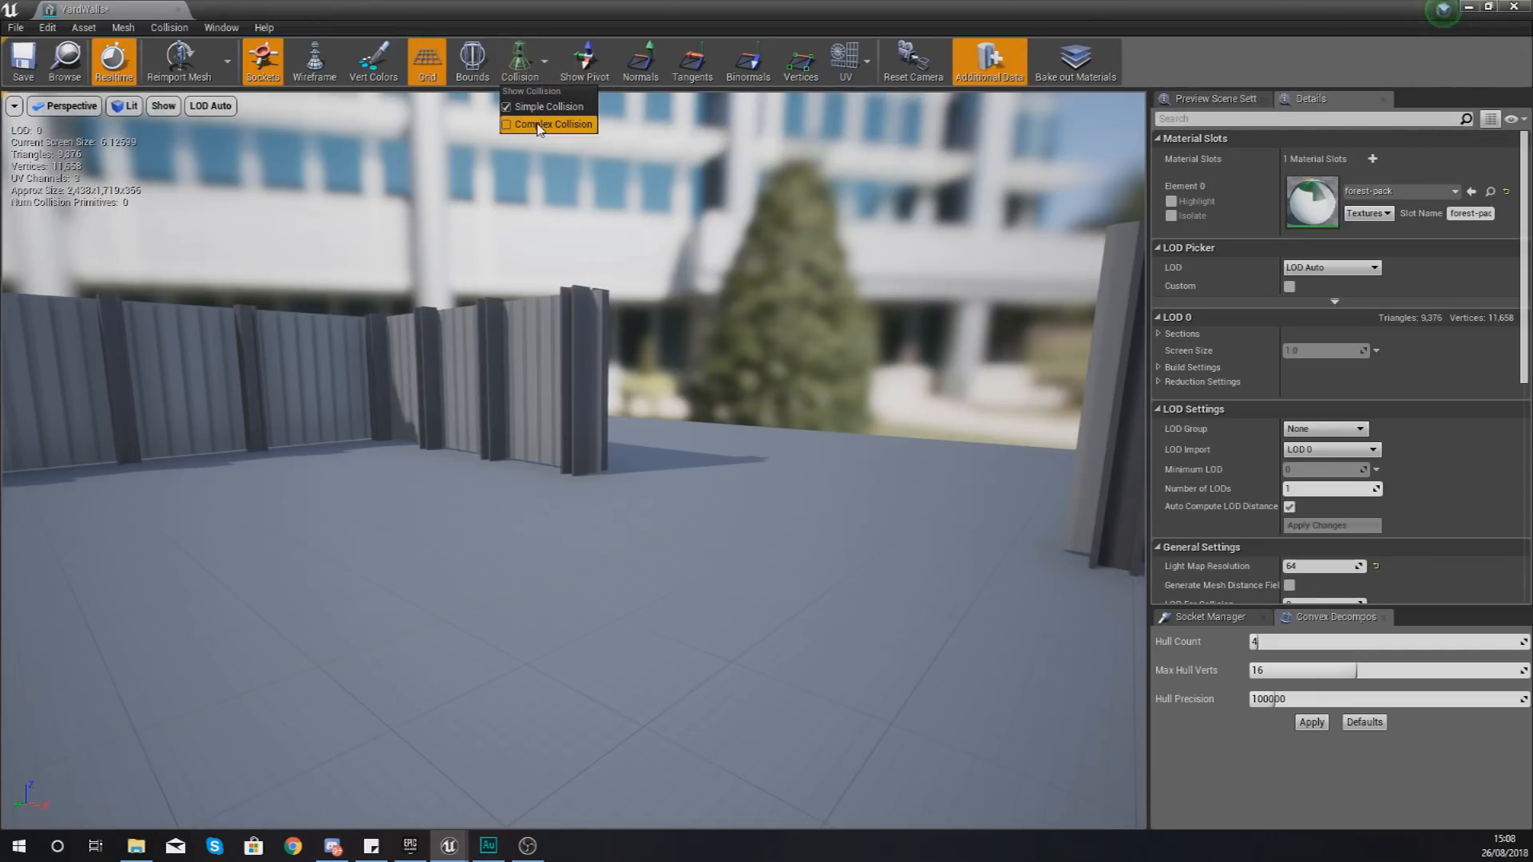
left_click(553, 125)
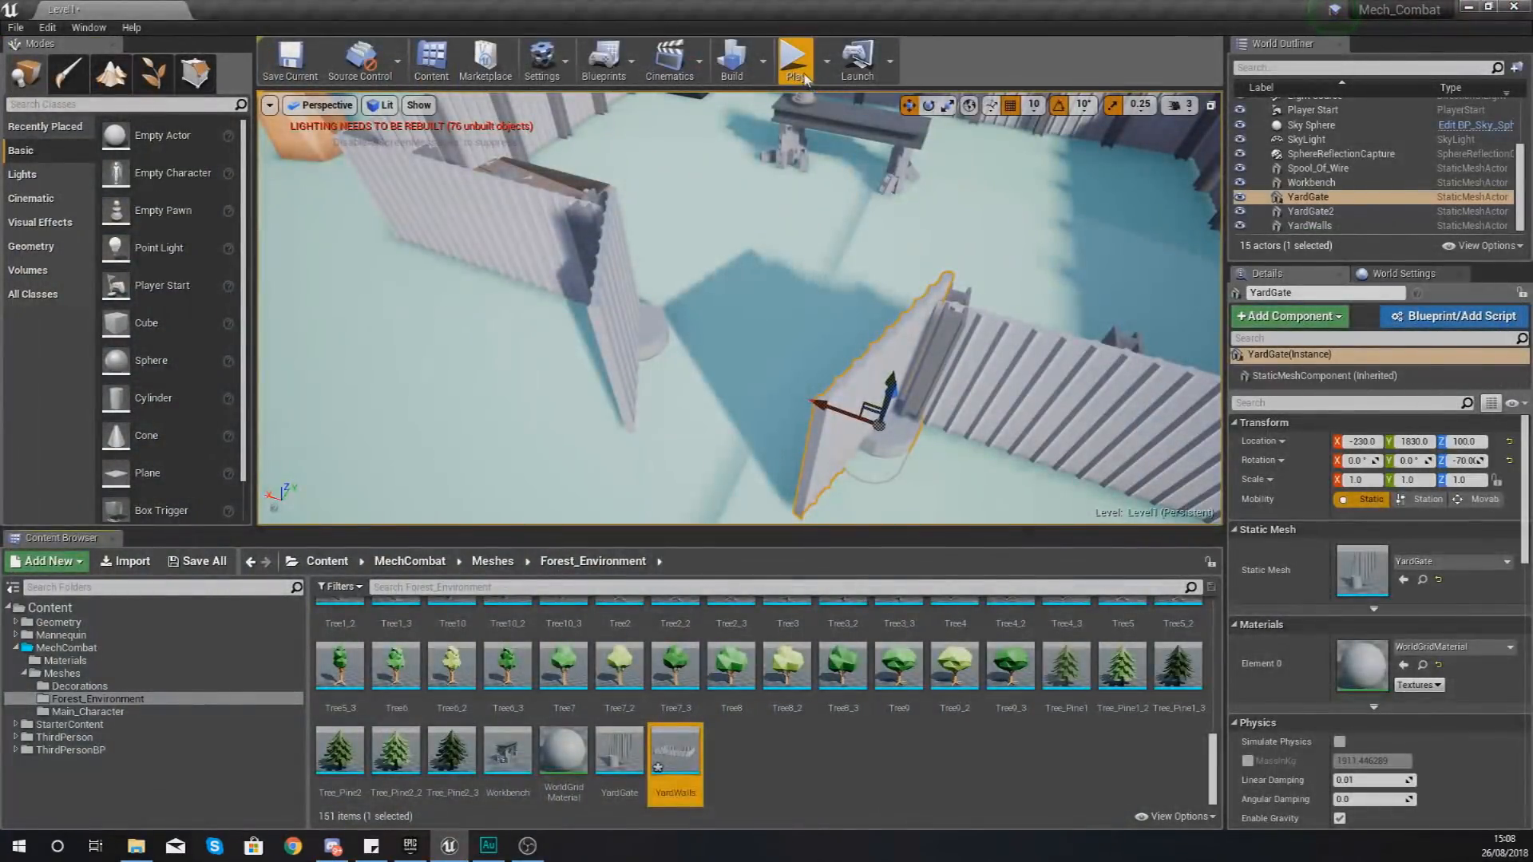
- Rotate YardGate and YardGate2 on the Z axis so both gates stand open
left_click(794, 58)
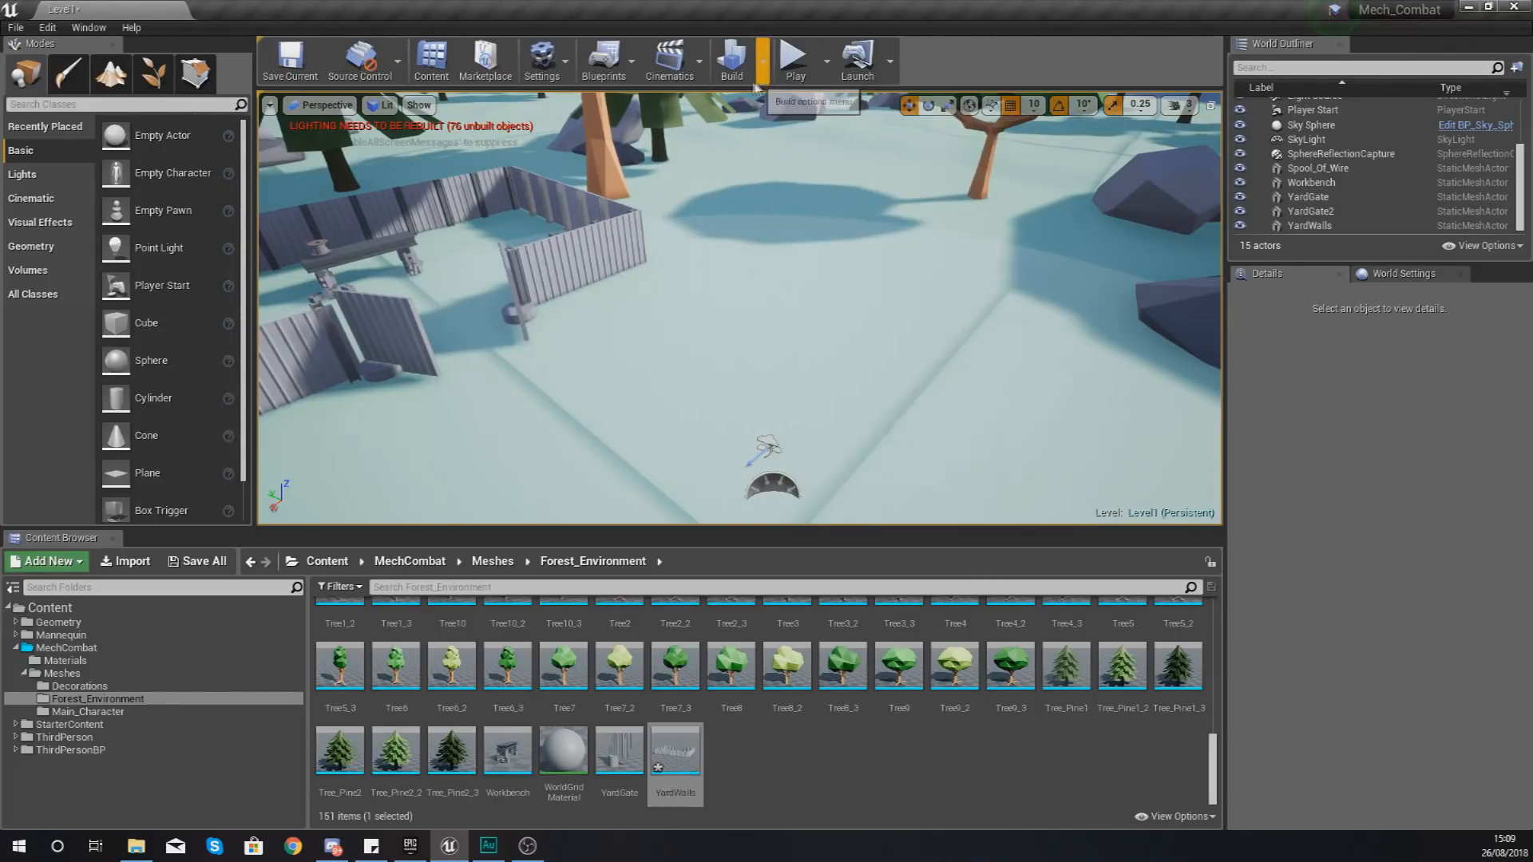
- Set the Build menu's Lighting Quality to Preview and start the lighting build
left_click(731, 59)
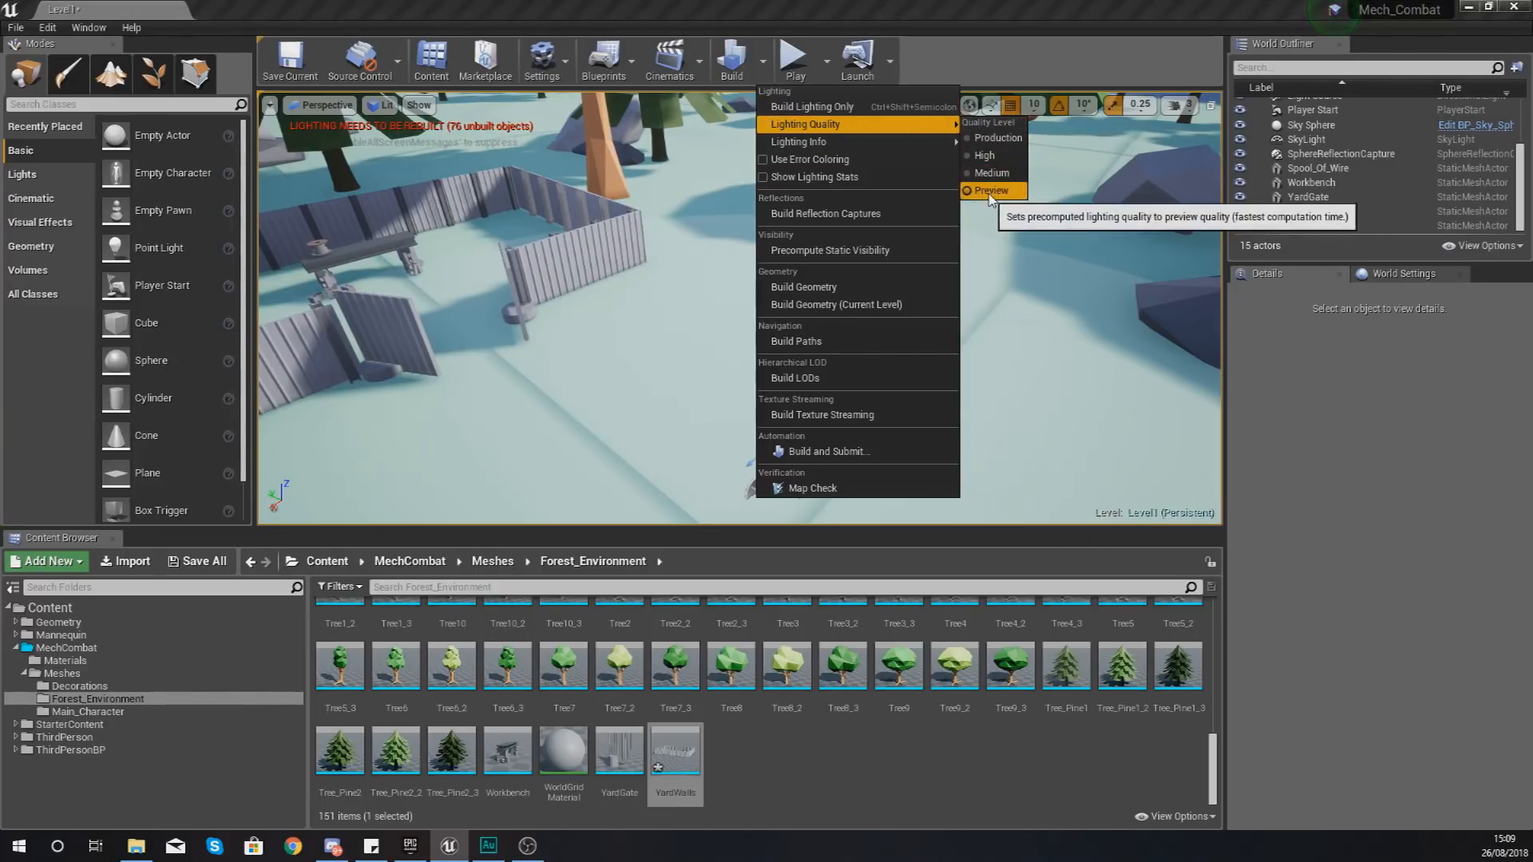
left_click(989, 191)
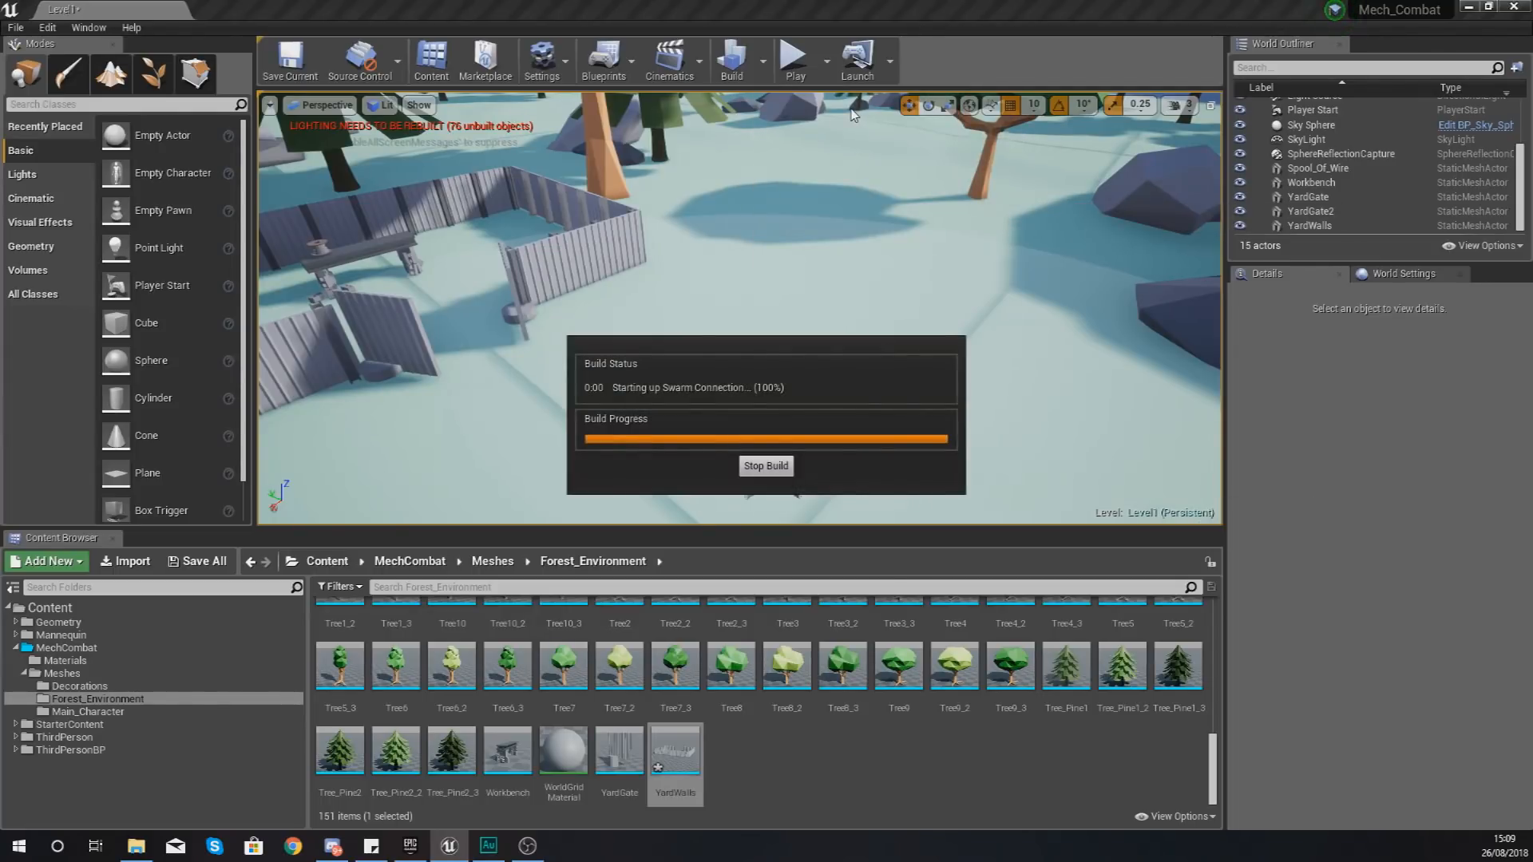